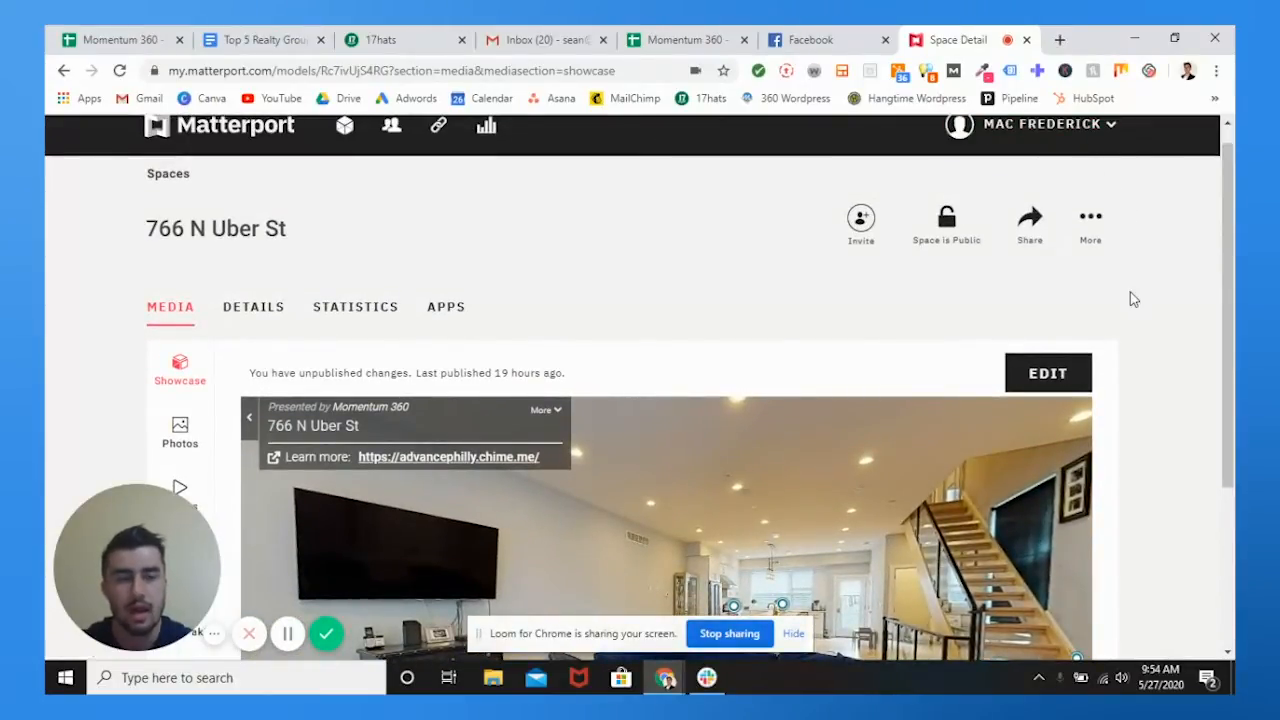
pyautogui.scroll(-3)
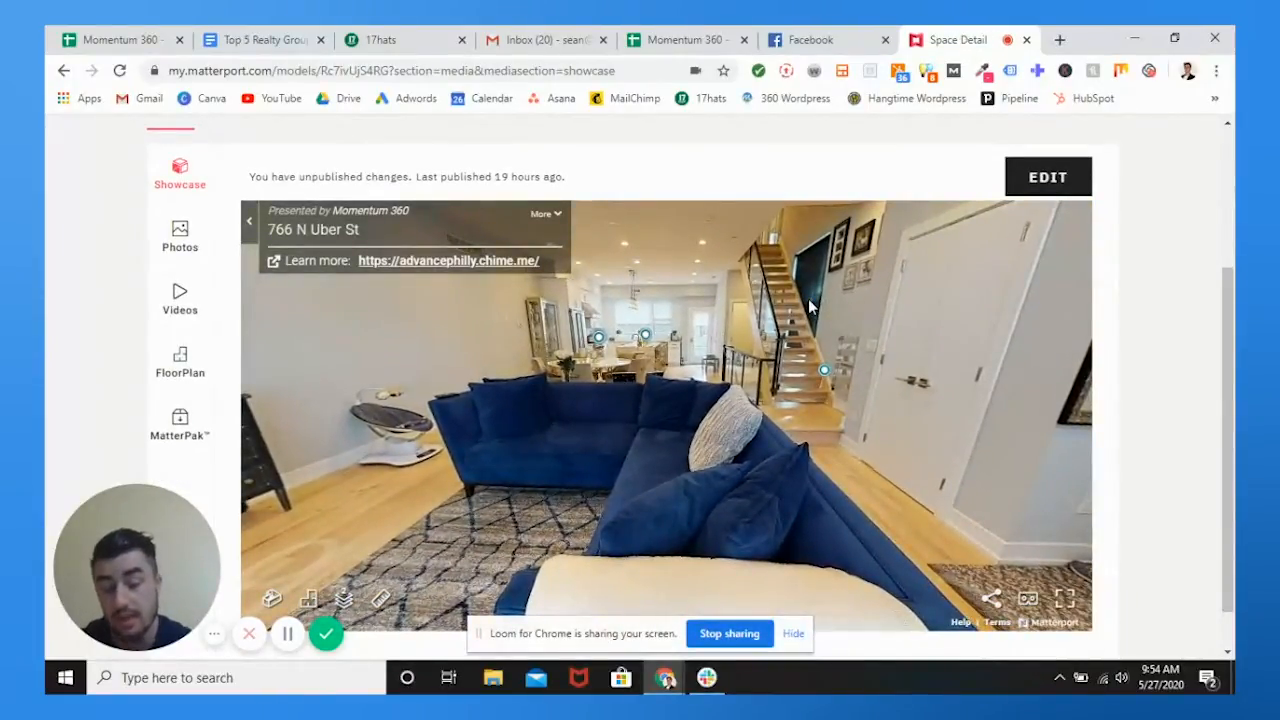
pyautogui.moveTo(810, 307); pyautogui.dragTo(900, 410)
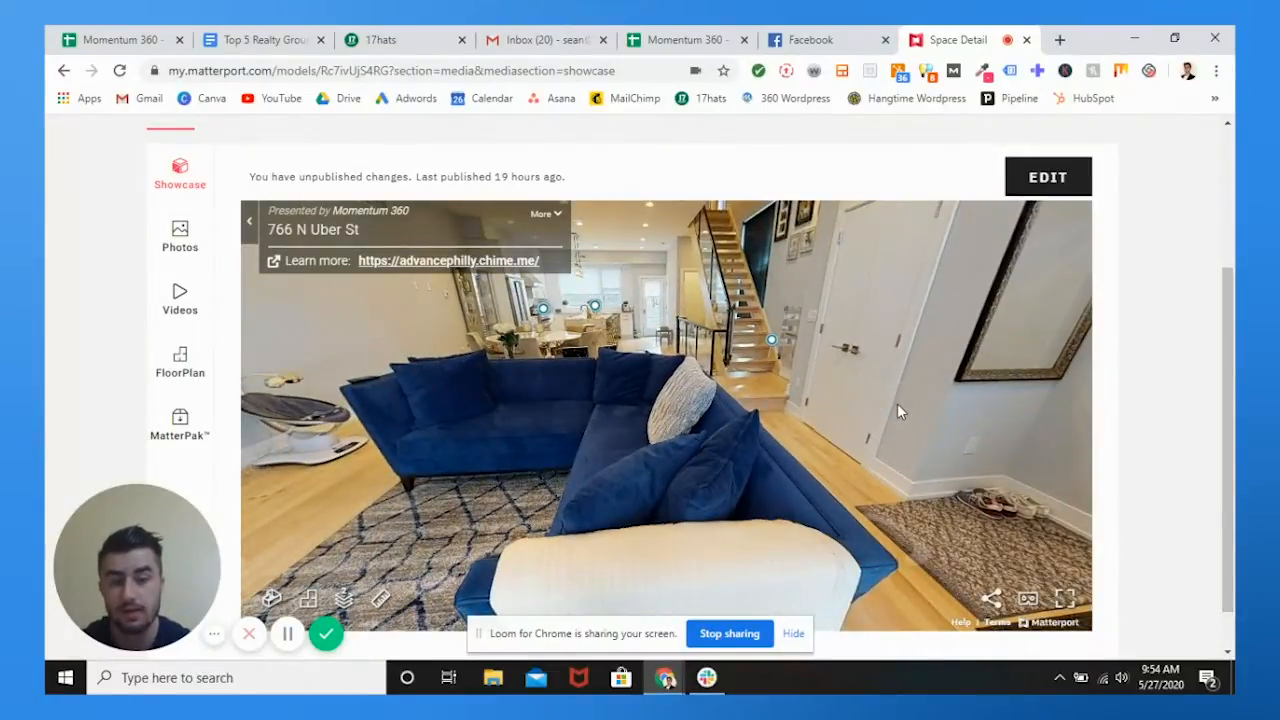
pyautogui.click(899, 411)
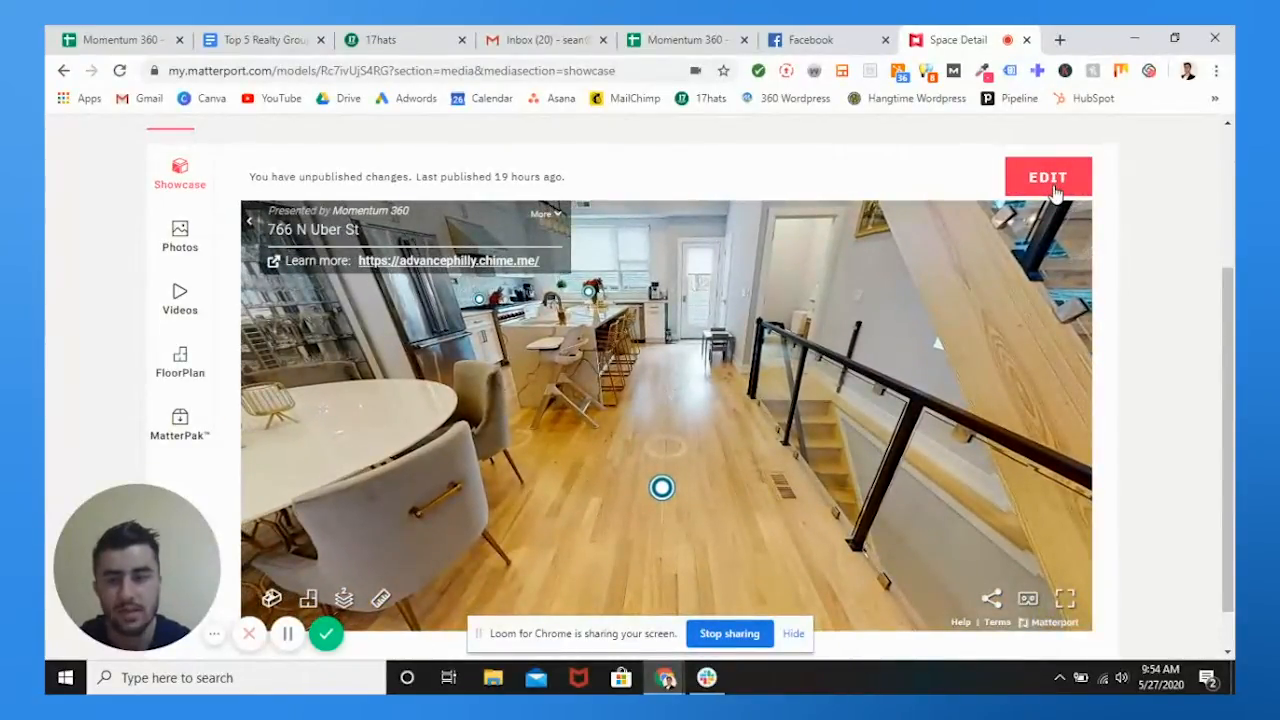
pyautogui.click(1048, 176)
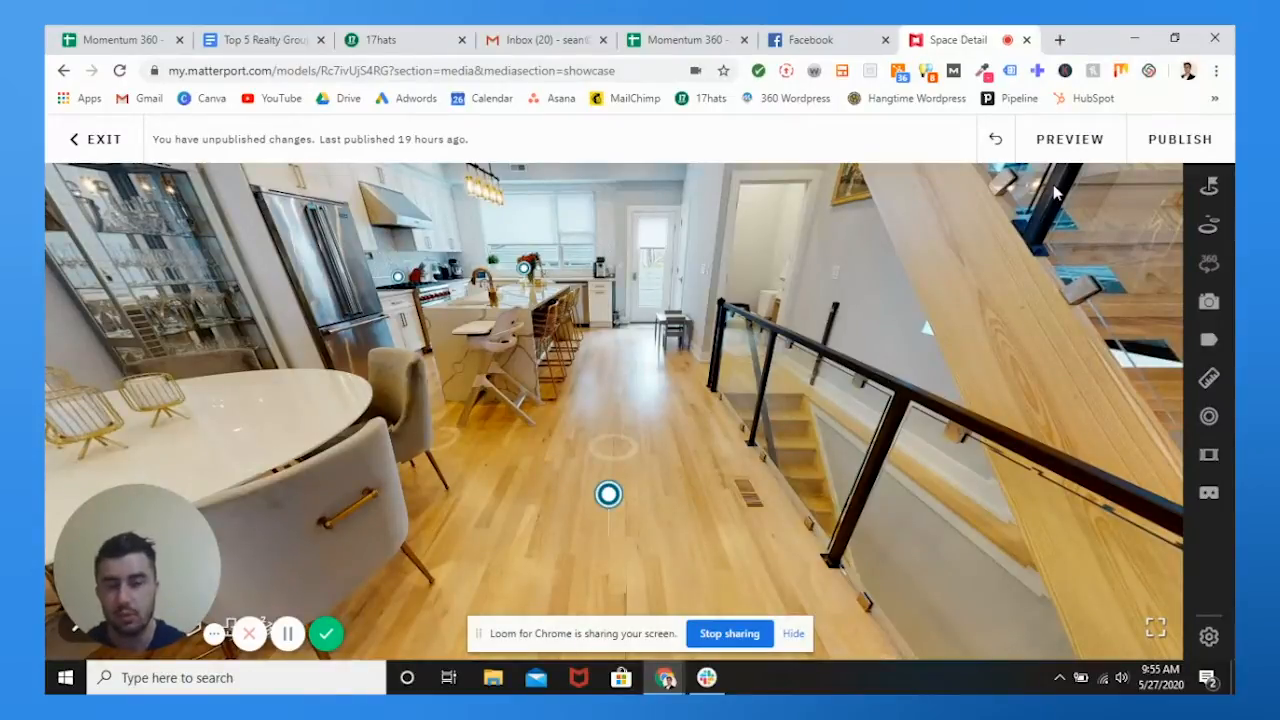
pyautogui.moveTo(1209, 224)
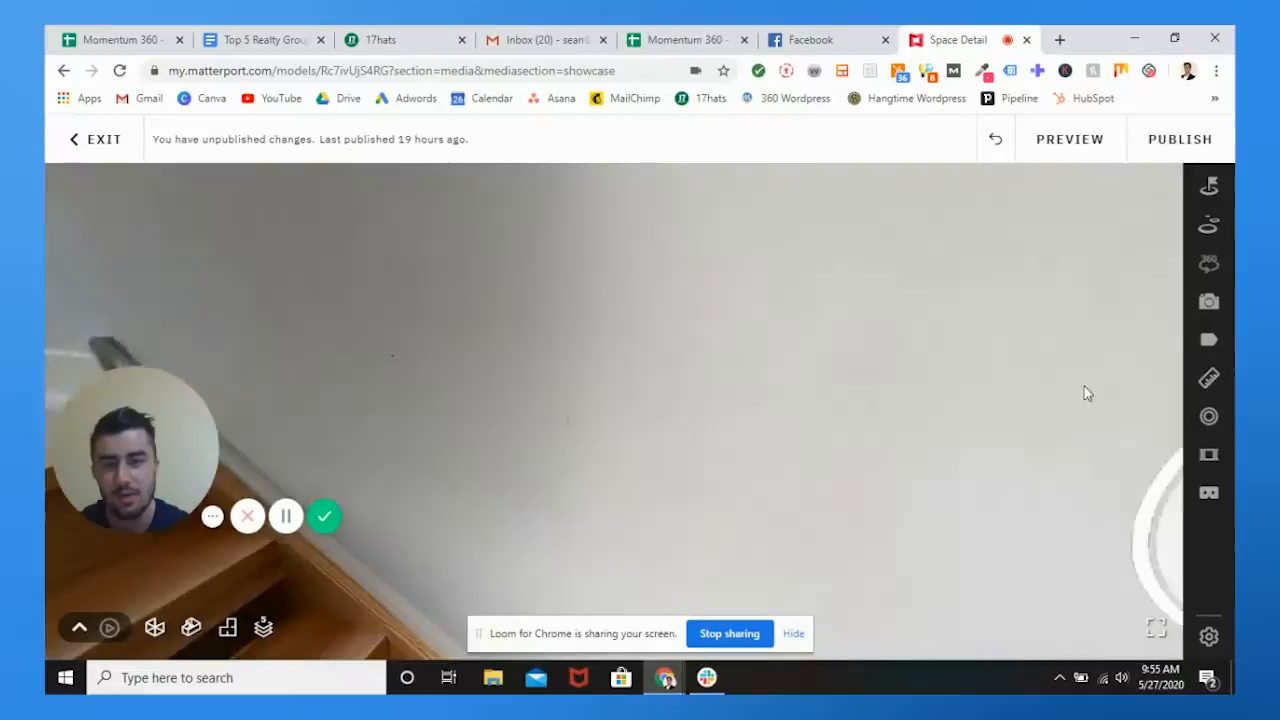
pyautogui.click(573, 447)
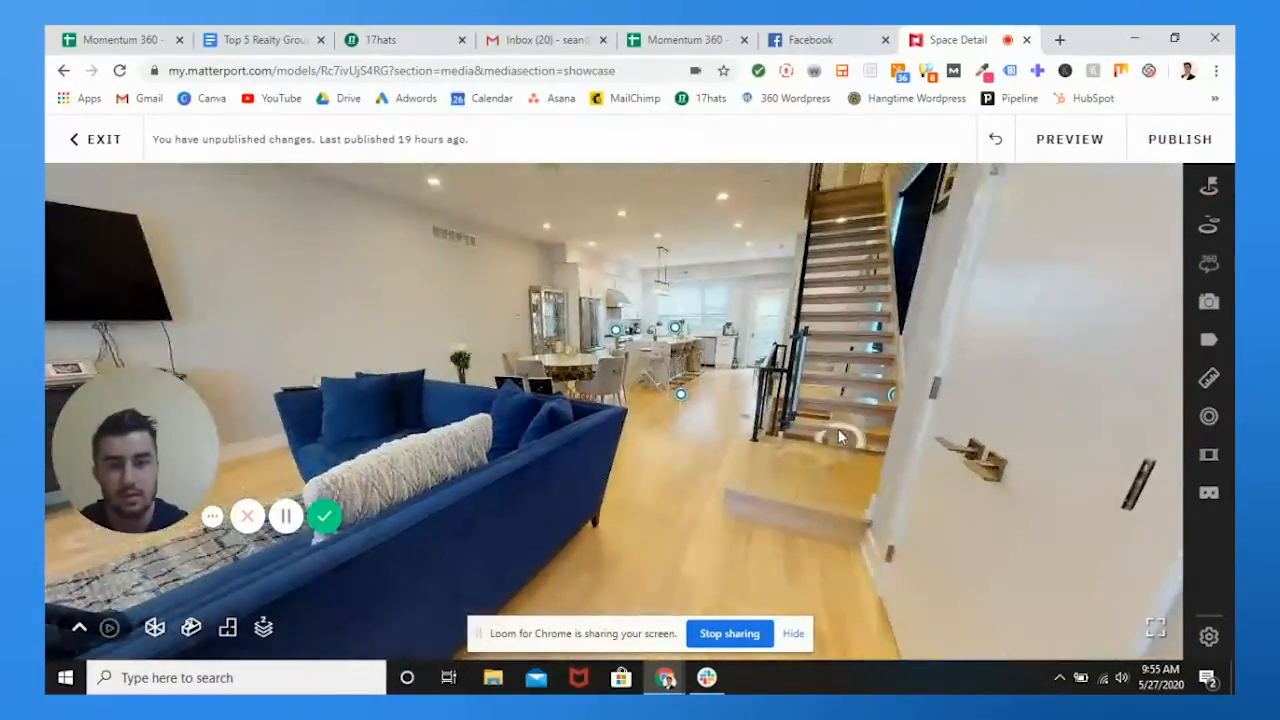
# Step: Set the living-room view as the tour start location, then move on to 3D Scans
pyautogui.click(1210, 185)
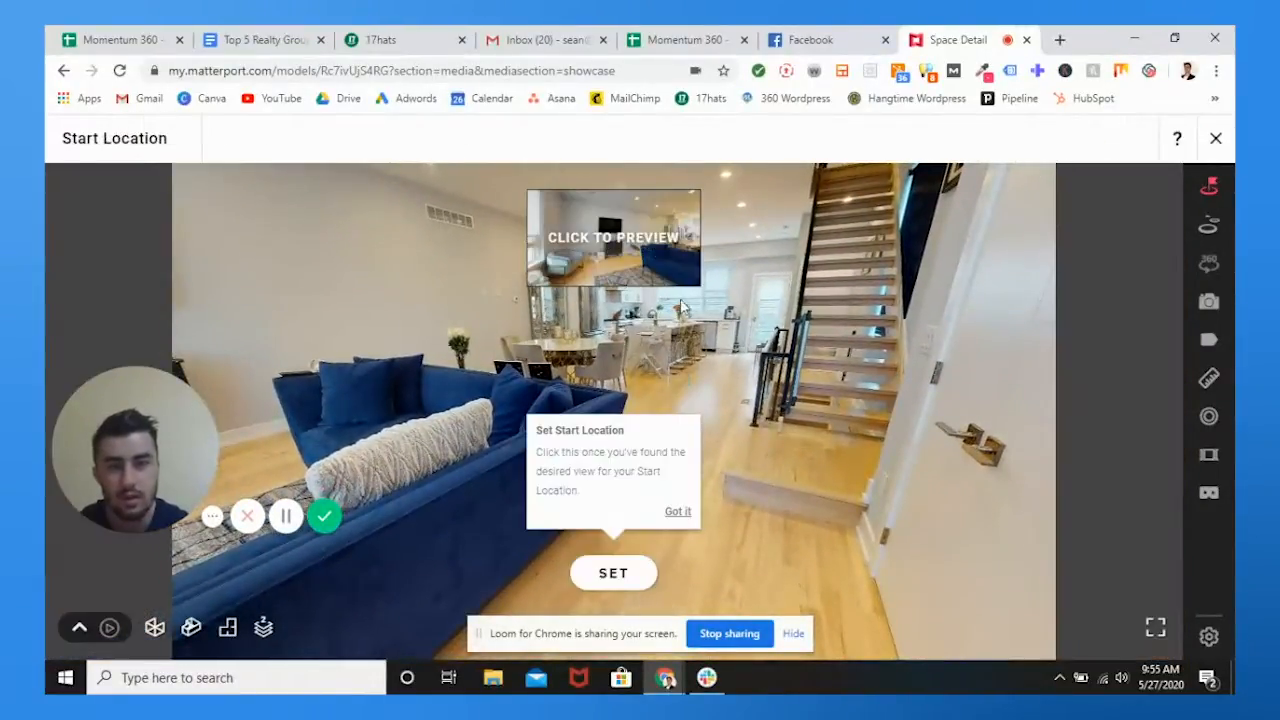
pyautogui.click(614, 573)
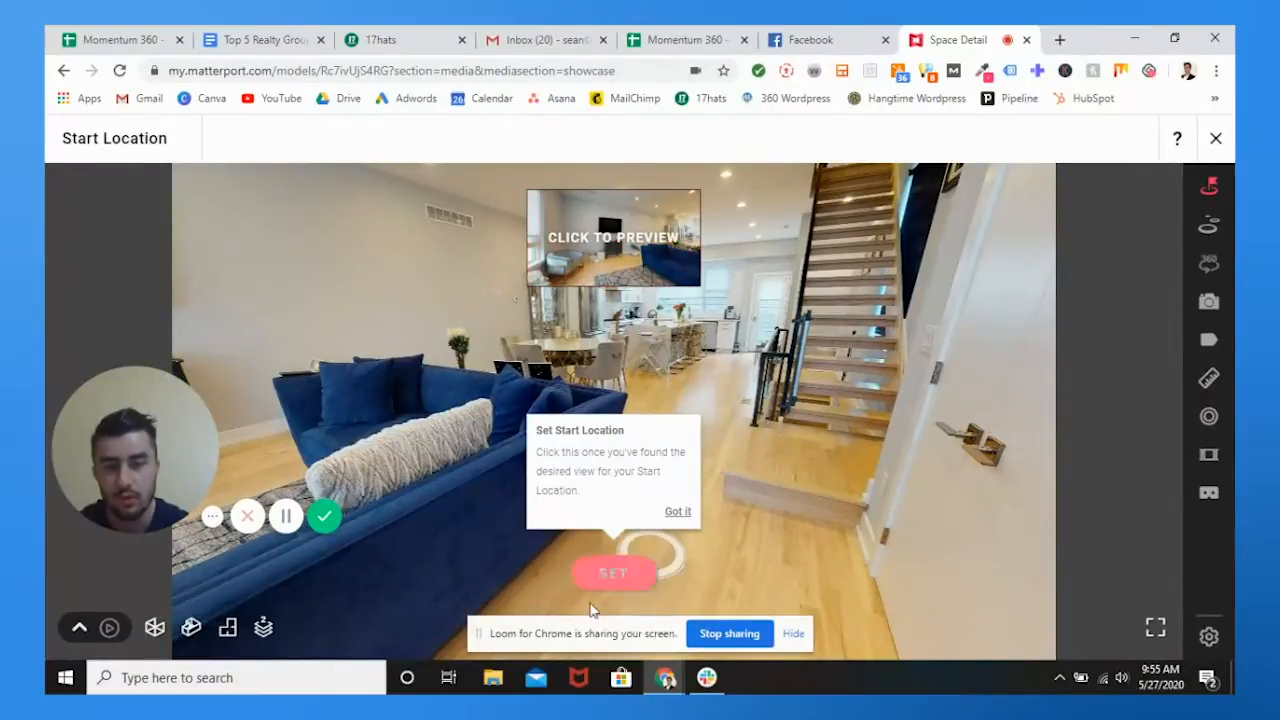
pyautogui.click(614, 572)
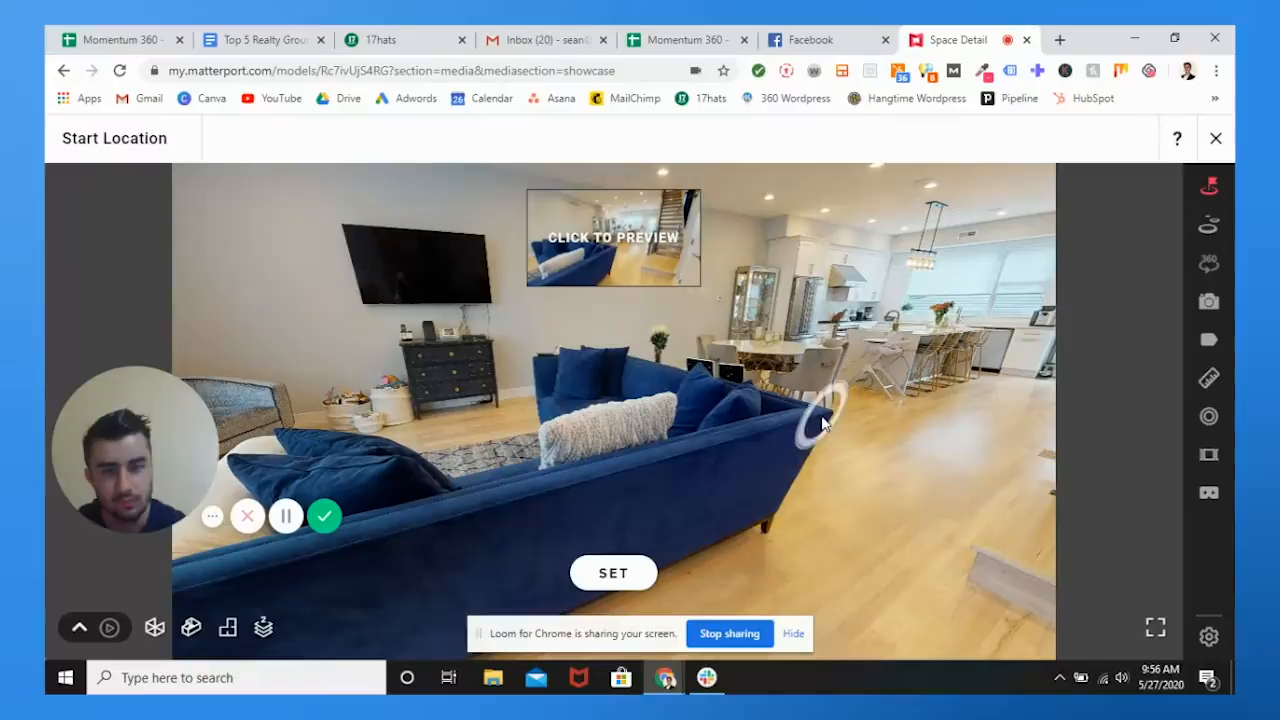
pyautogui.click(1208, 224)
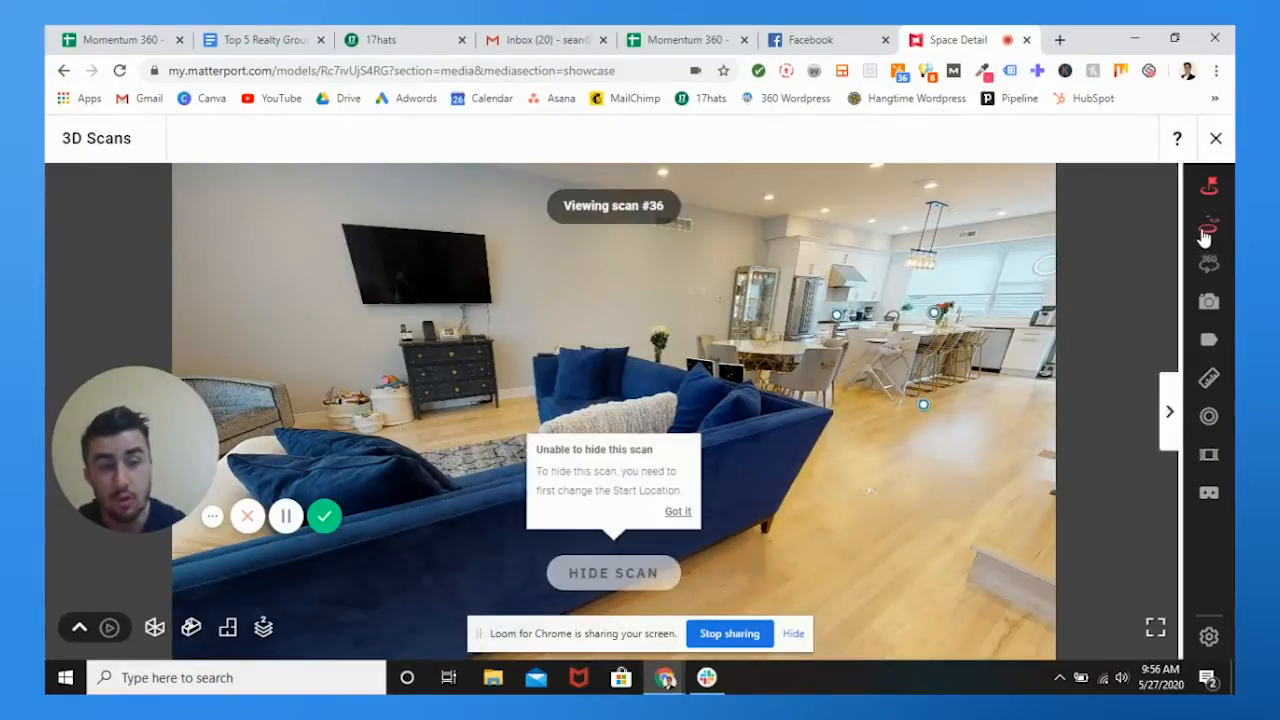
# Step: Show the Floor 2 scans list, hide Scan 35 briefly and restore its visibility
pyautogui.click(1171, 411)
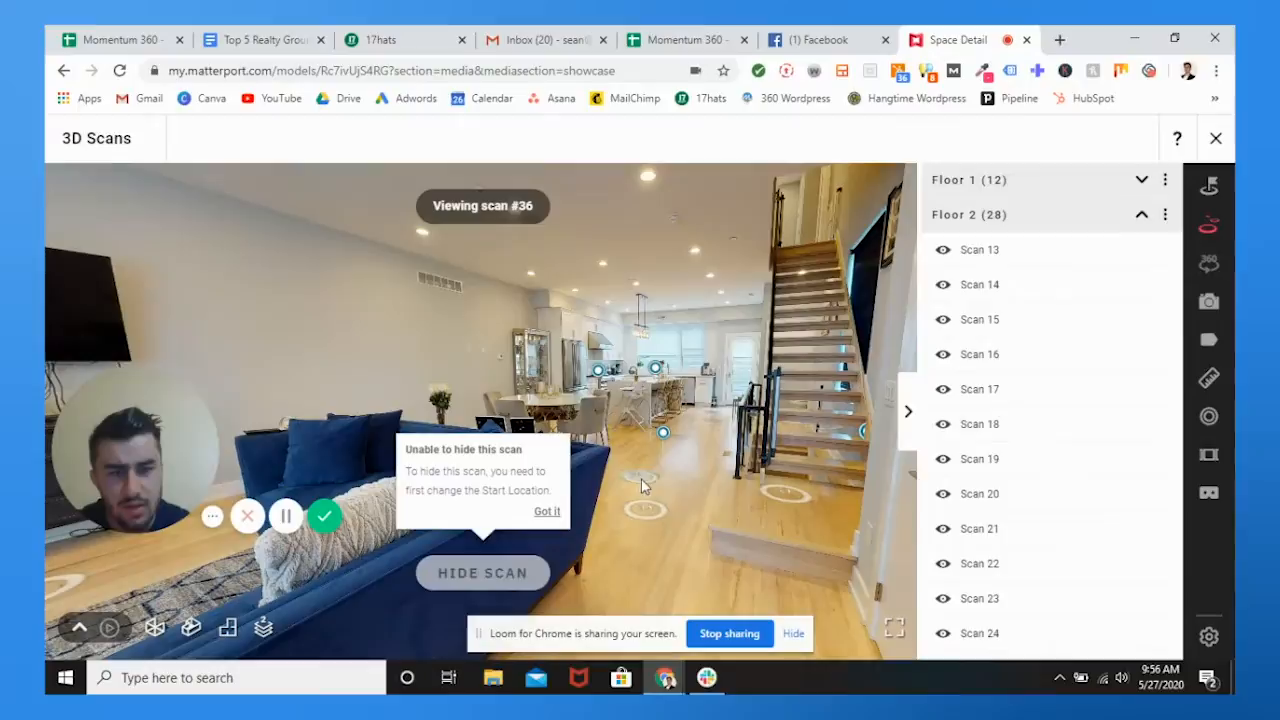
pyautogui.scroll(-3)
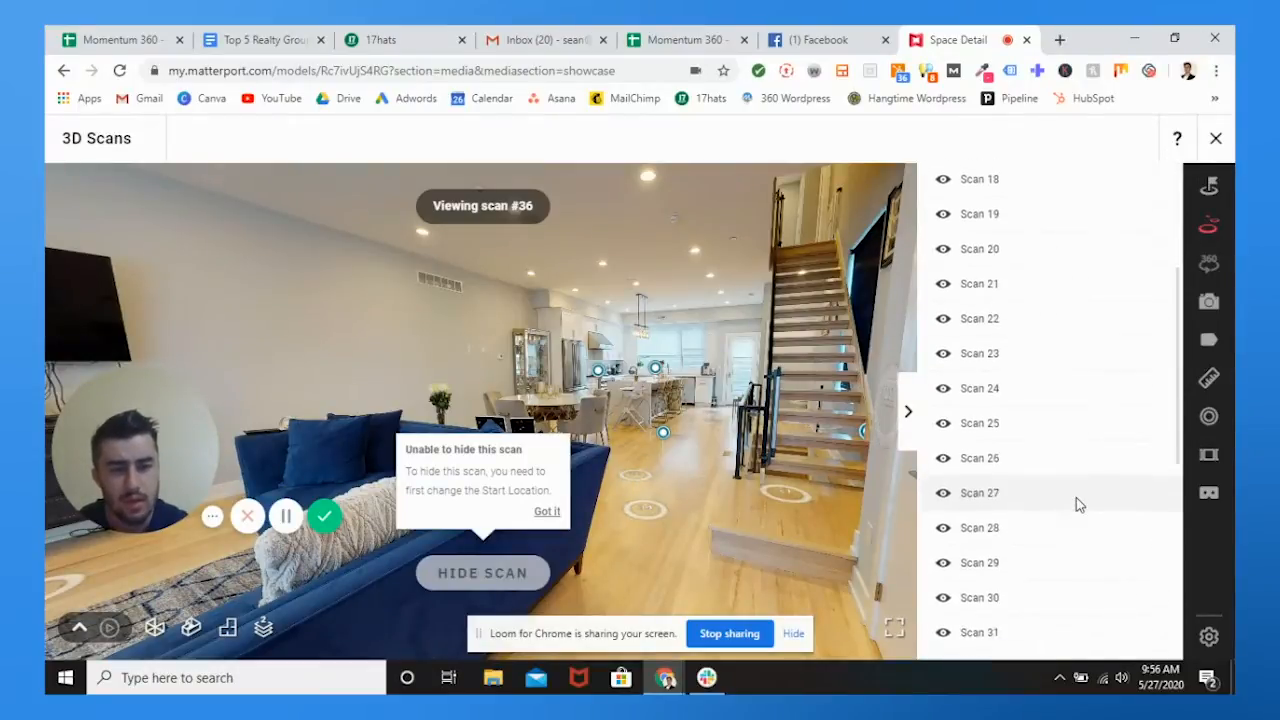
pyautogui.scroll(-3)
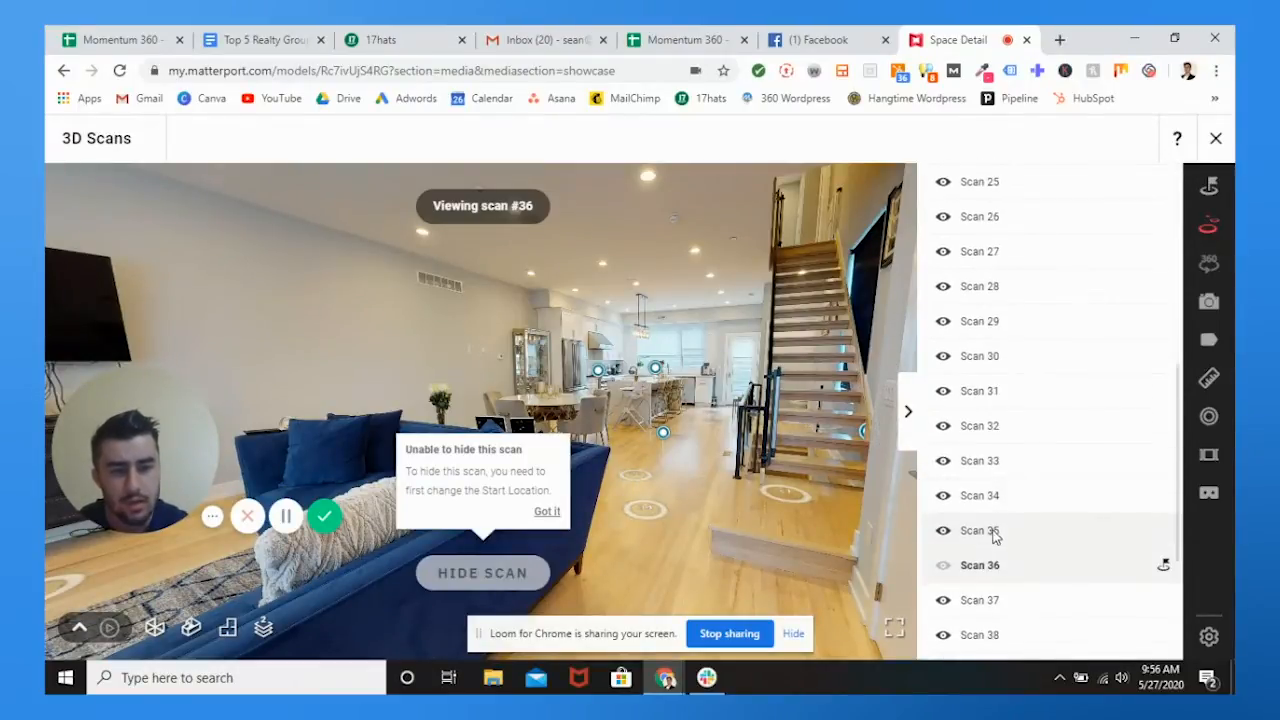
pyautogui.click(943, 530)
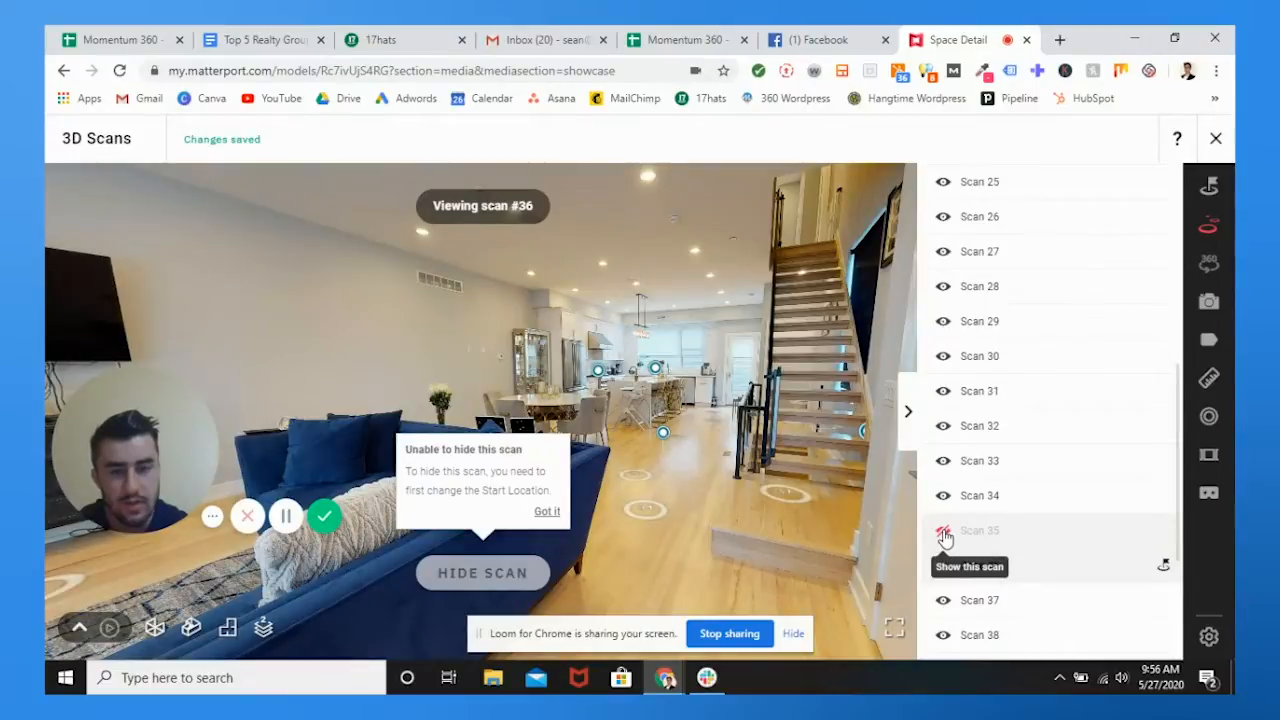
pyautogui.click(943, 530)
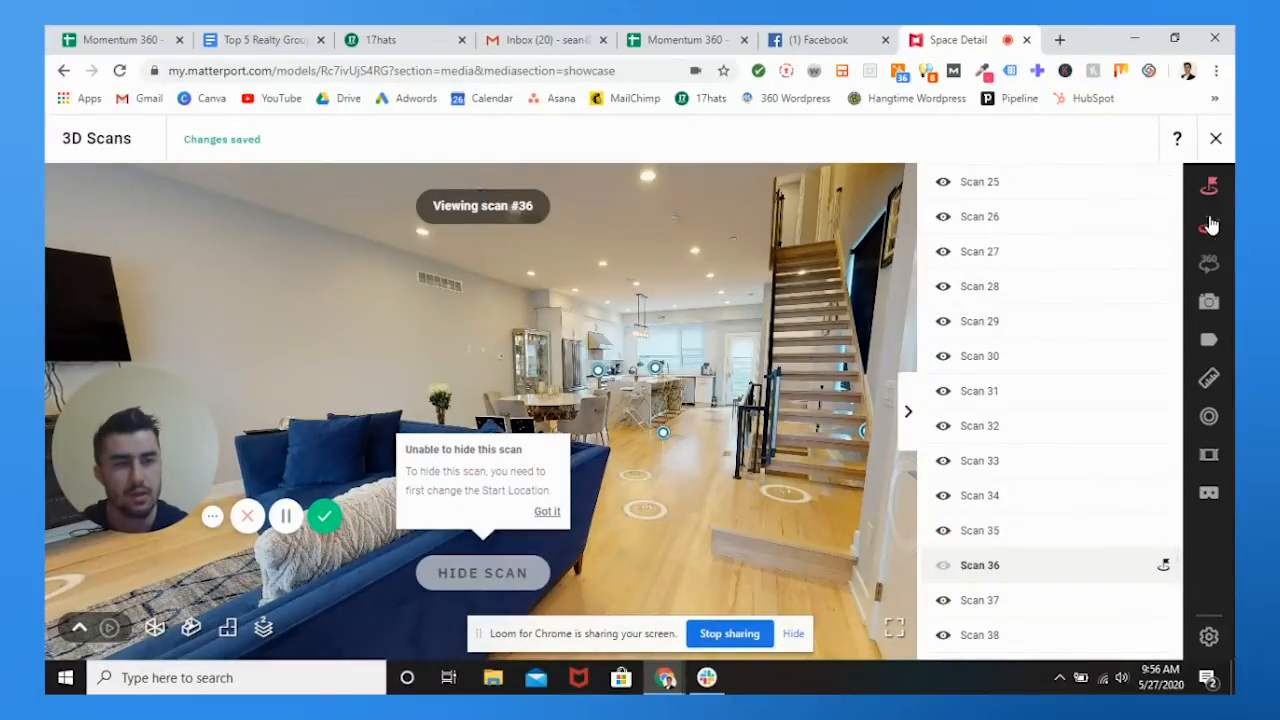
pyautogui.moveTo(1210, 263)
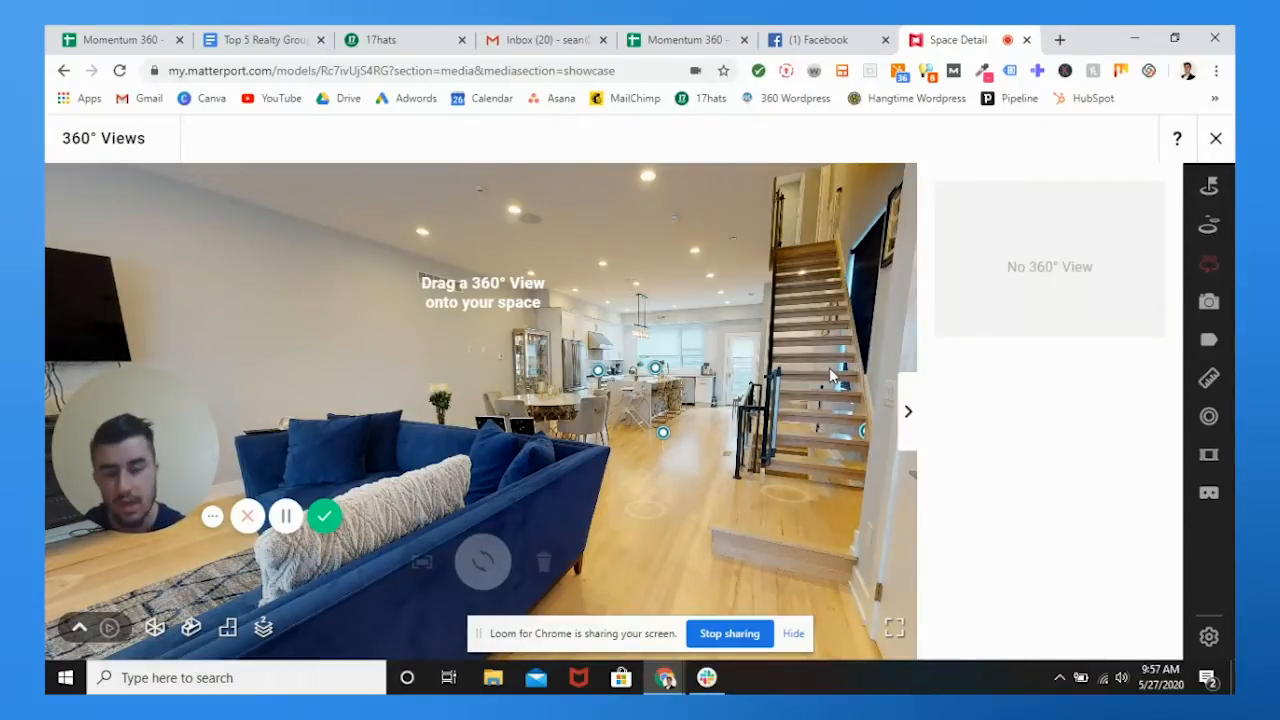
pyautogui.moveTo(1015, 262)
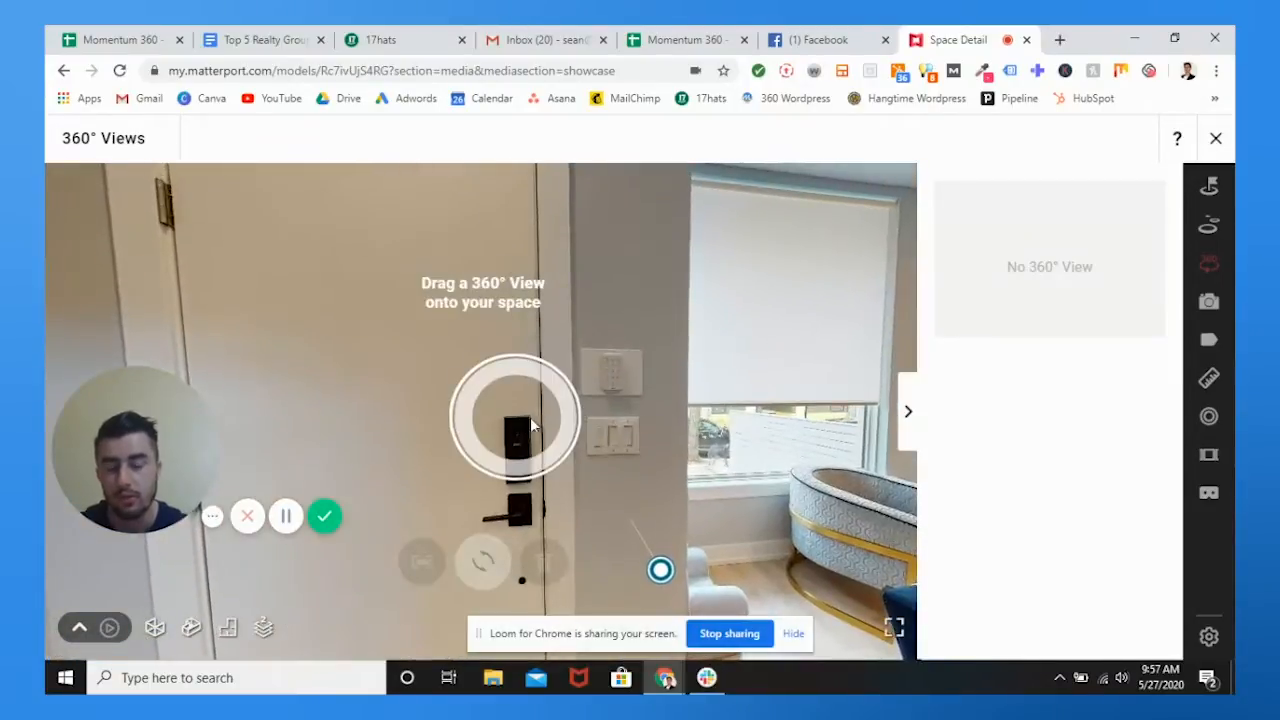
# Step: Turn the view toward the front door while the 360° Views tool shows no views
pyautogui.moveTo(515, 420); pyautogui.dragTo(670, 420)
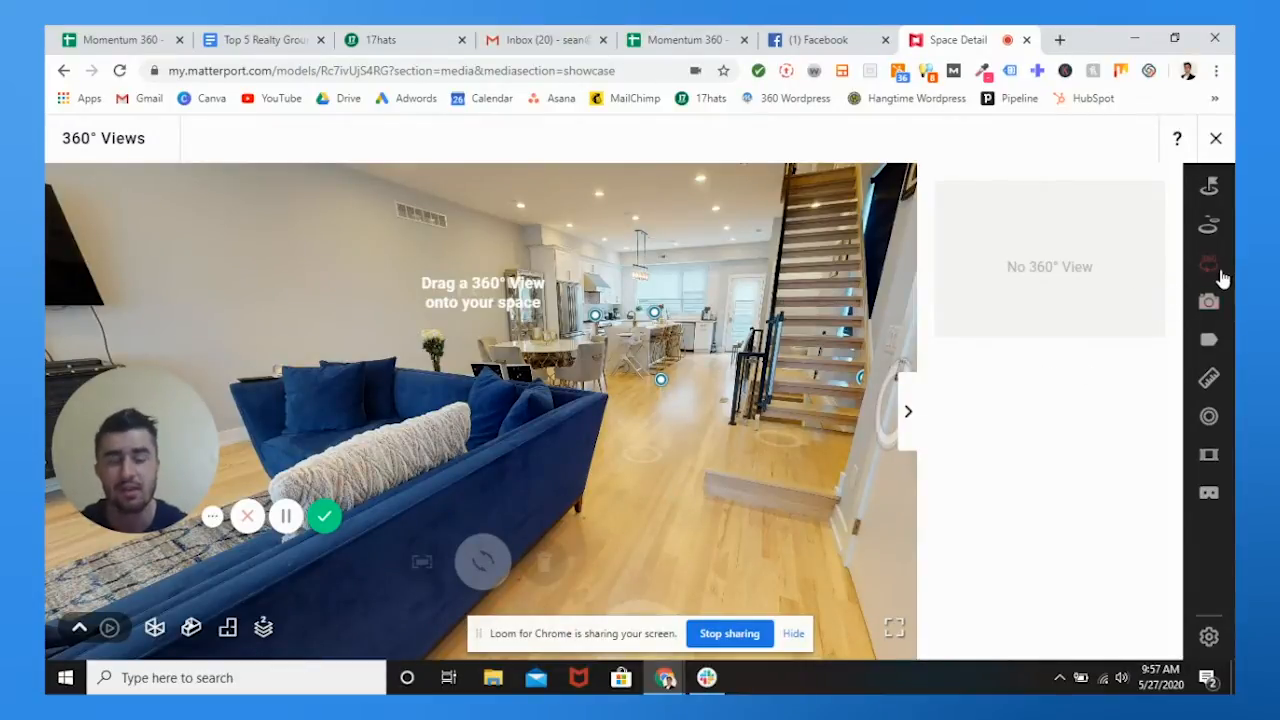
pyautogui.moveTo(1208, 263)
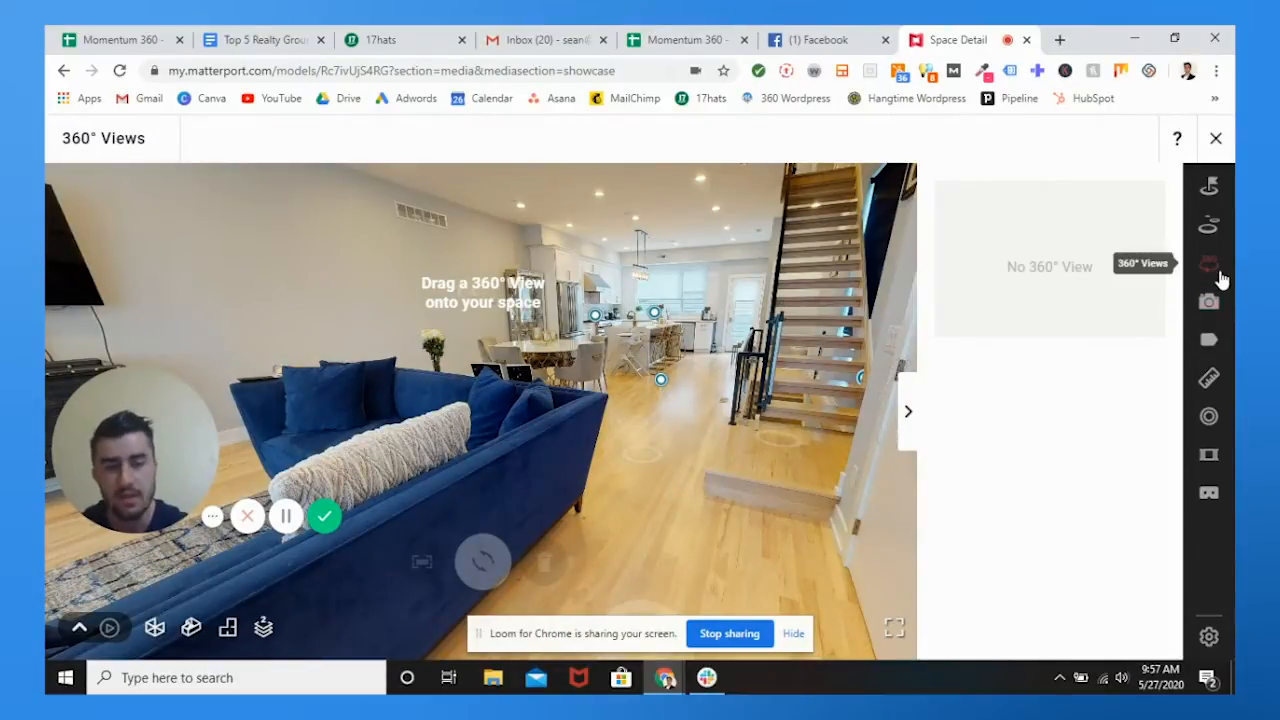
pyautogui.moveTo(1208, 301)
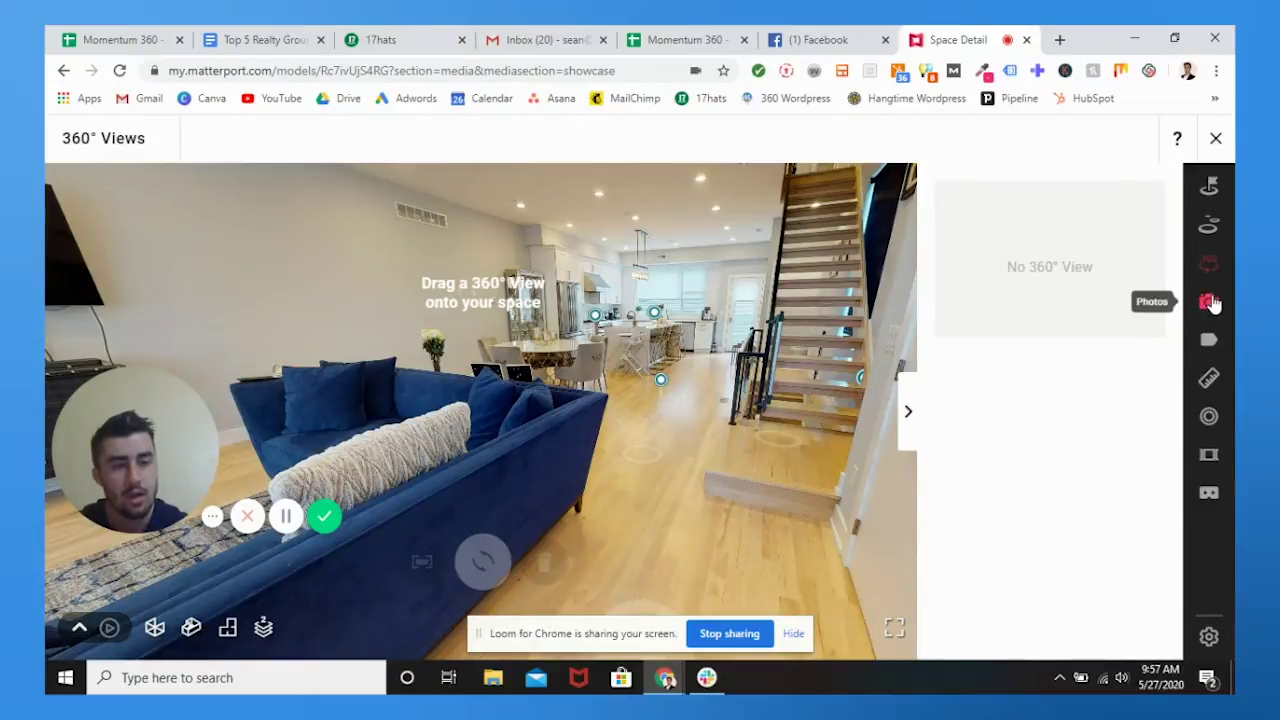
# Step: Switch to the Photos tool and frame a wide view of the living room seating area
pyautogui.click(1208, 301)
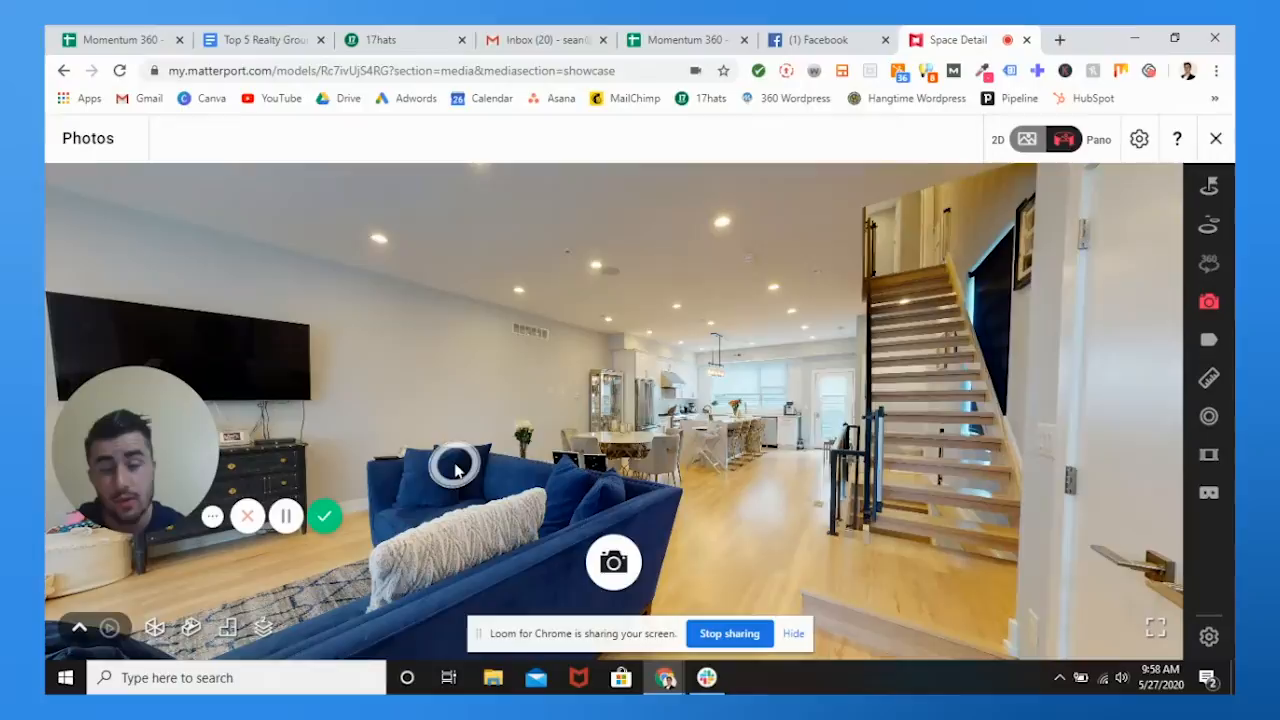
pyautogui.moveTo(455, 465); pyautogui.dragTo(630, 448)
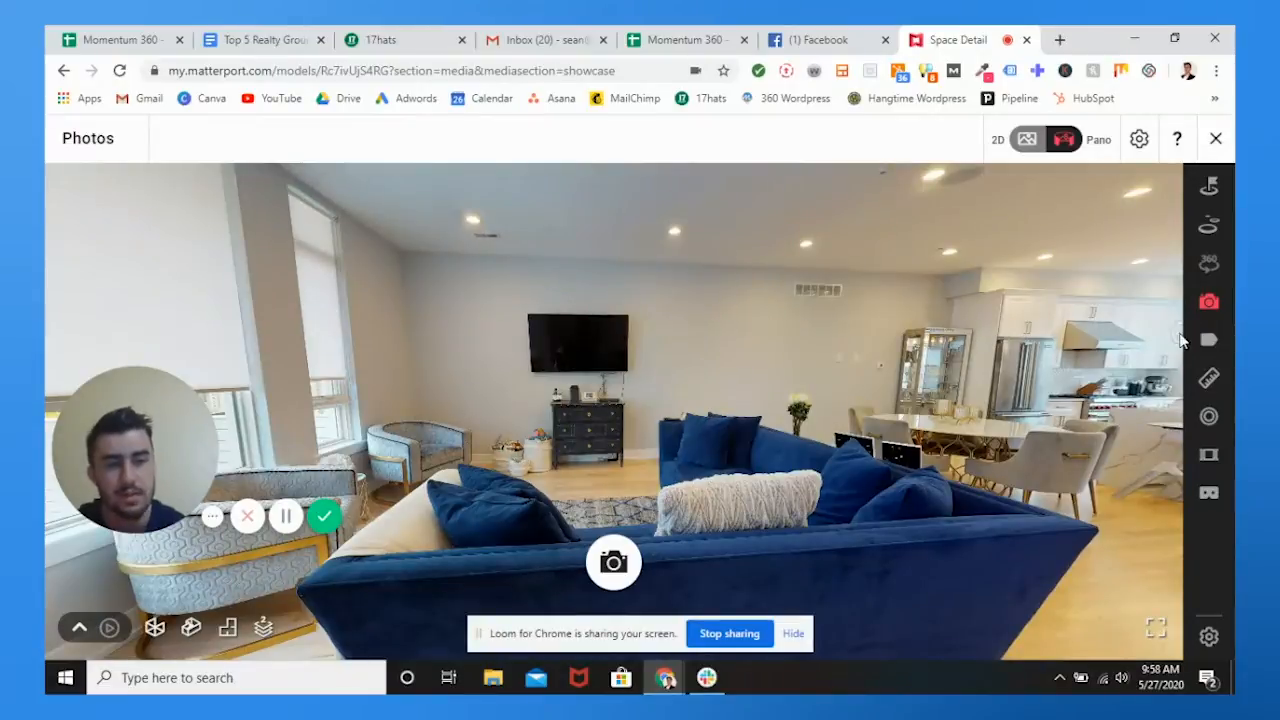
# Step: Look at the Labels tool, position a label on the floor plan and begin a new one
pyautogui.click(1207, 339)
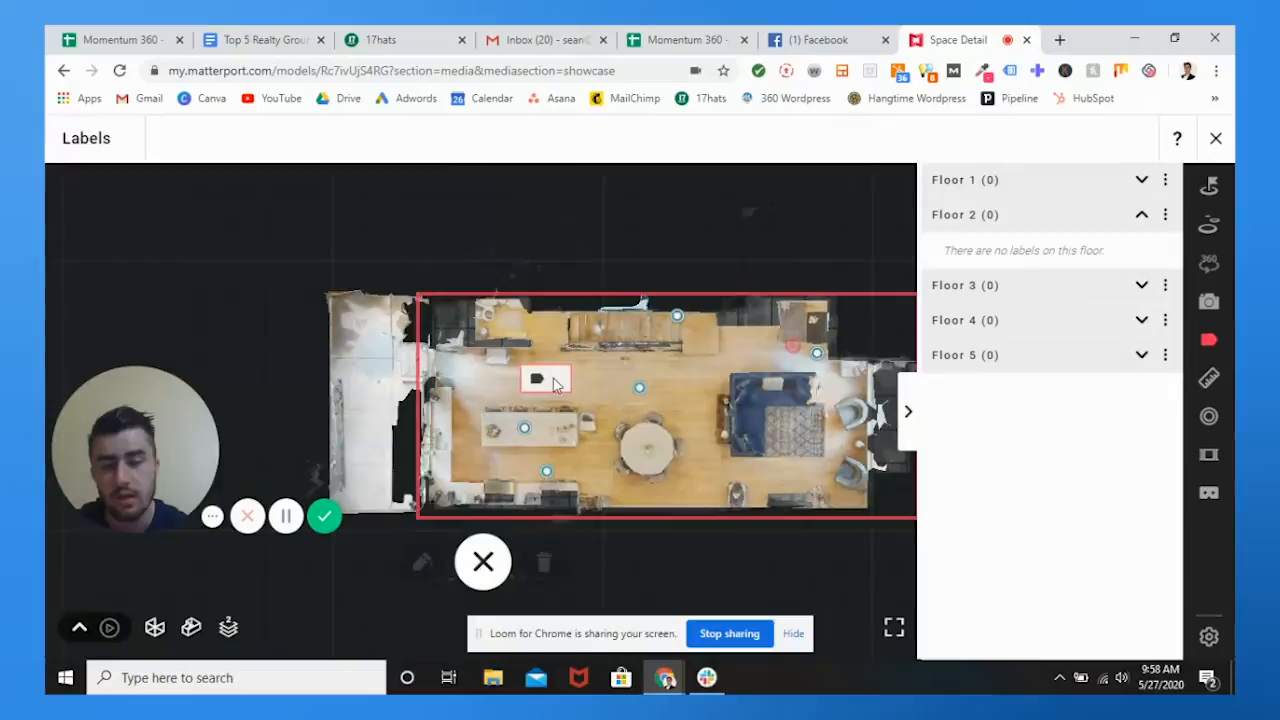
pyautogui.moveTo(537, 379); pyautogui.dragTo(562, 384)
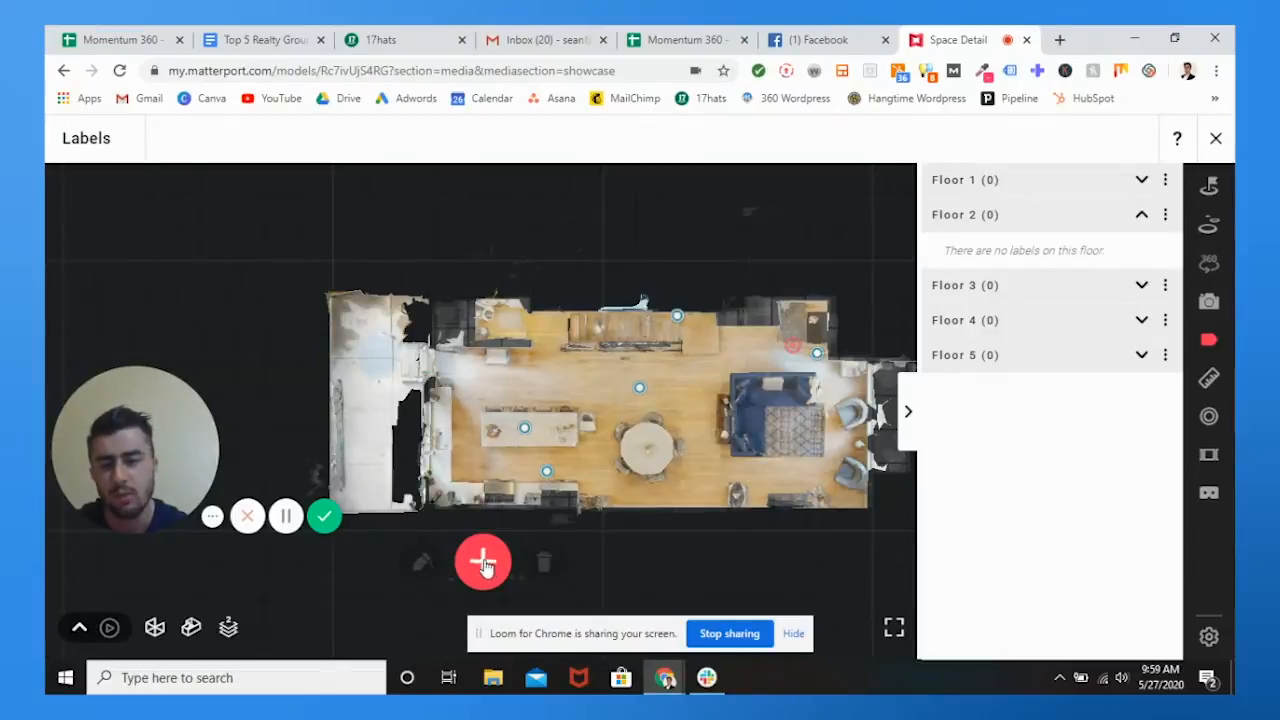
pyautogui.click(1209, 339)
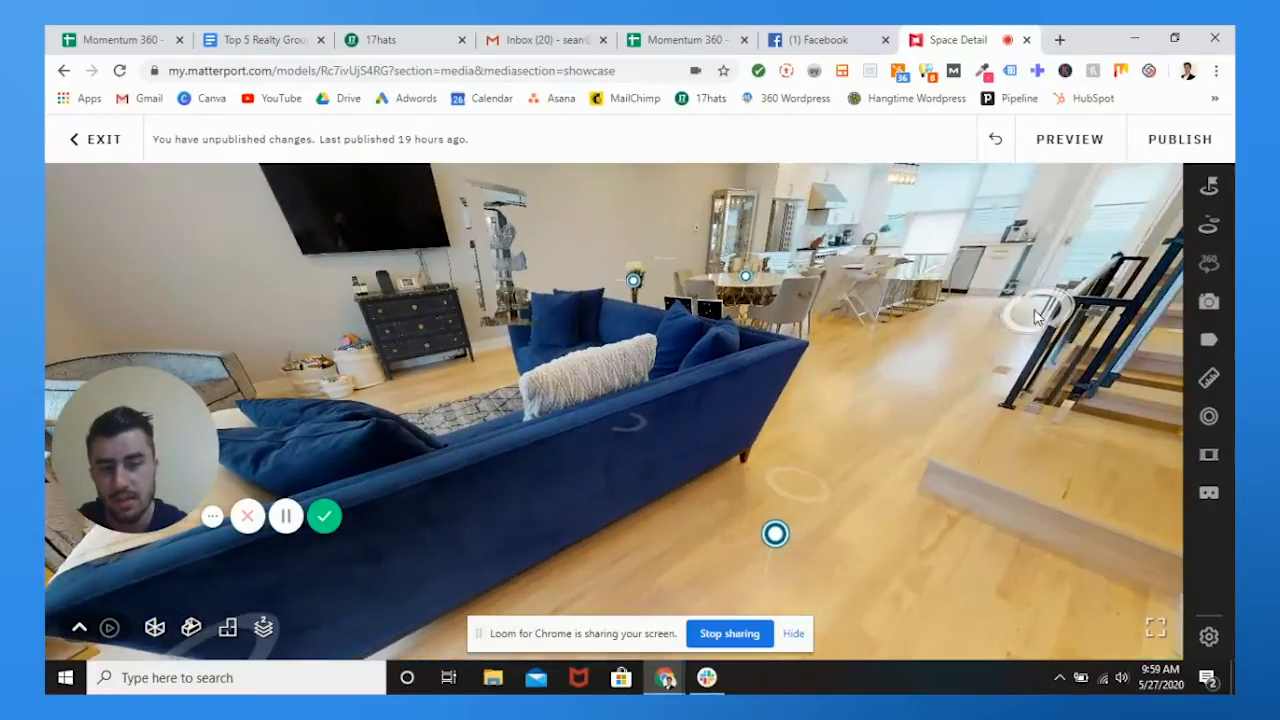
# Step: Turn around the blue sofa and start a 7' 2" measurement across the entry room
pyautogui.moveTo(1040, 310); pyautogui.dragTo(720, 400)
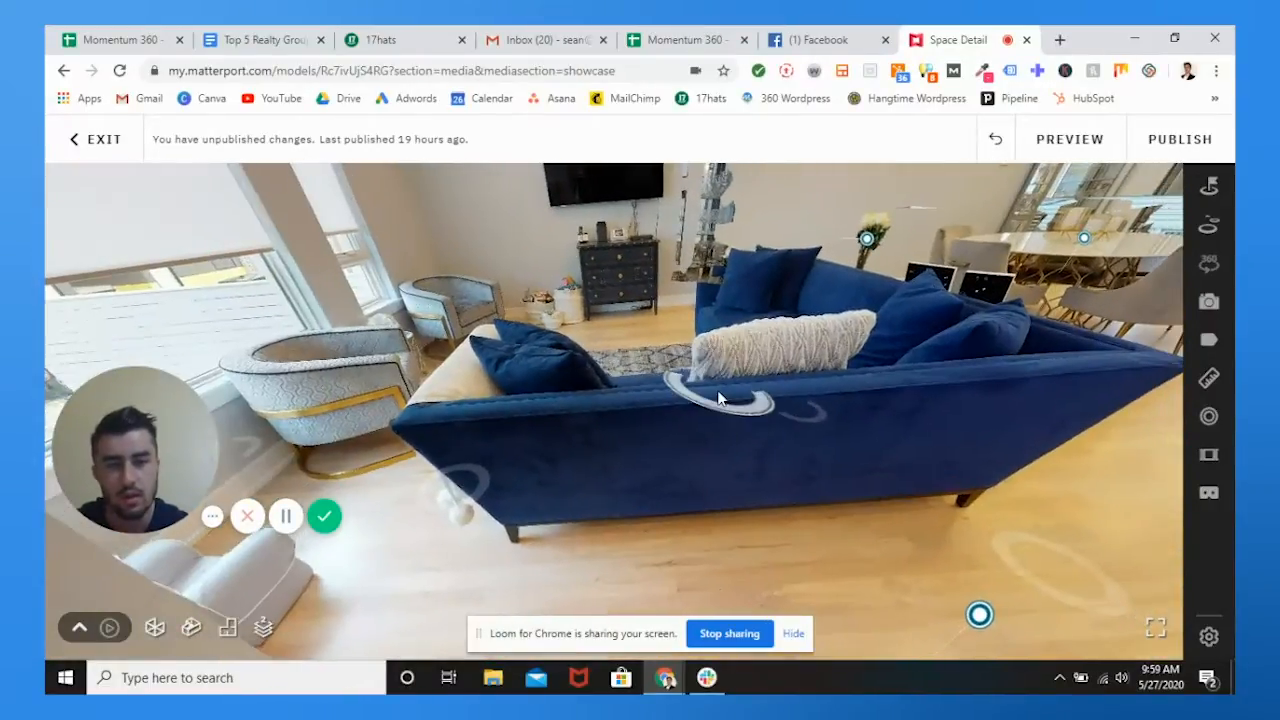
pyautogui.click(1208, 378)
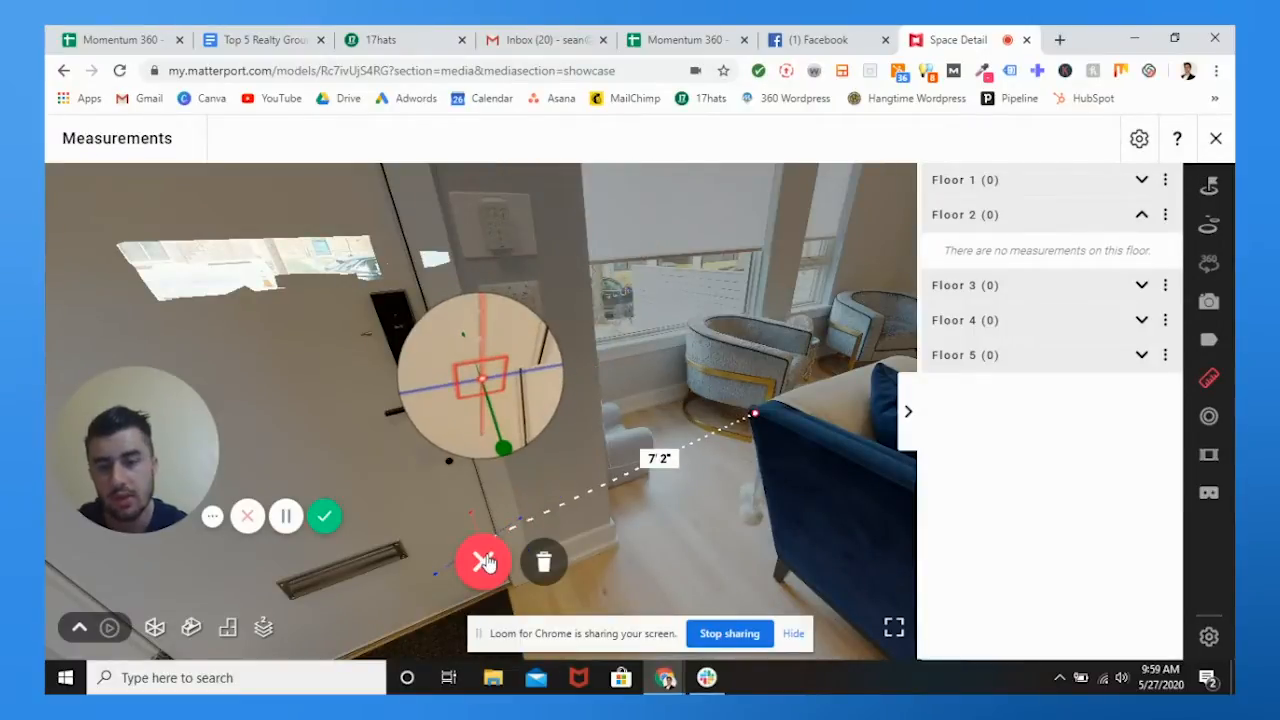
# Step: Discard the unfinished measurement and show the Mattertags list with Floor 2's five tags
pyautogui.click(482, 561)
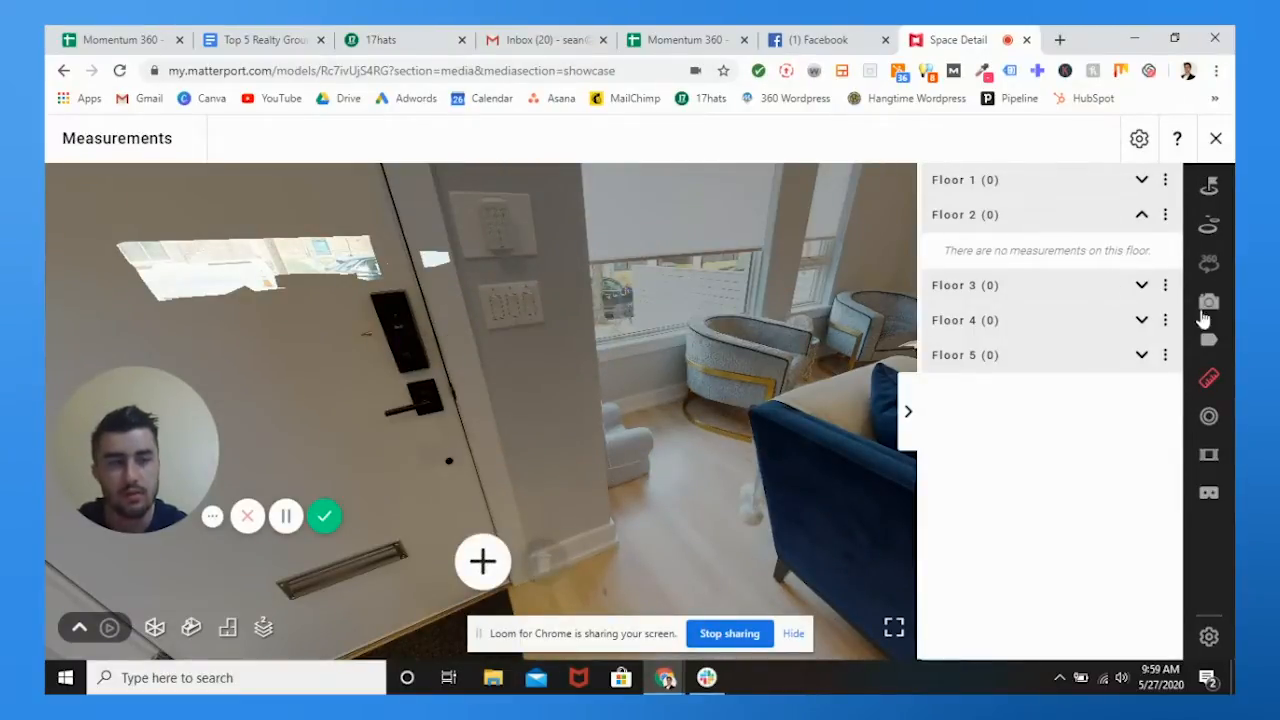
pyautogui.moveTo(1208, 380)
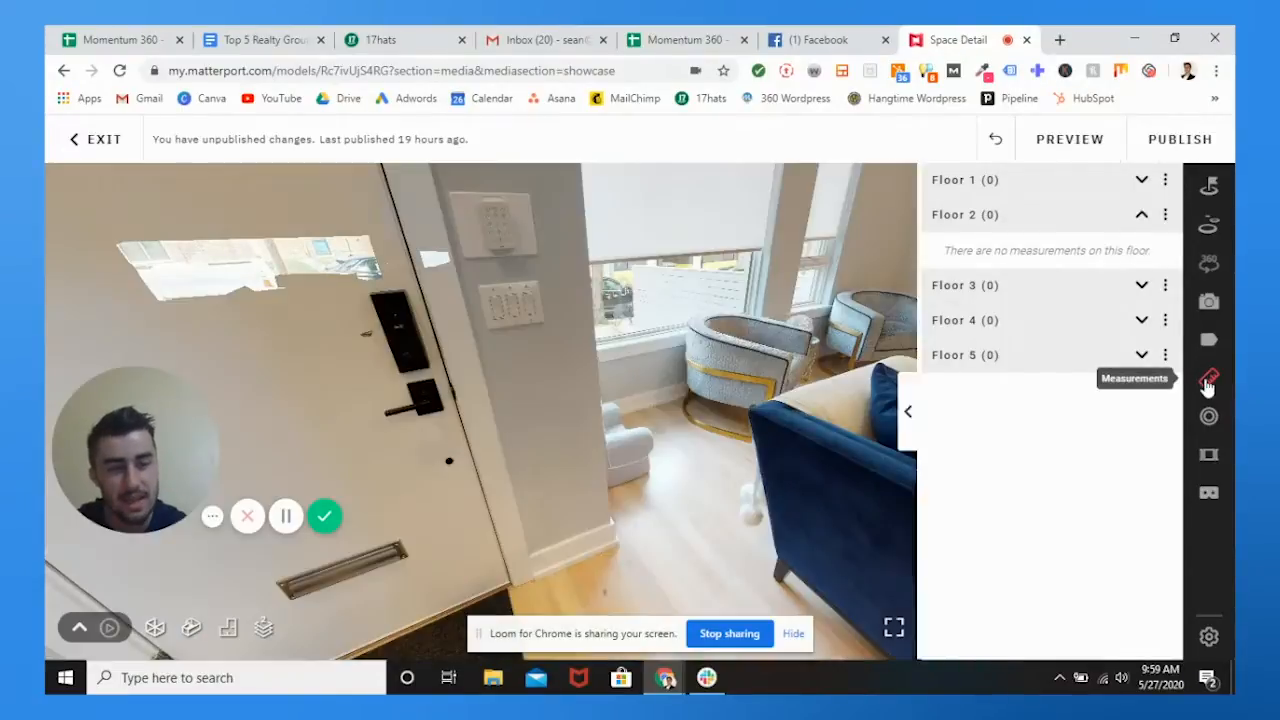
pyautogui.click(1208, 378)
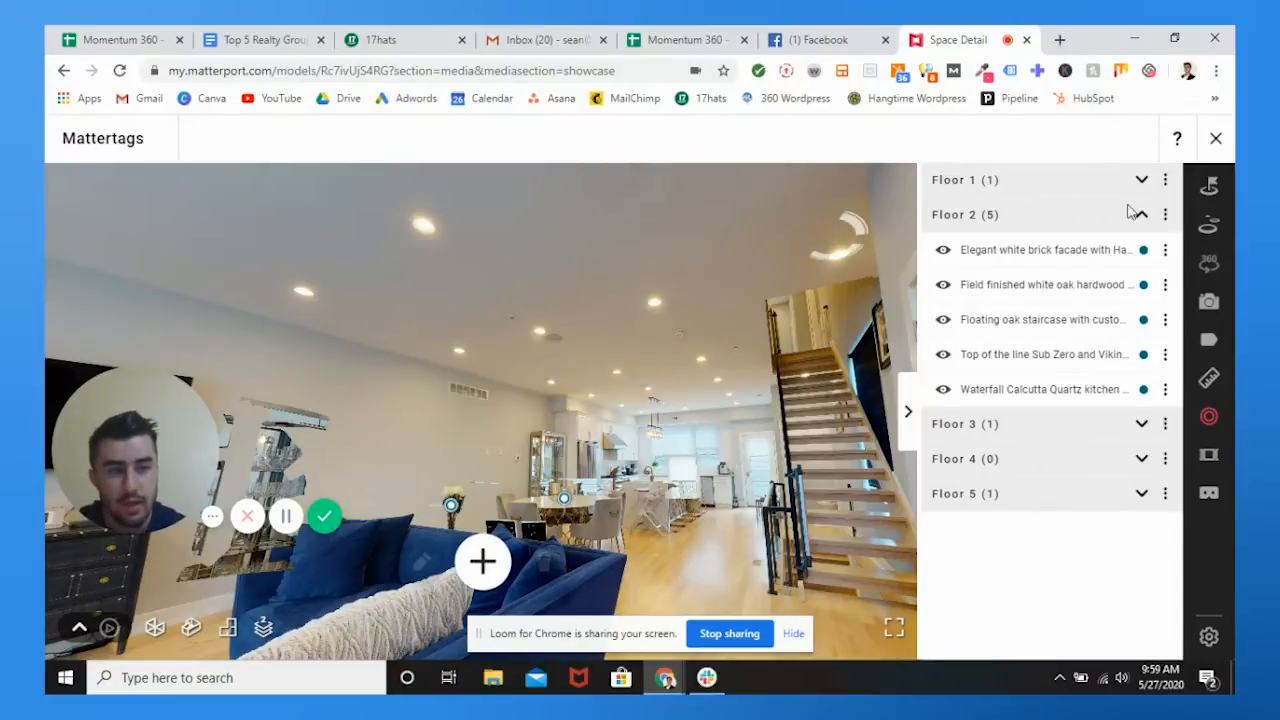
# Step: Toggle the Floor 2 tag list, move to the kitchen island and begin a new Mattertag
pyautogui.click(1141, 214)
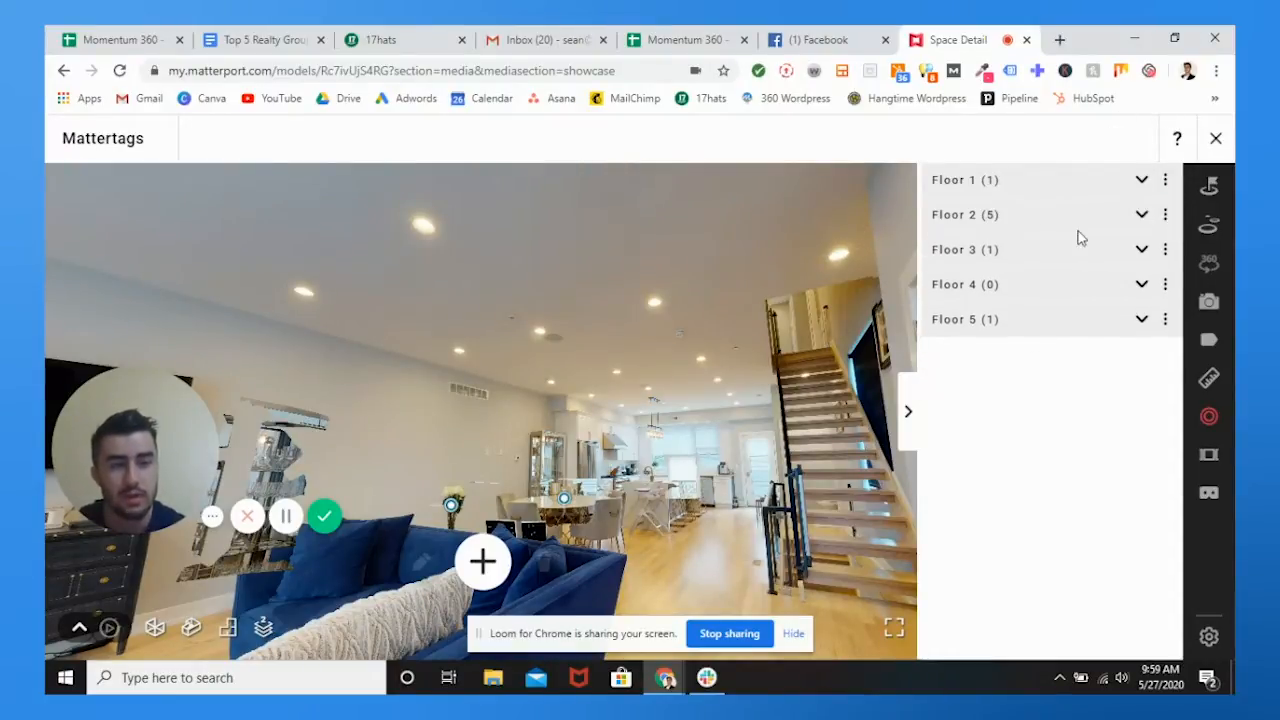
pyautogui.click(1141, 214)
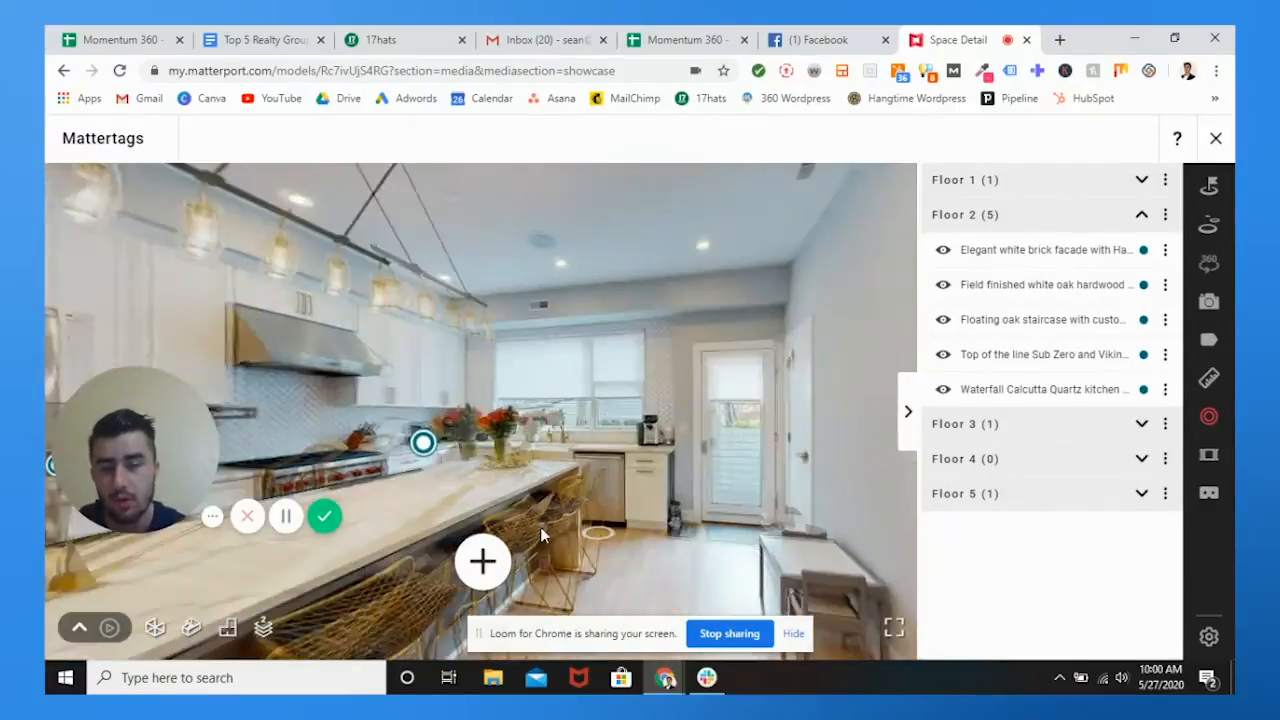
pyautogui.click(560, 415)
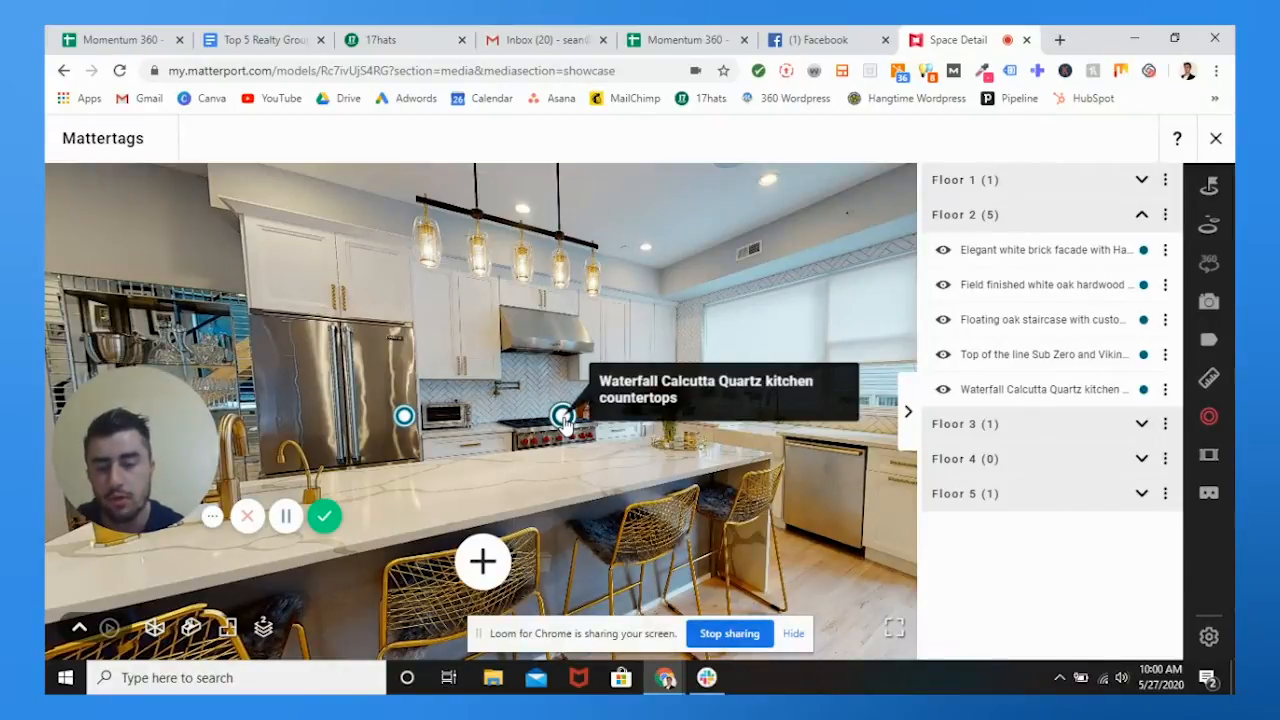
pyautogui.moveTo(438, 515)
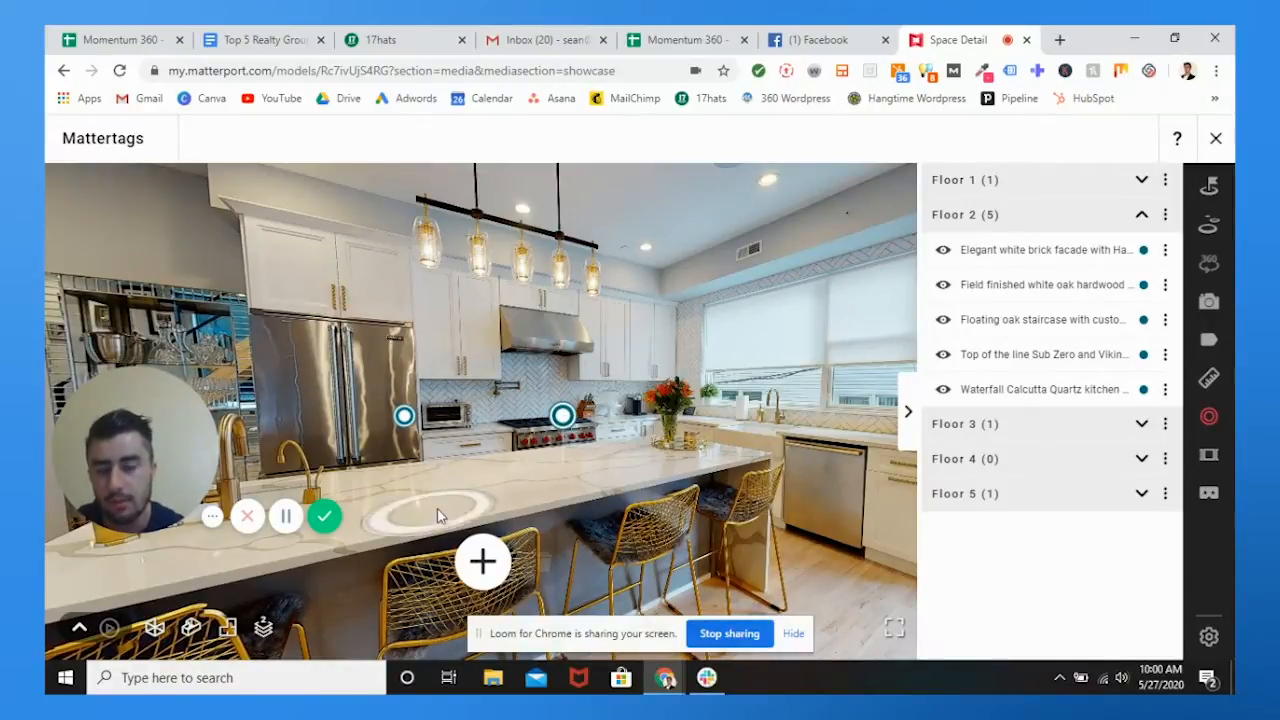
pyautogui.moveTo(370, 528)
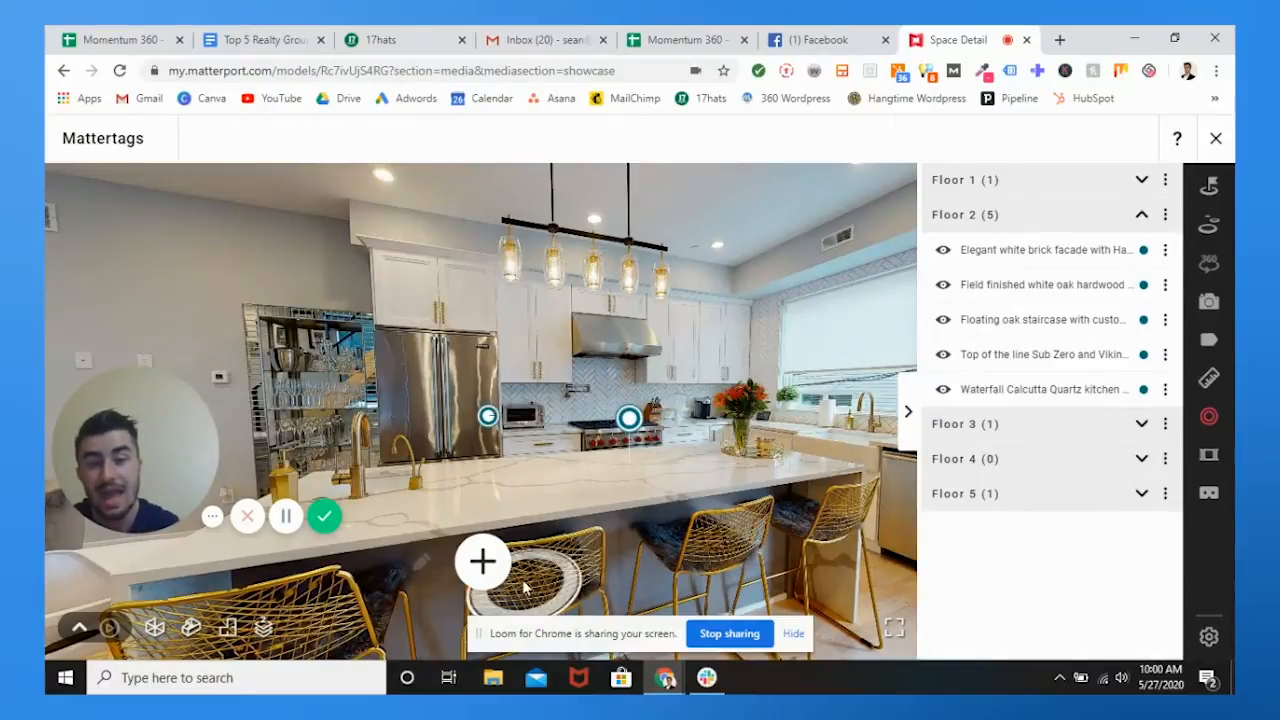
pyautogui.click(482, 562)
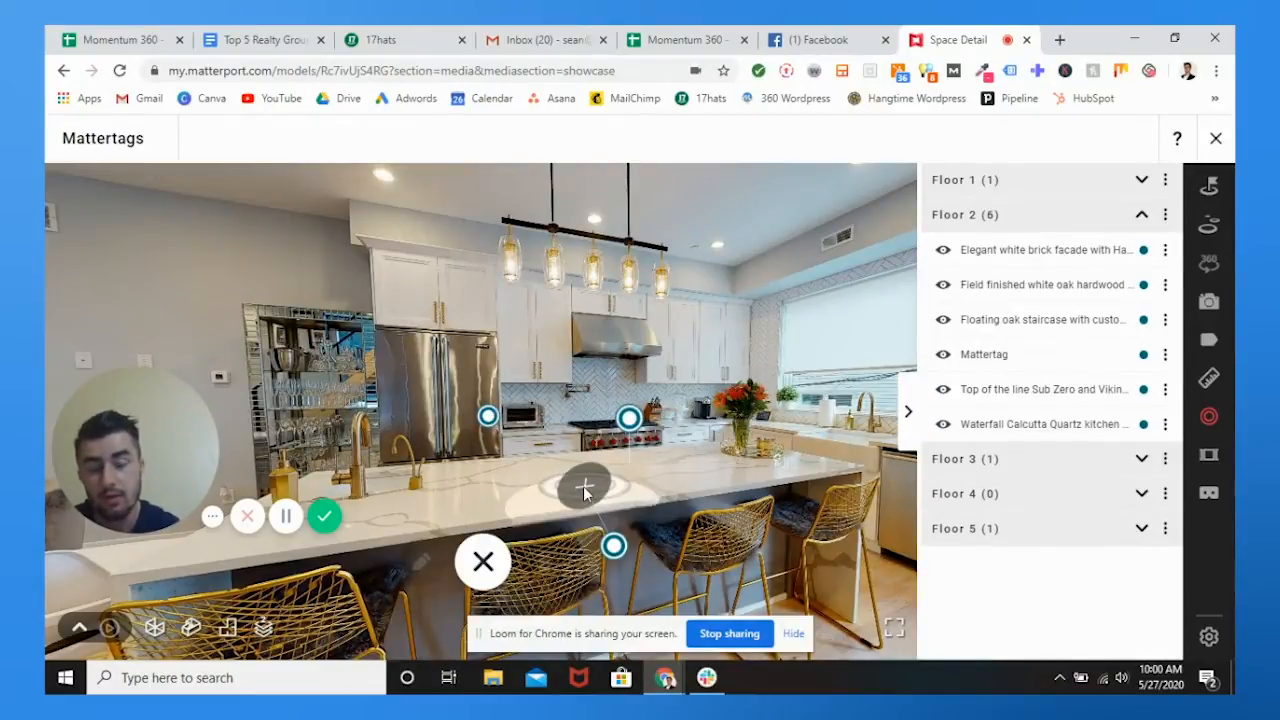
# Step: Pin the new tag on the kitchen countertop and check its Add link form
pyautogui.click(584, 484)
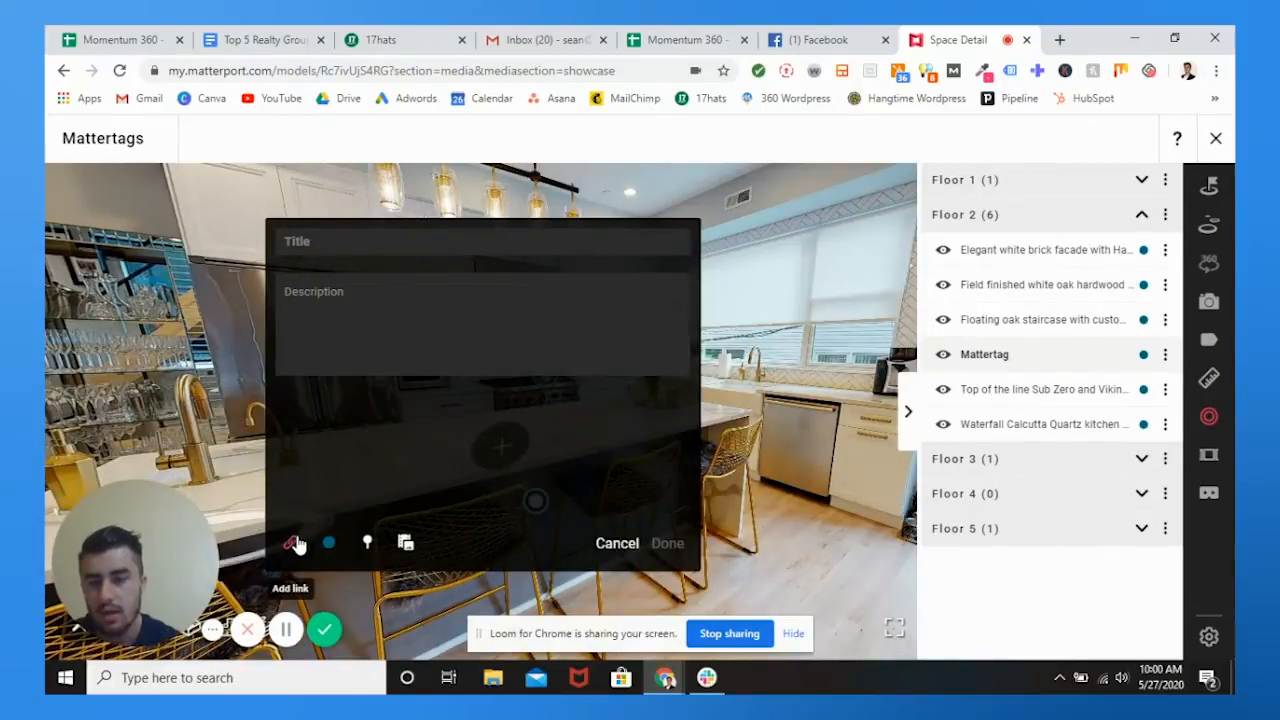
pyautogui.click(291, 542)
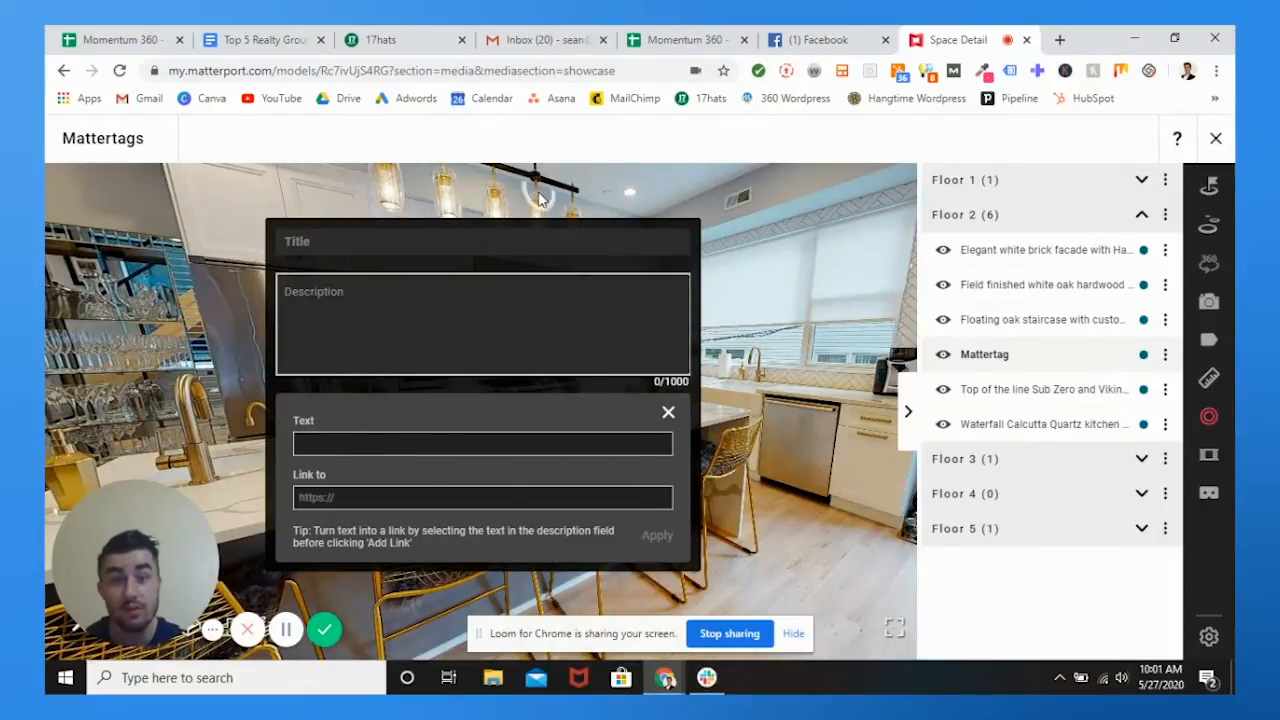
pyautogui.click(478, 241)
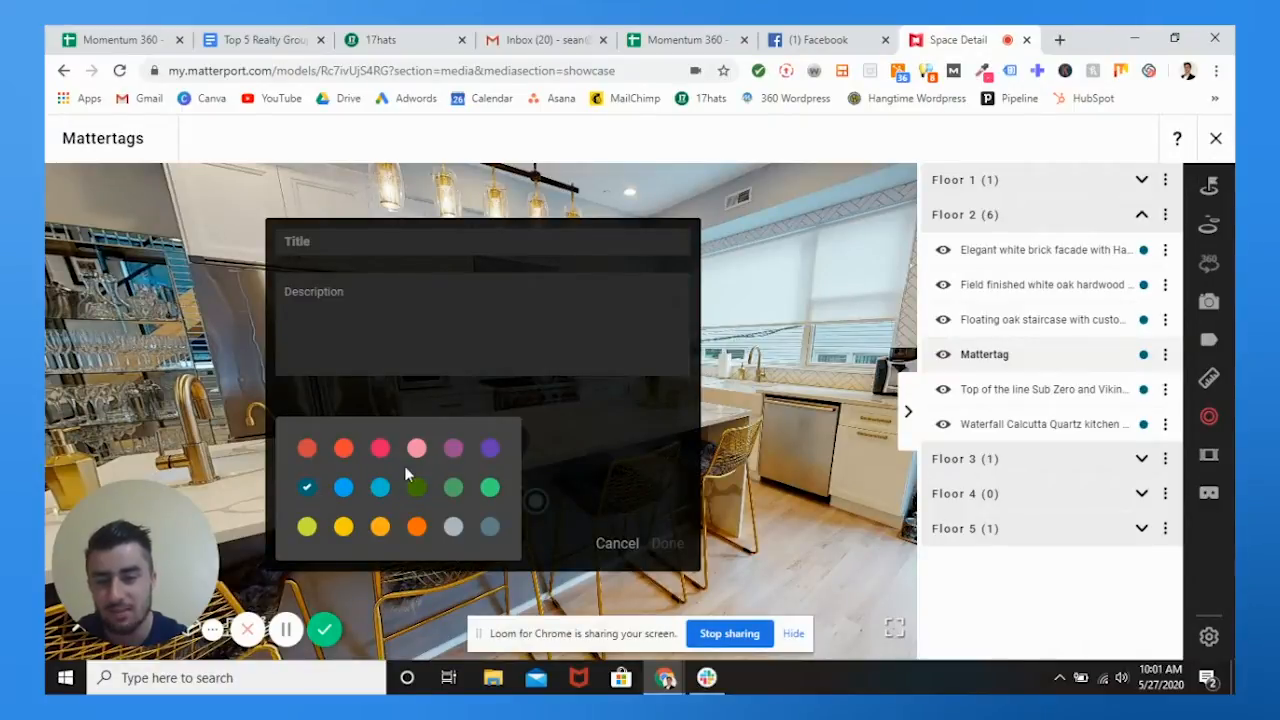
pyautogui.moveTo(343, 525)
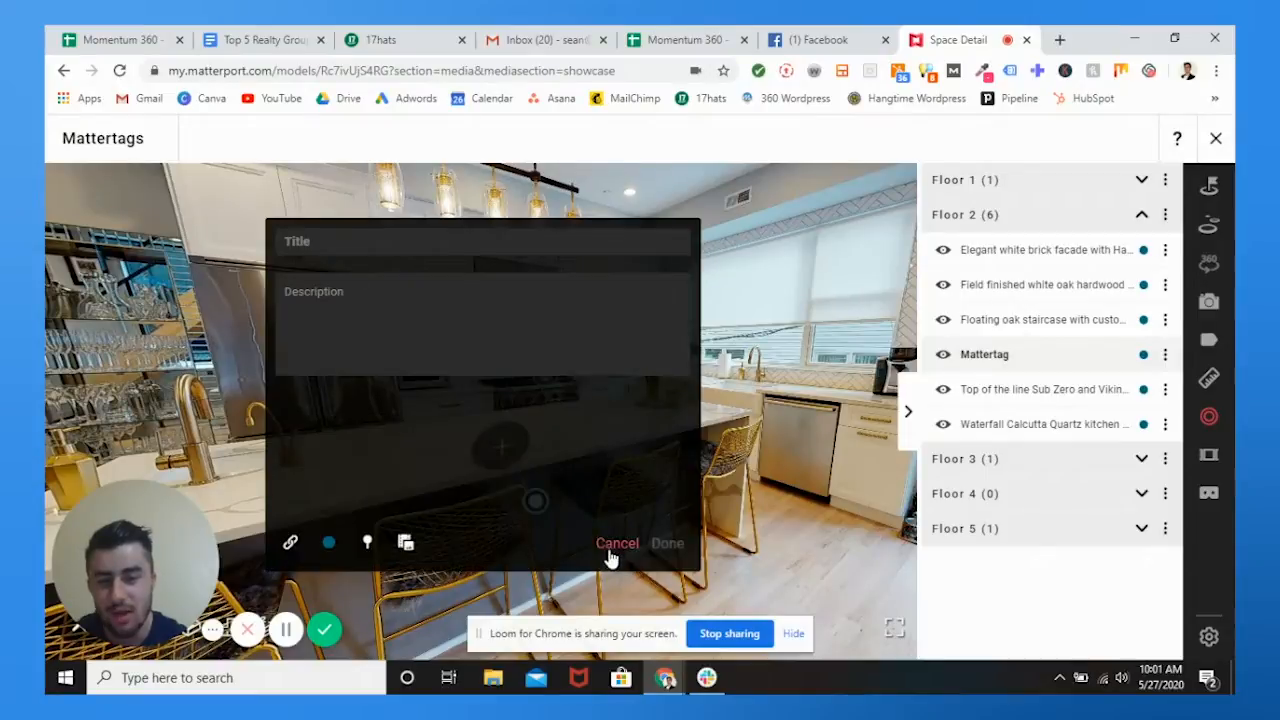
pyautogui.moveTo(365, 542)
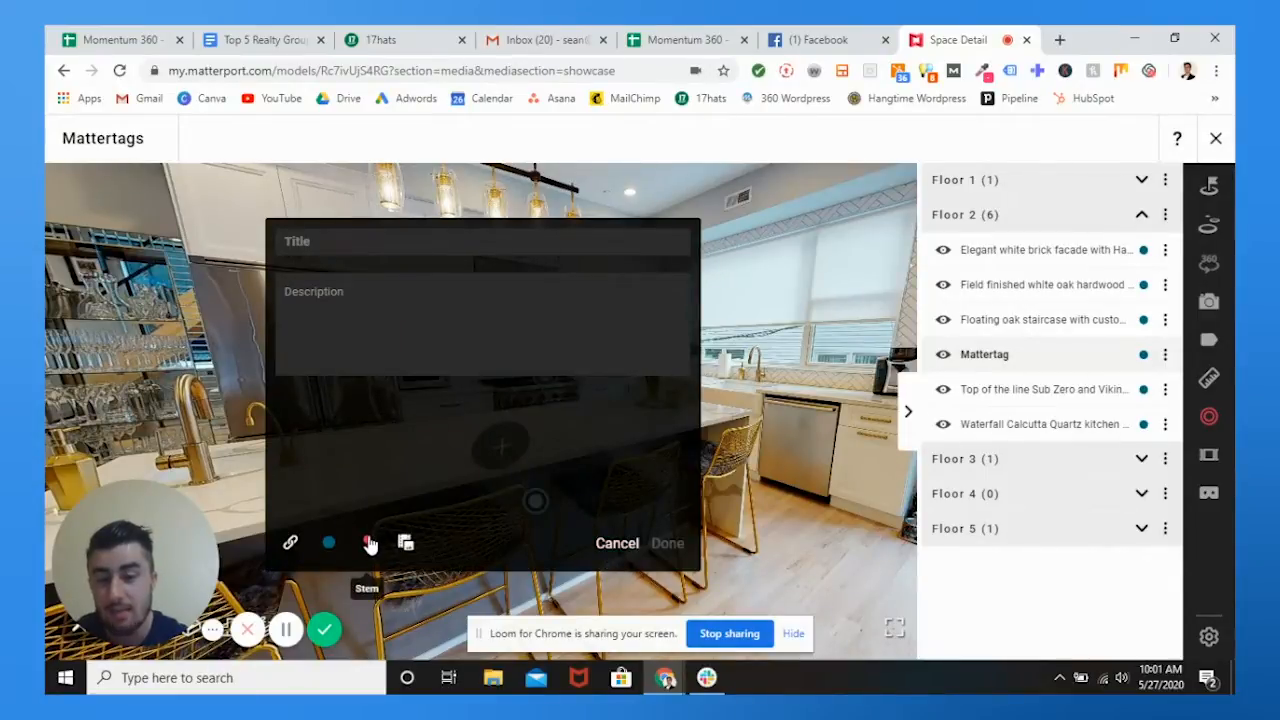
# Step: Lower the kitchen-island Mattertag's stem height using the stem slider
pyautogui.click(368, 543)
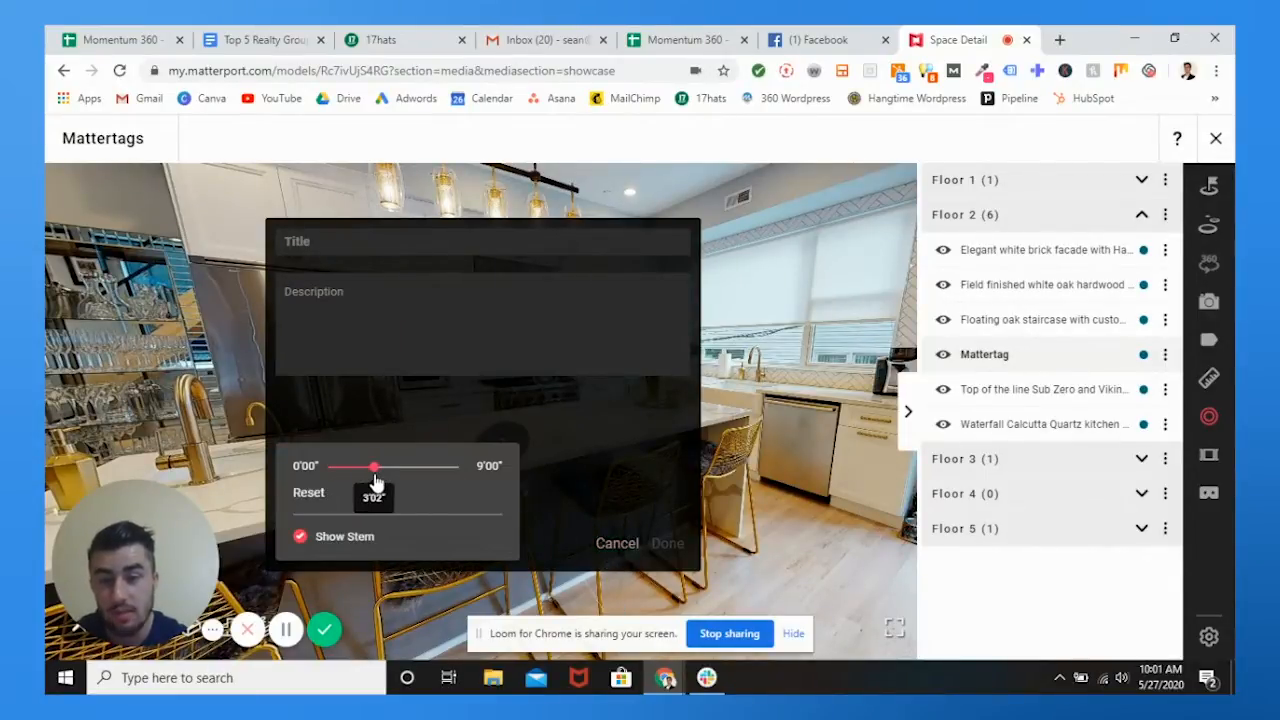
pyautogui.moveTo(375, 466); pyautogui.dragTo(358, 466)
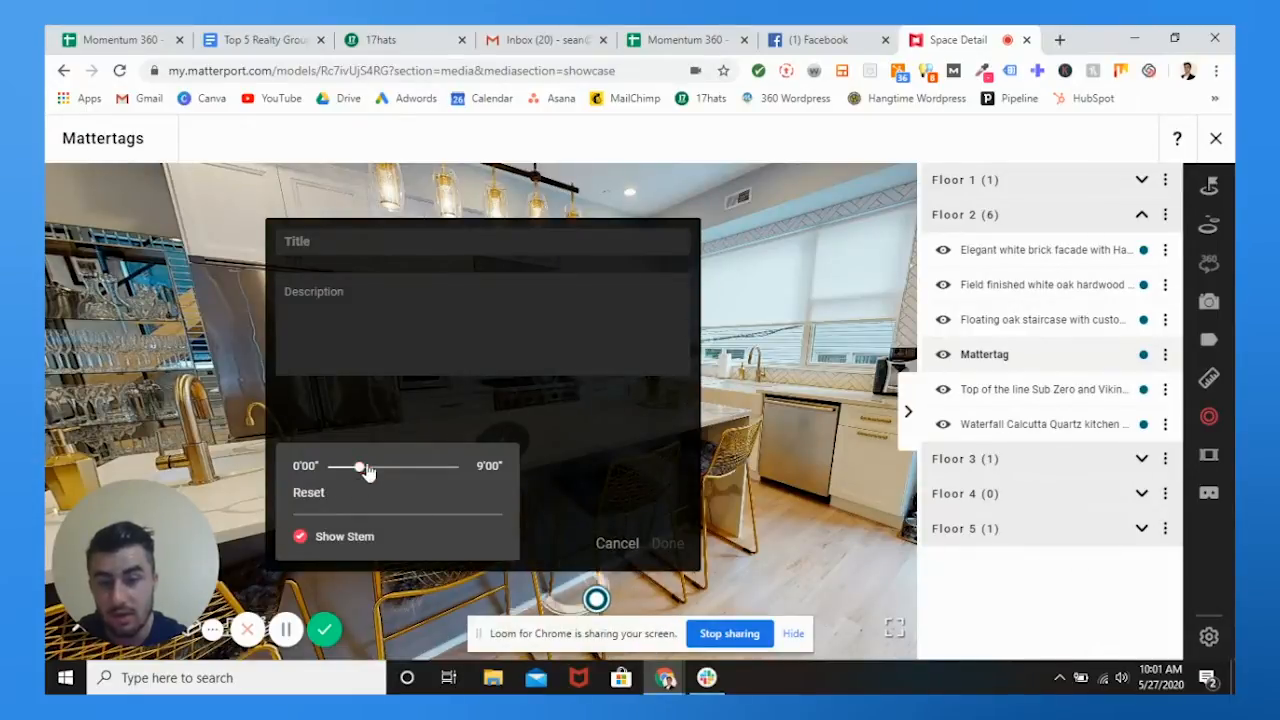
pyautogui.moveTo(358, 467); pyautogui.dragTo(342, 467)
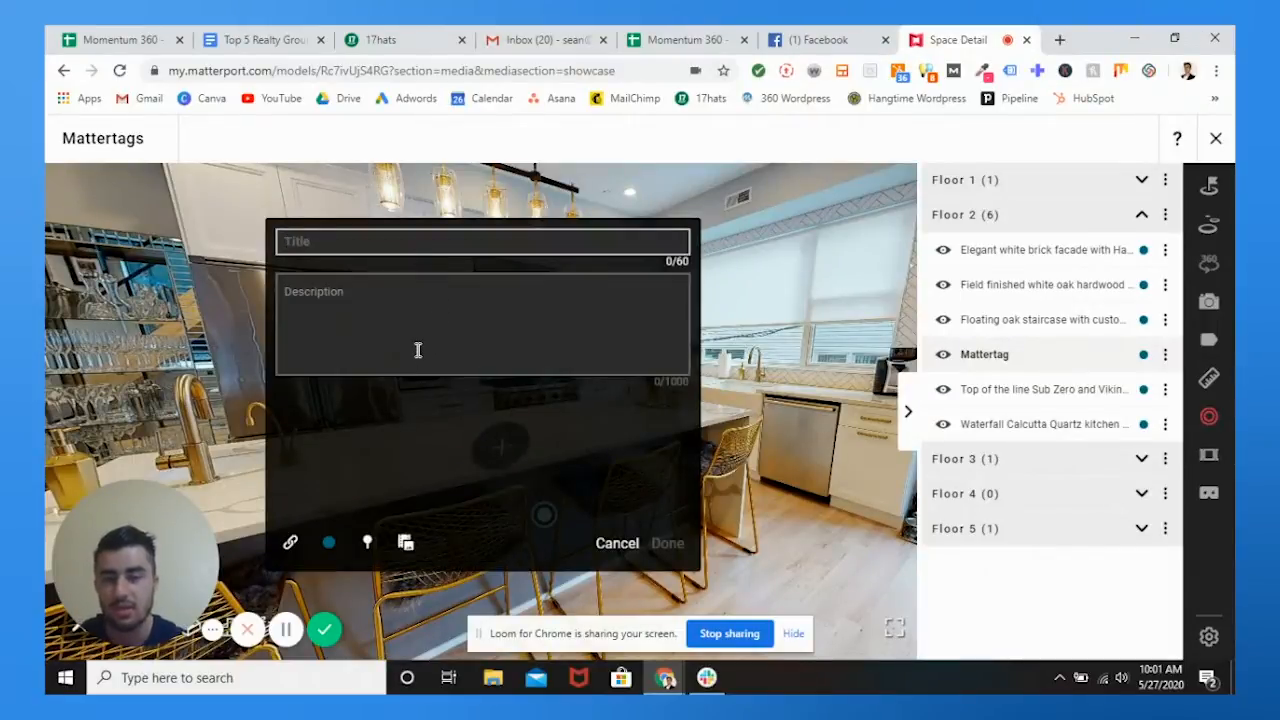
pyautogui.write('w')
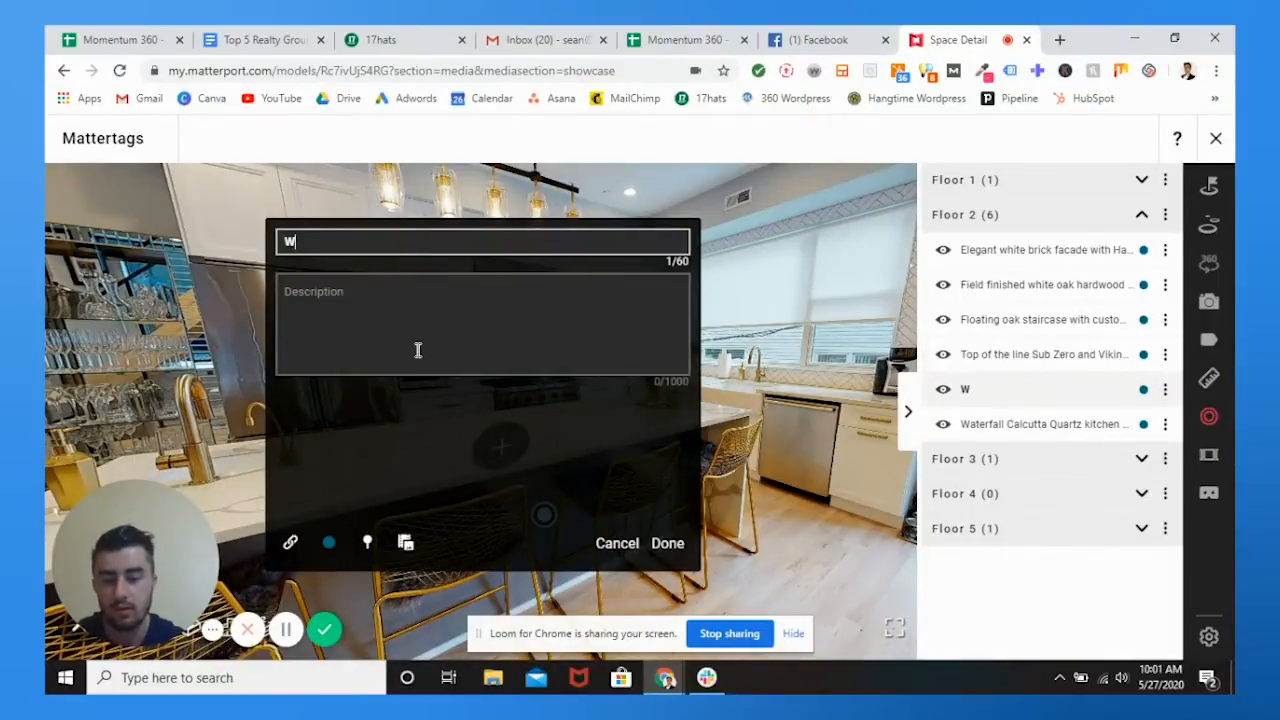
pyautogui.write('elcome to 7')
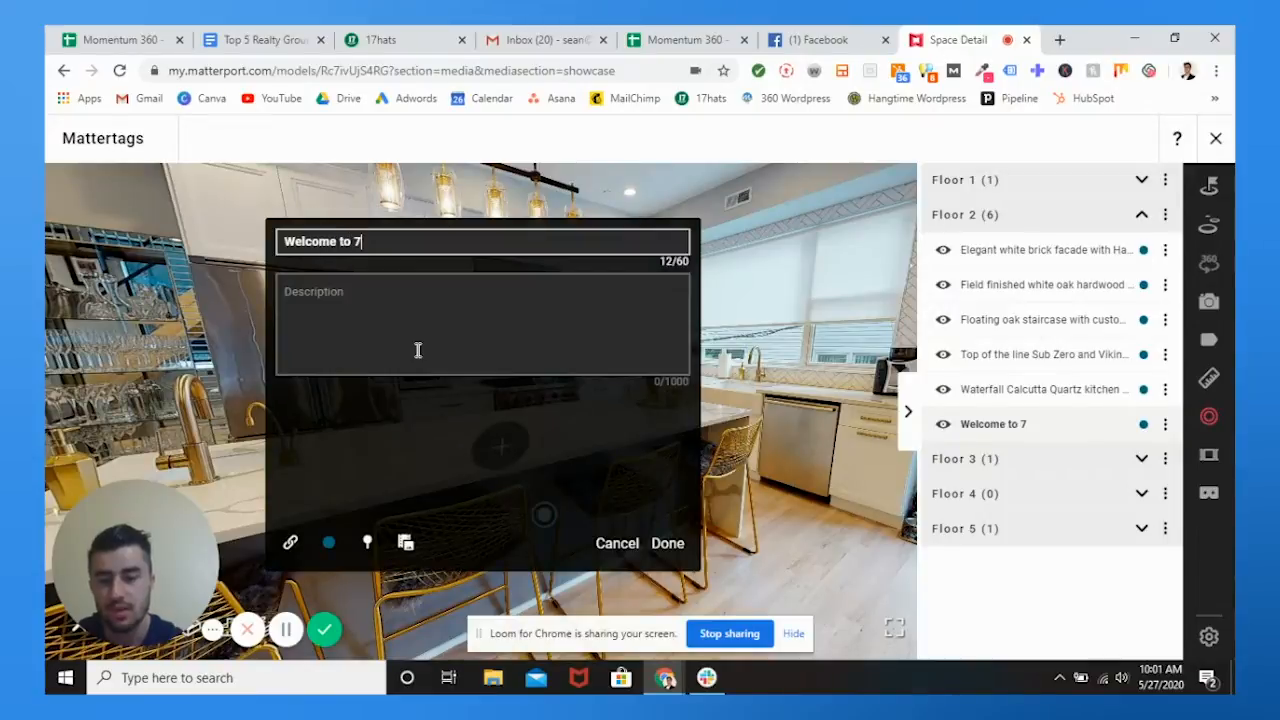
pyautogui.write('66 N. Uber')
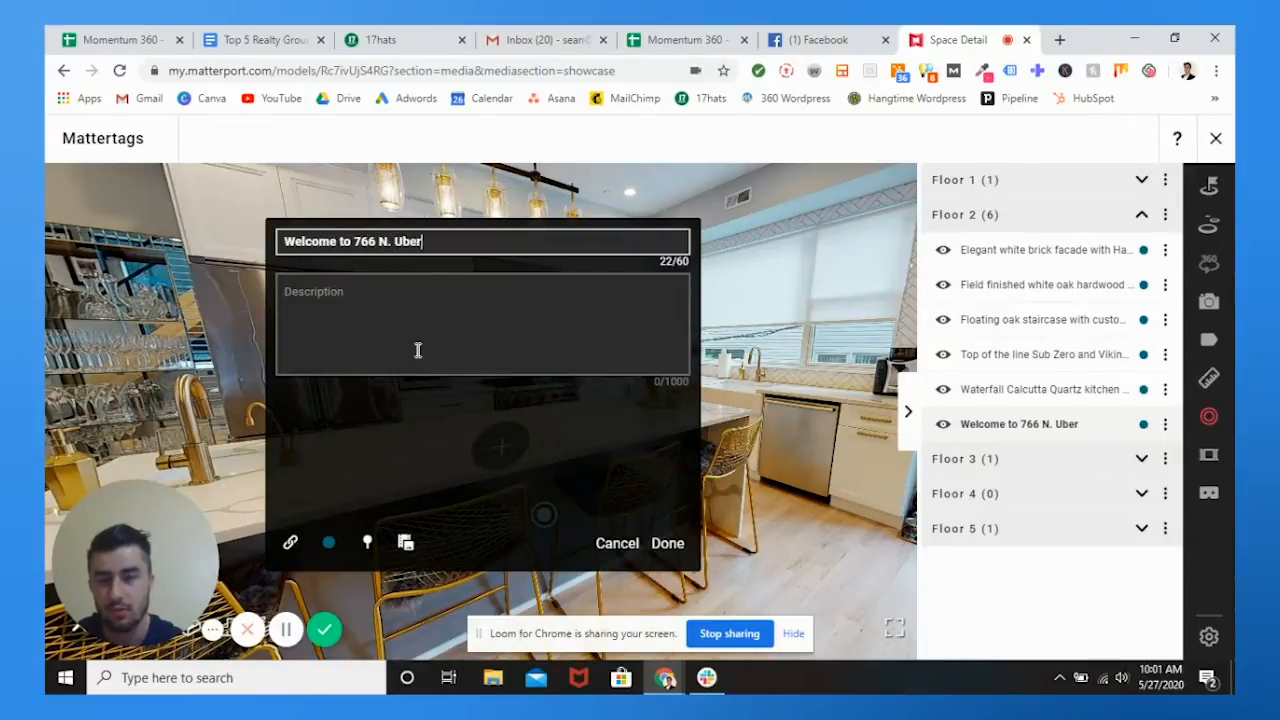
pyautogui.write('St!')
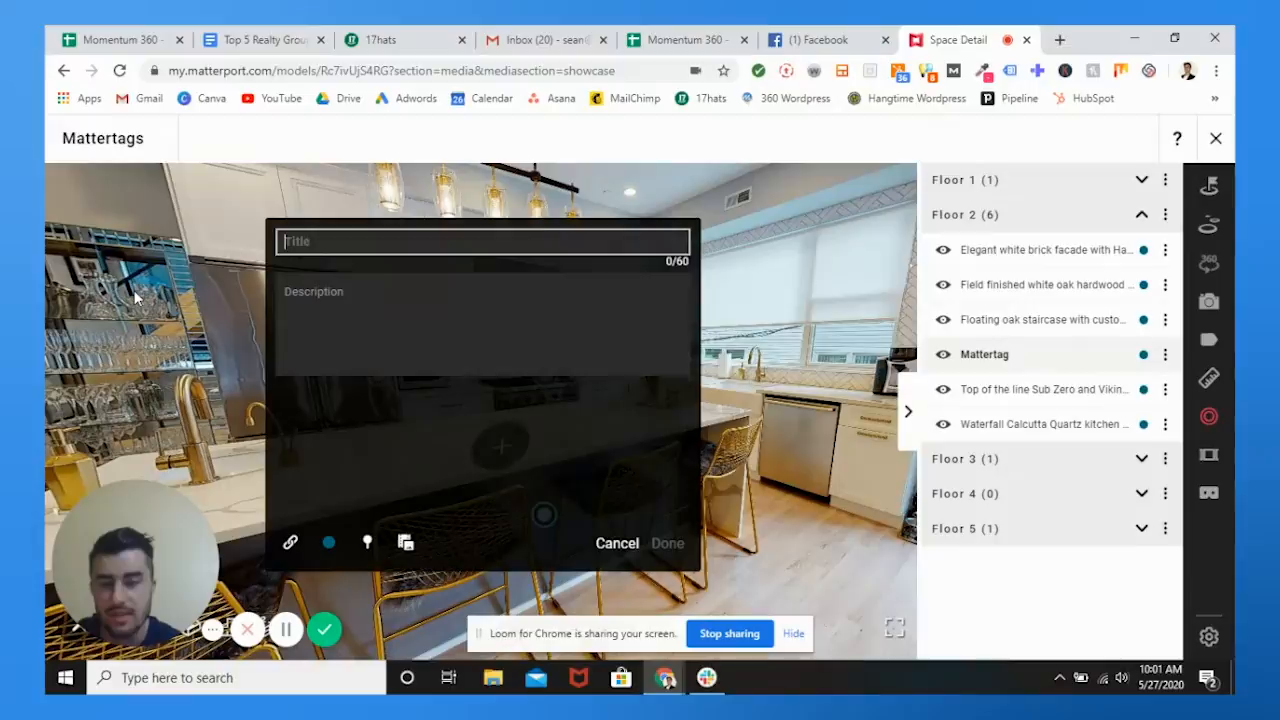
pyautogui.write('Beau')
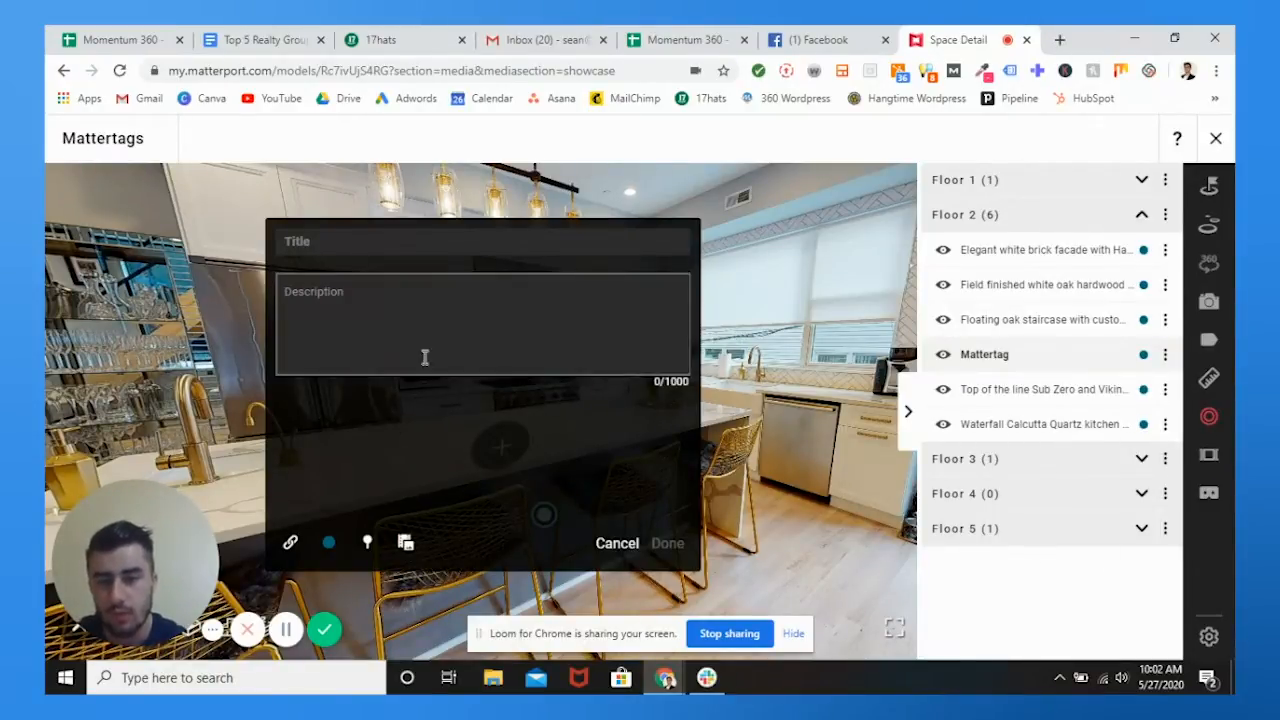
# Step: Close the media link form without attaching anything, abandoning the draft tag
pyautogui.click(290, 542)
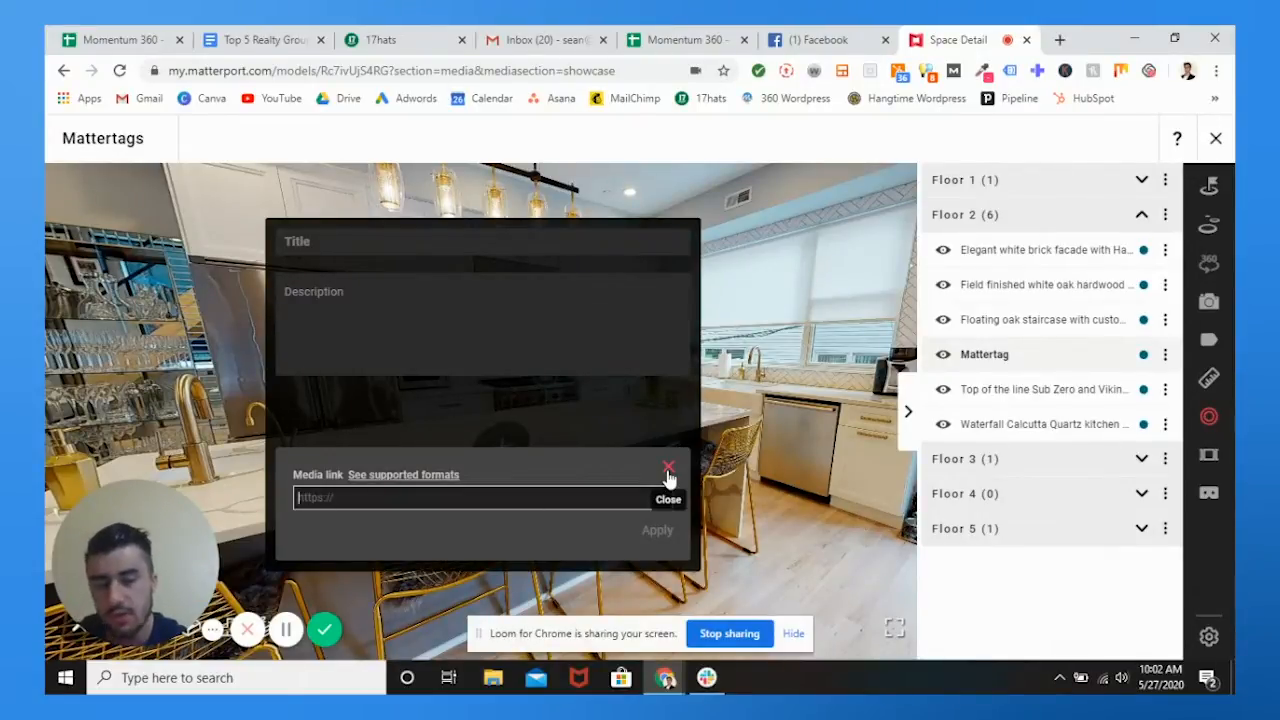
pyautogui.click(668, 468)
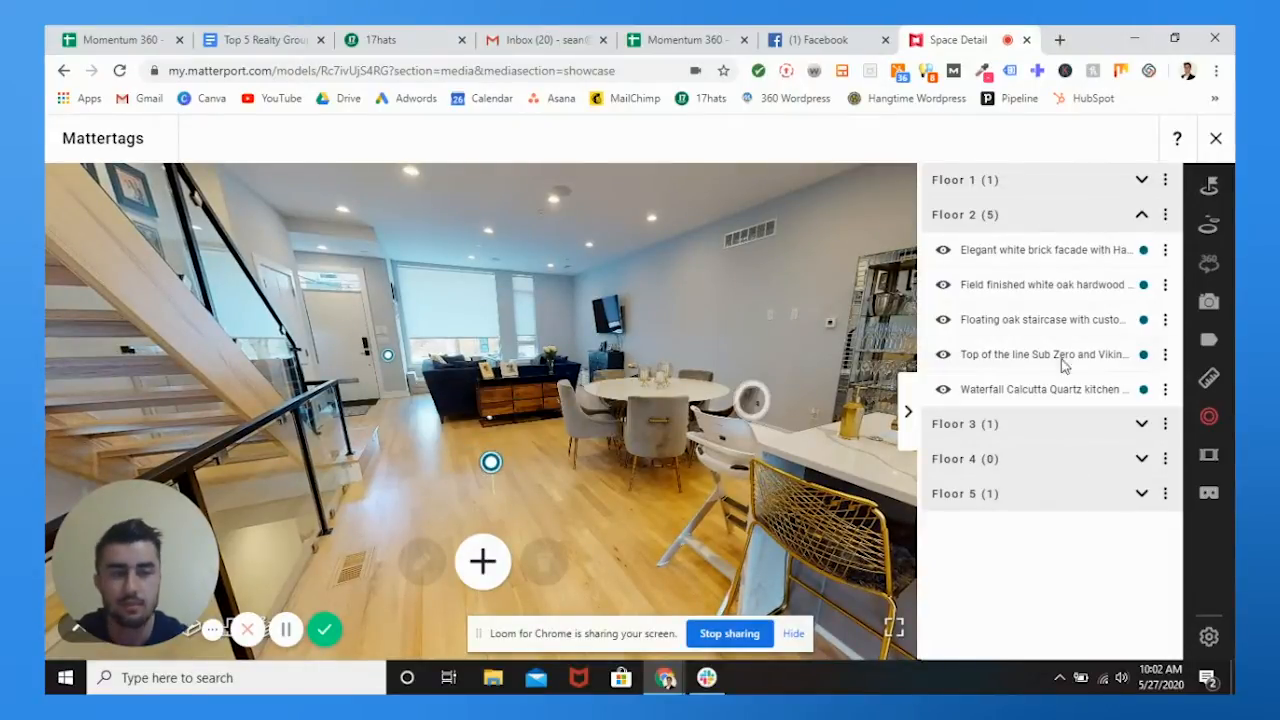
pyautogui.moveTo(1209, 456)
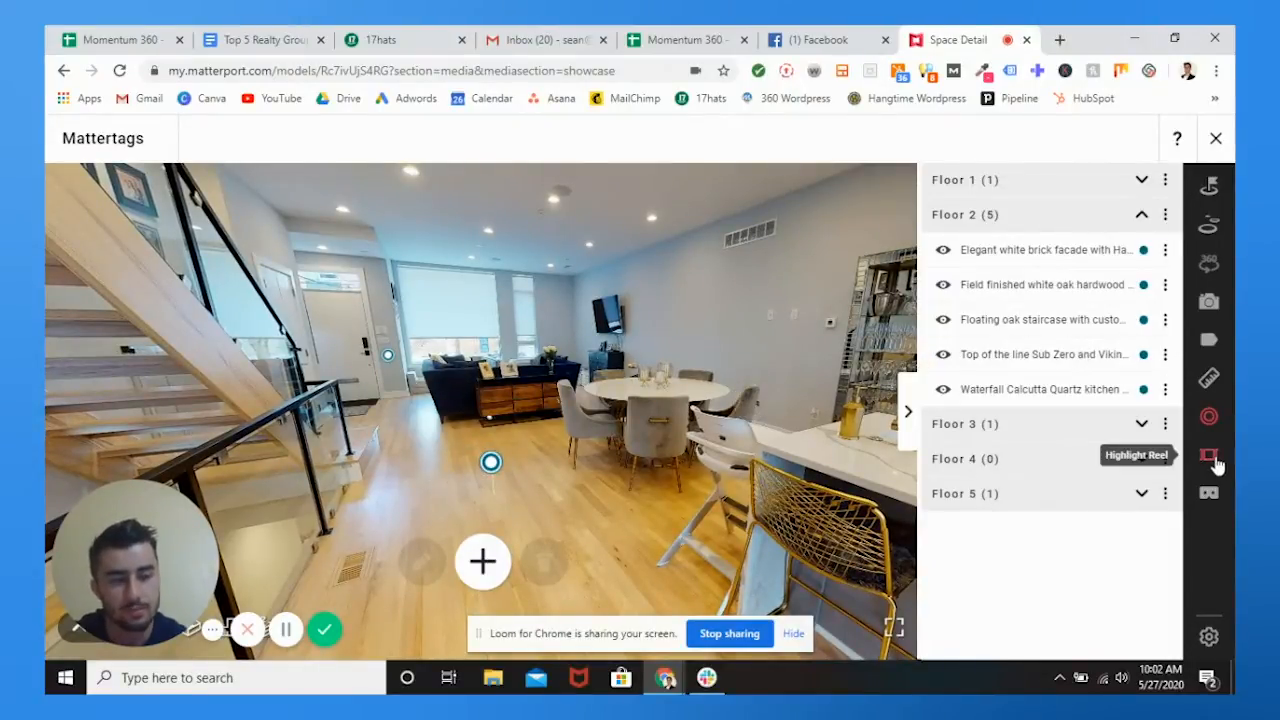
# Step: Open the Highlight Reel editor from the Workshop toolbar and dismiss its tip
pyautogui.click(1208, 454)
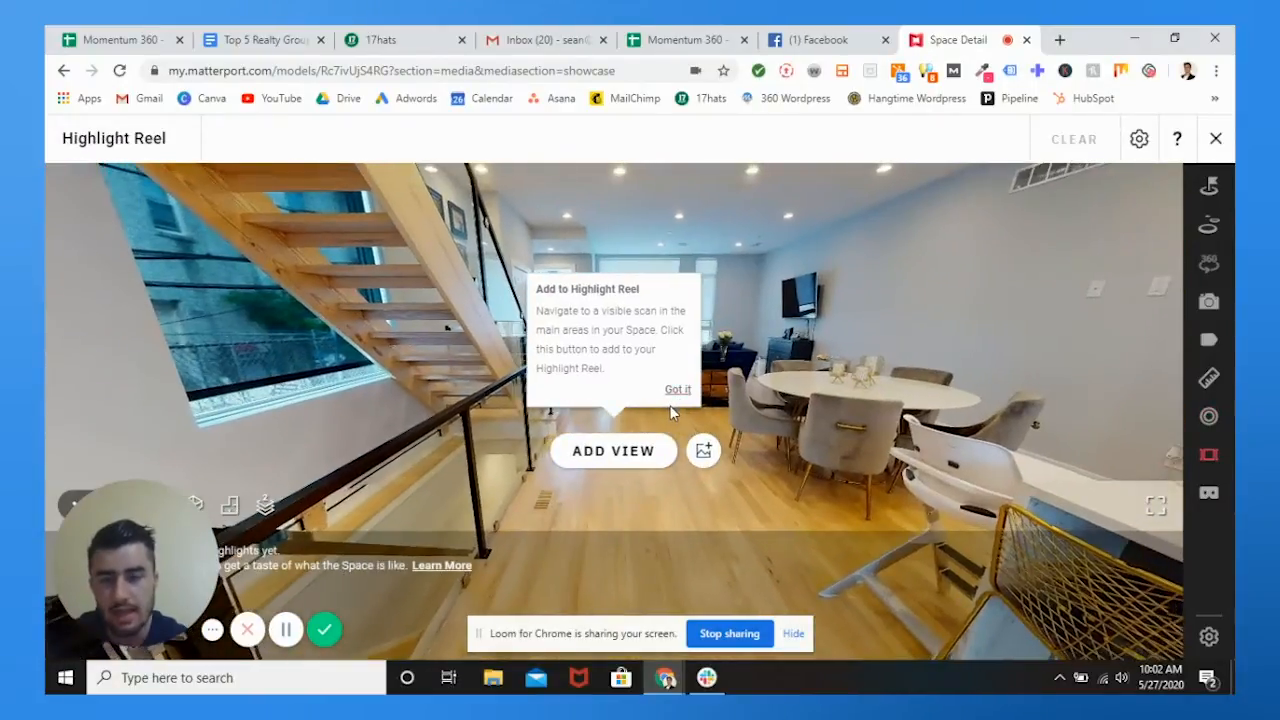
pyautogui.click(677, 389)
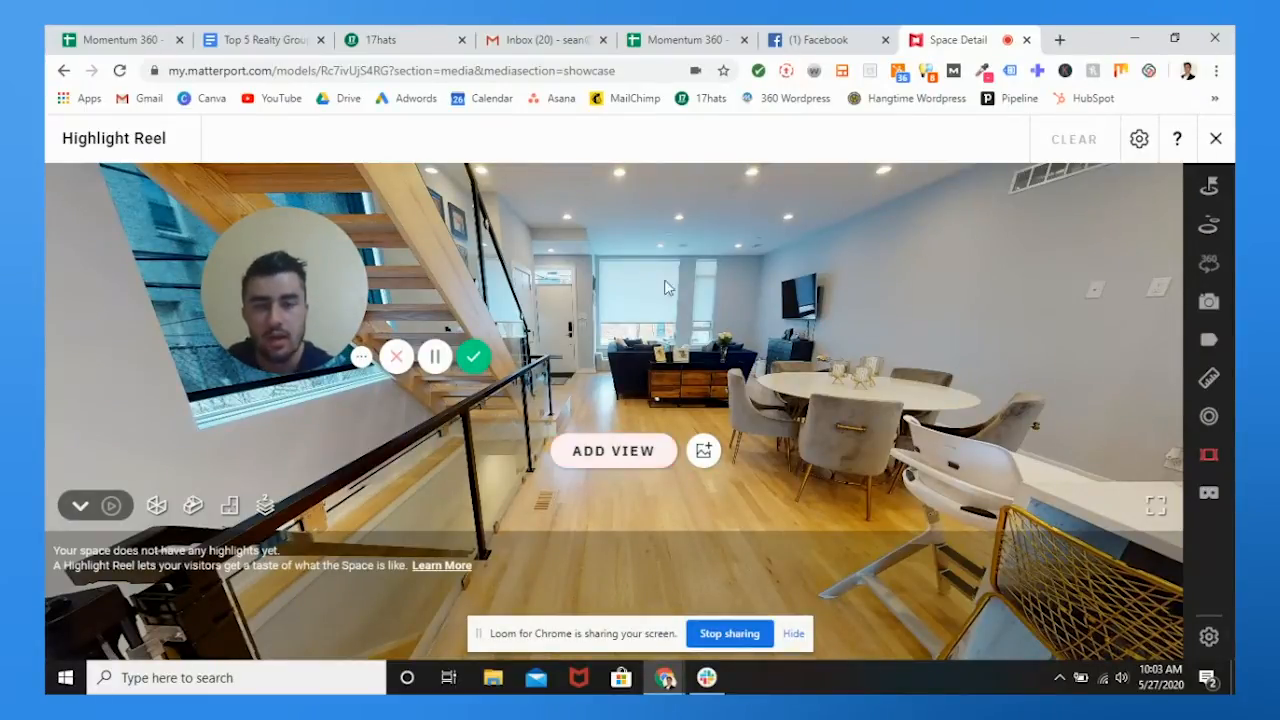
# Step: Add the living-room view as a highlight captioned 'Beautiful Living Room!'
pyautogui.click(613, 451)
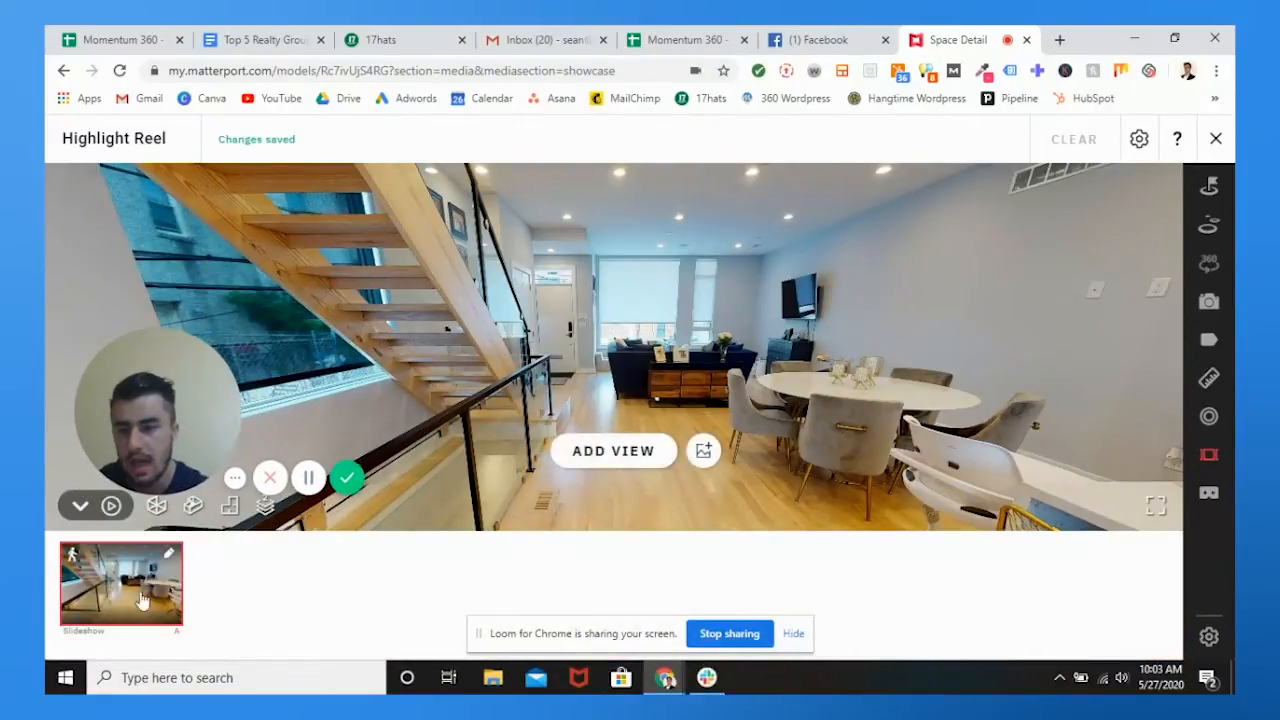
pyautogui.click(168, 552)
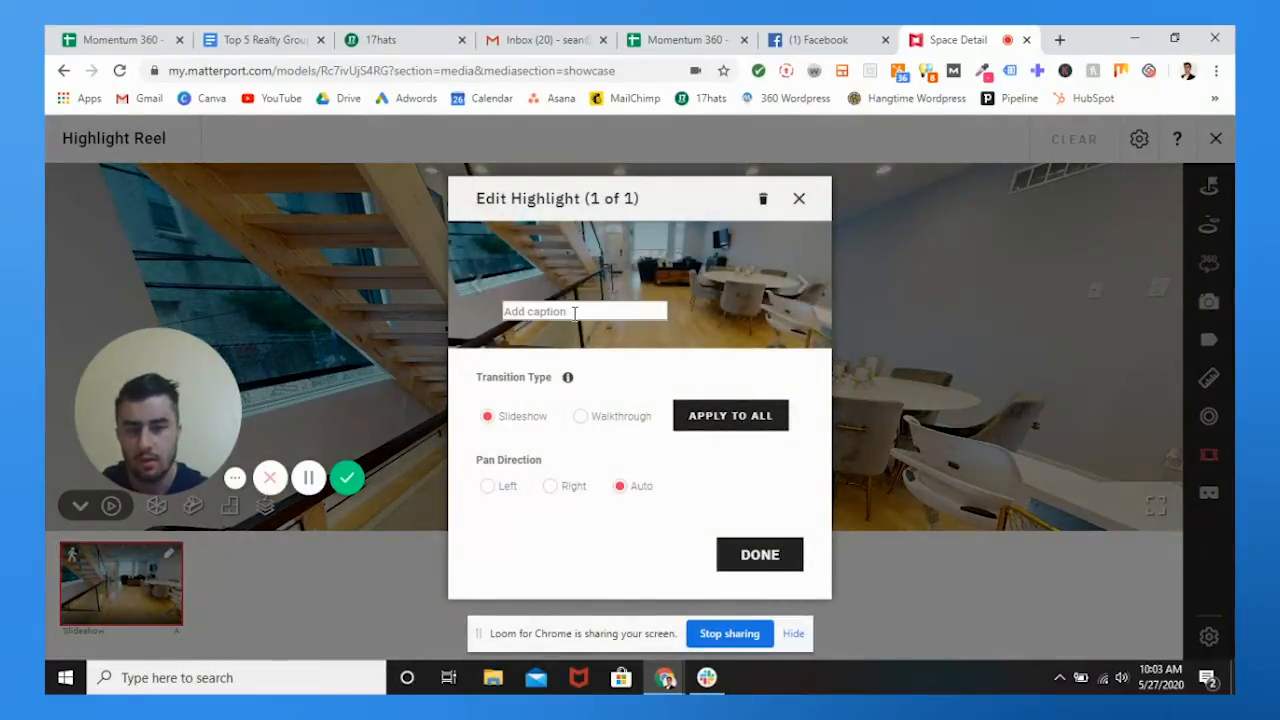
pyautogui.write('Beautiful')
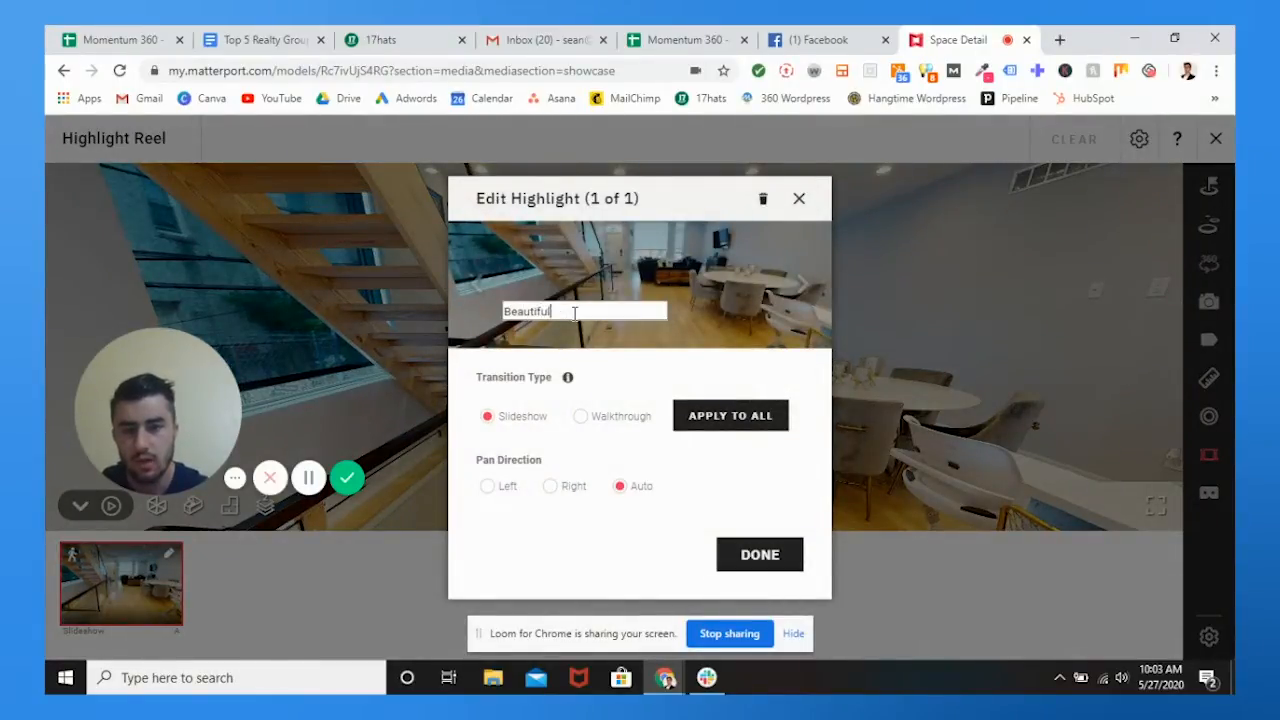
pyautogui.write('F')
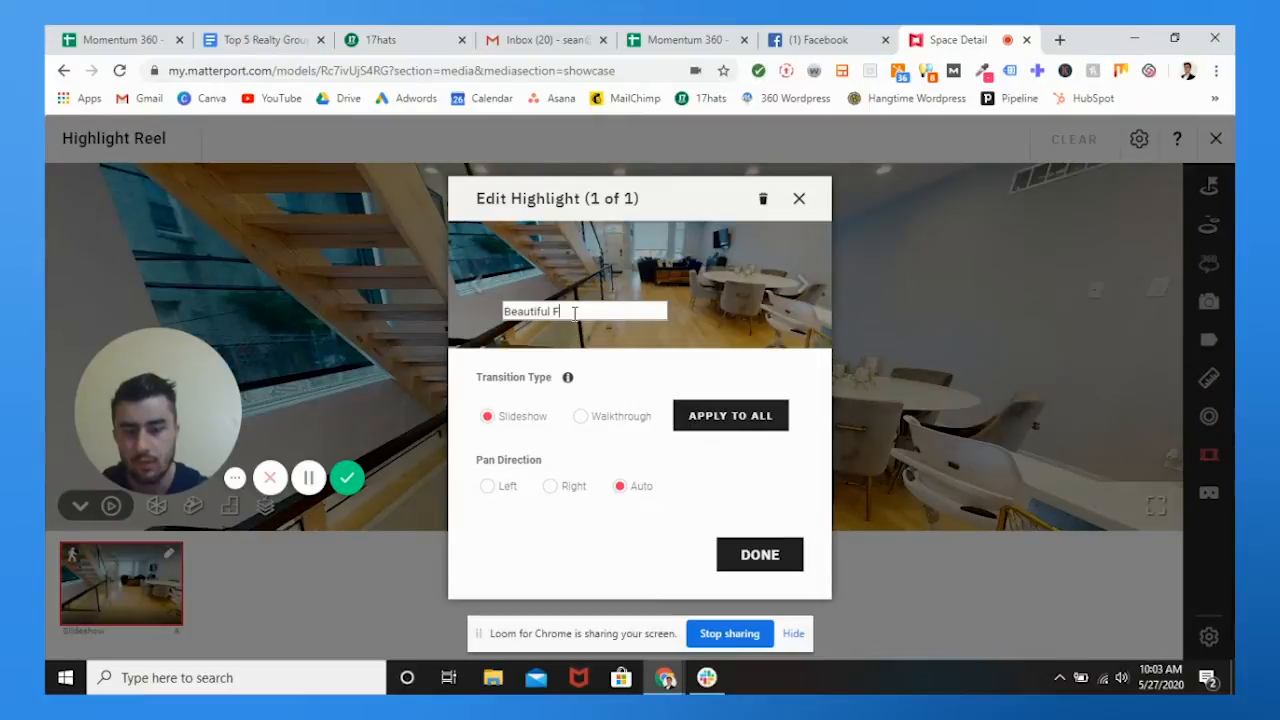
pyautogui.write('irst Floor Li')
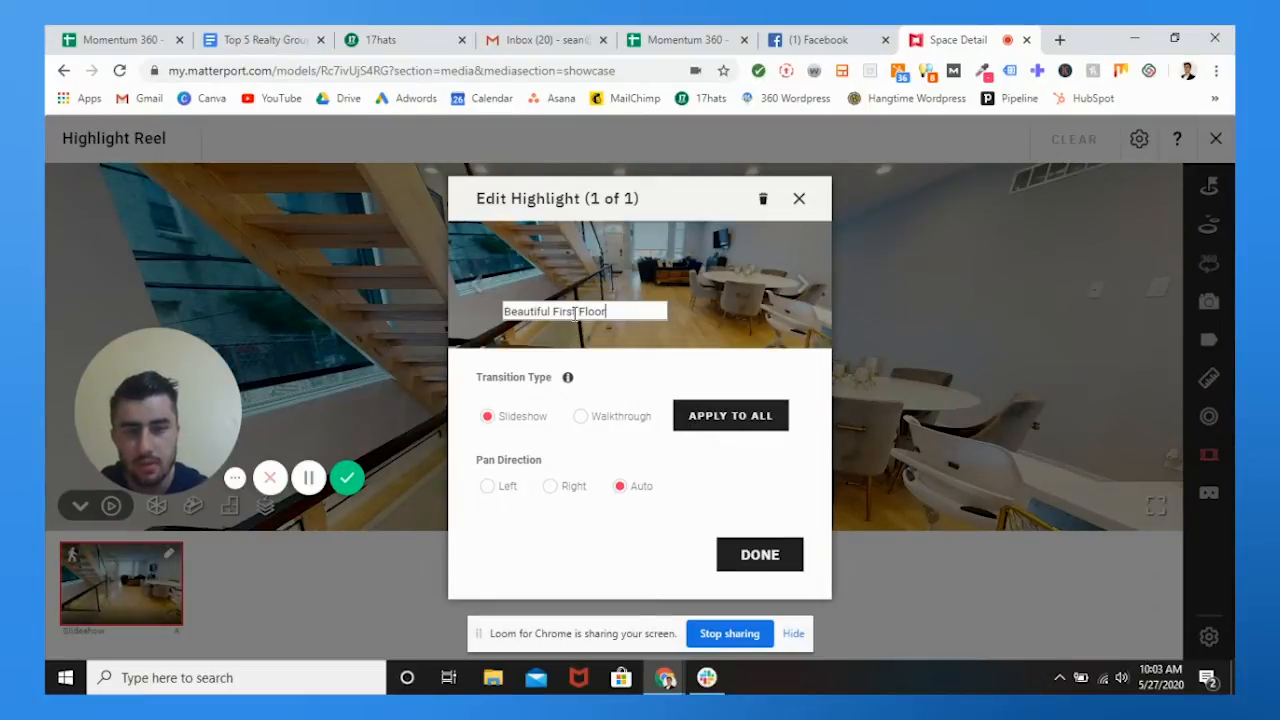
pyautogui.press('Backspace')
pyautogui.write('Livi')
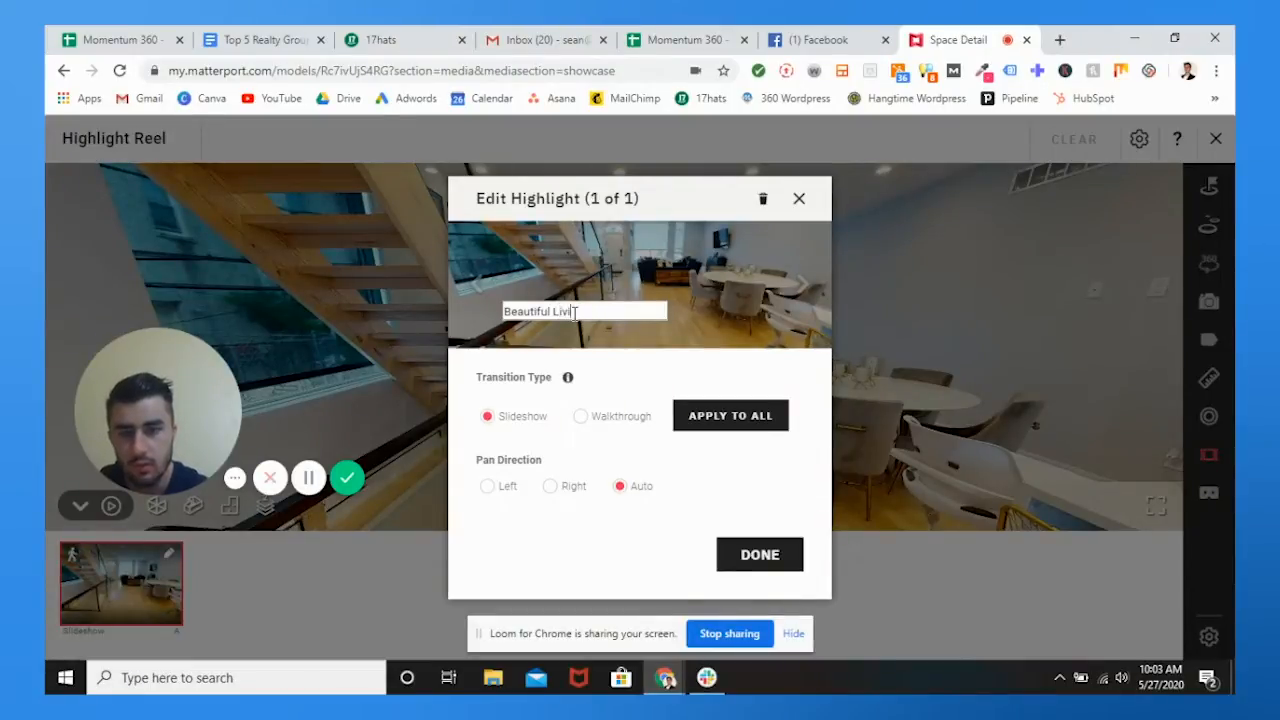
pyautogui.write('ng Room!')
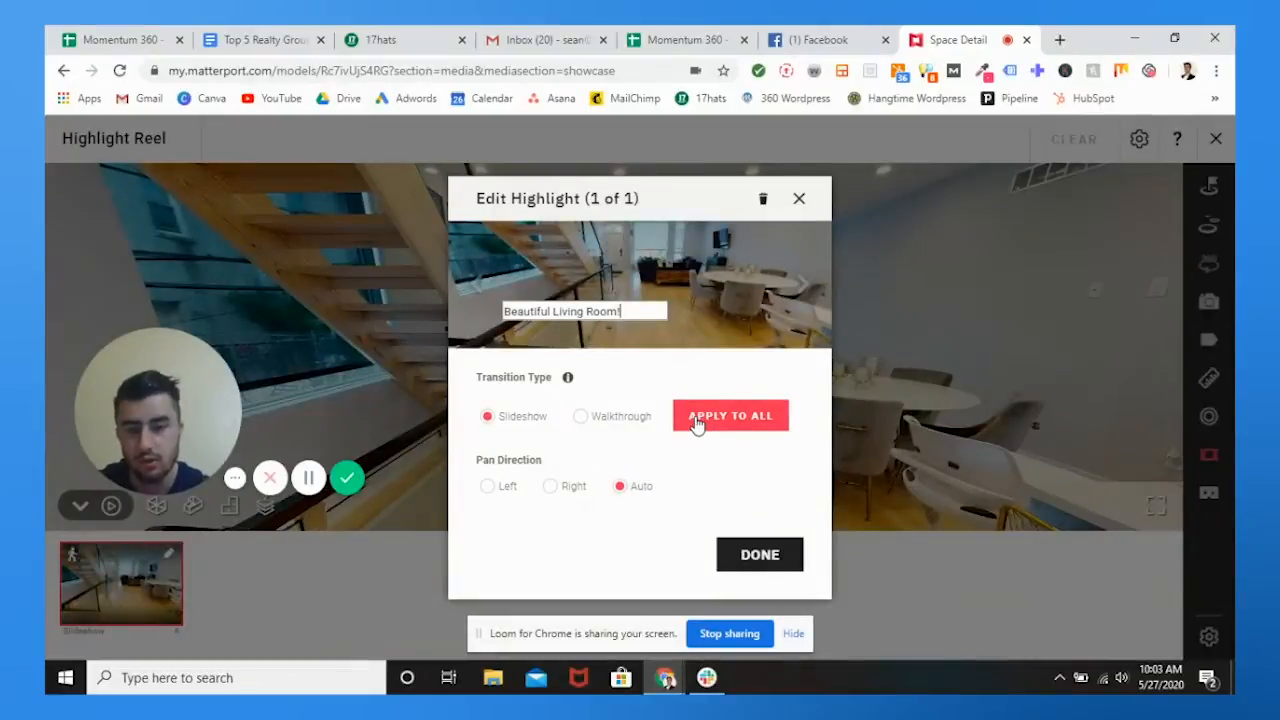
pyautogui.moveTo(785, 261)
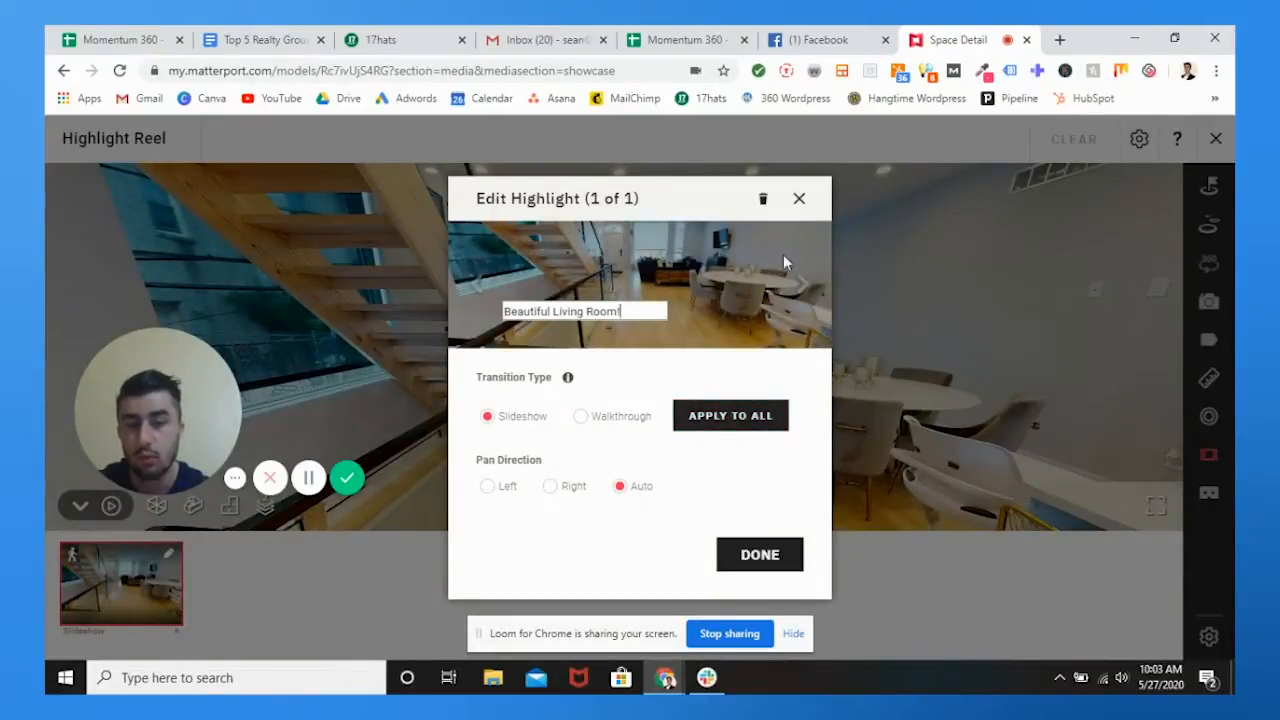
pyautogui.moveTo(799, 200)
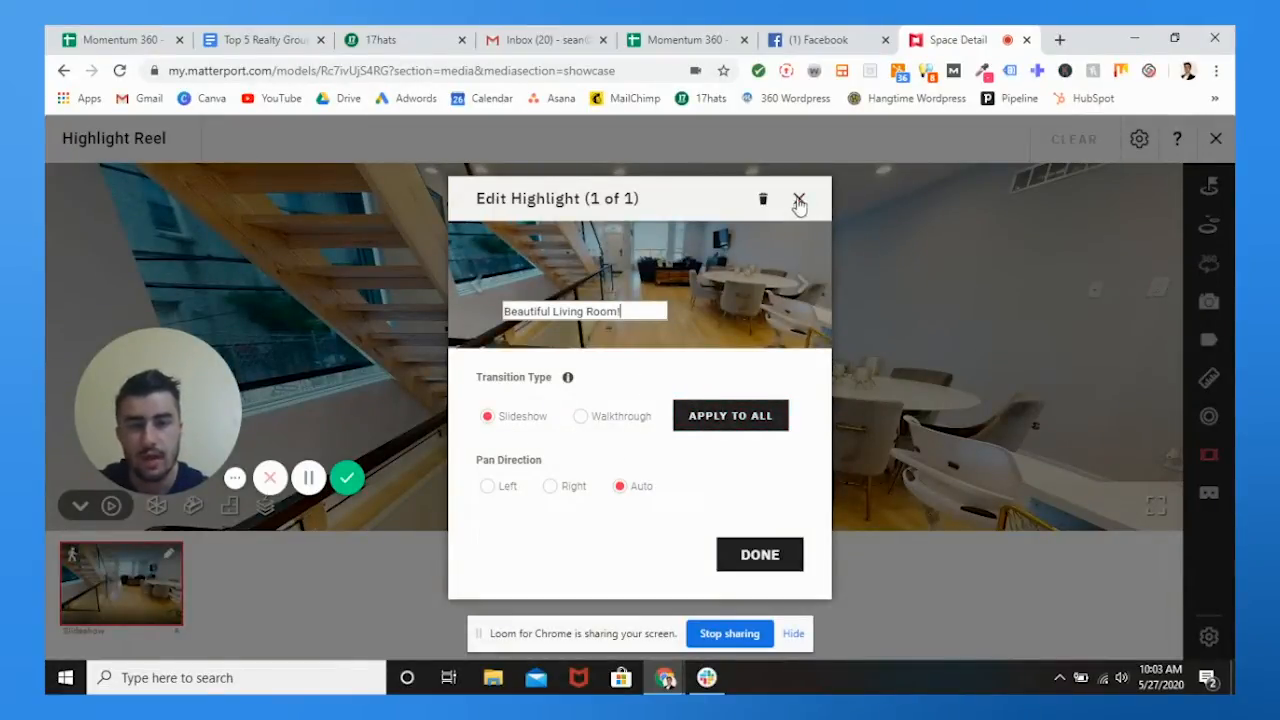
pyautogui.click(799, 199)
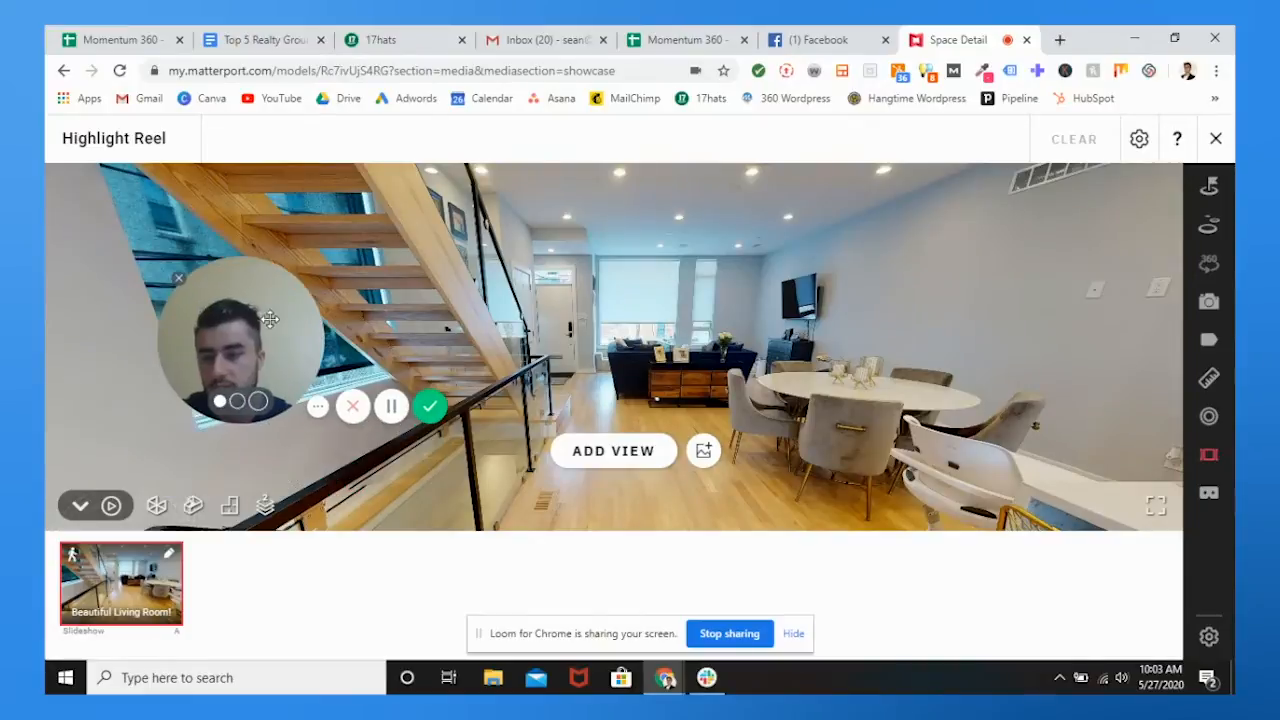
pyautogui.moveTo(111, 506)
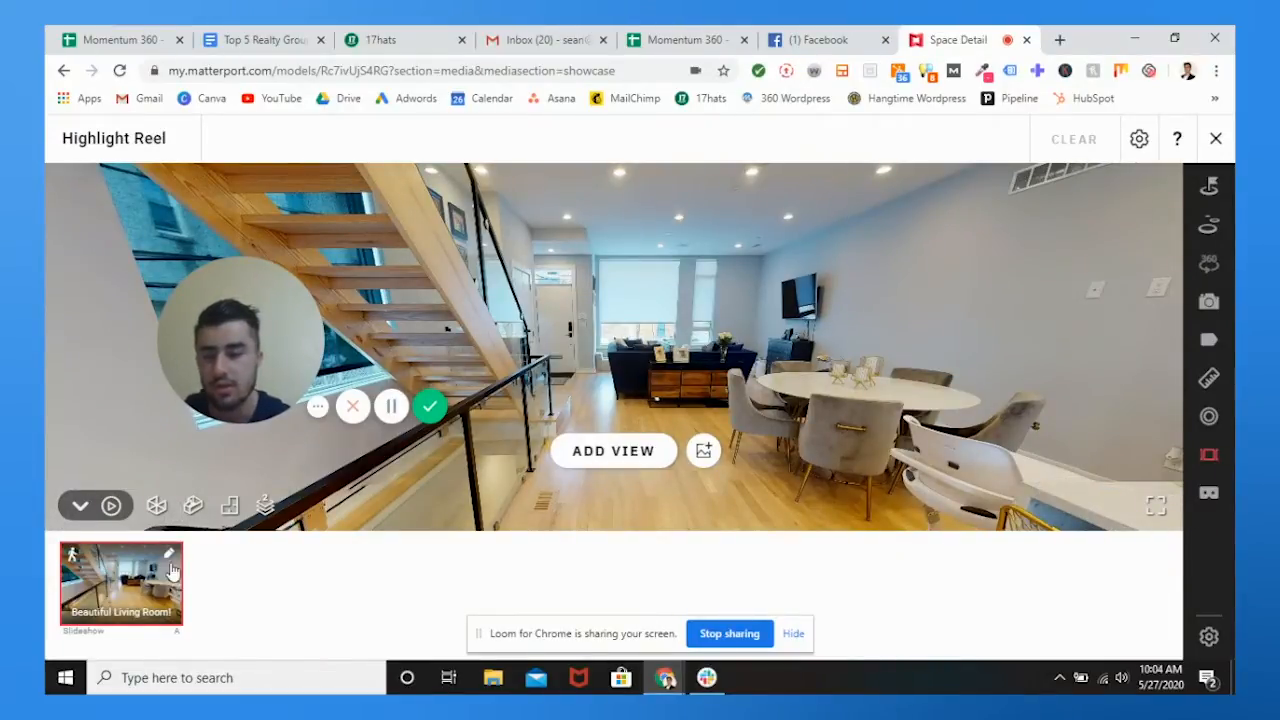
# Step: Reopen and close the highlight's settings to confirm the caption
pyautogui.click(170, 550)
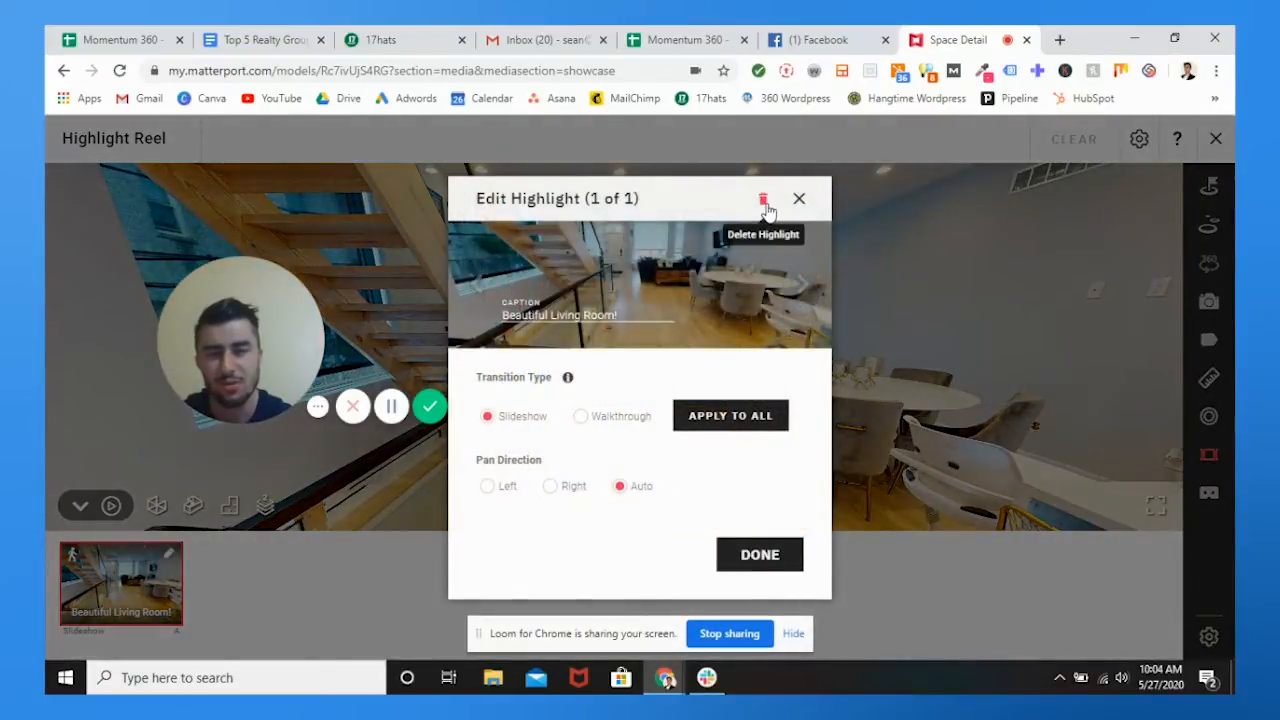
pyautogui.click(763, 198)
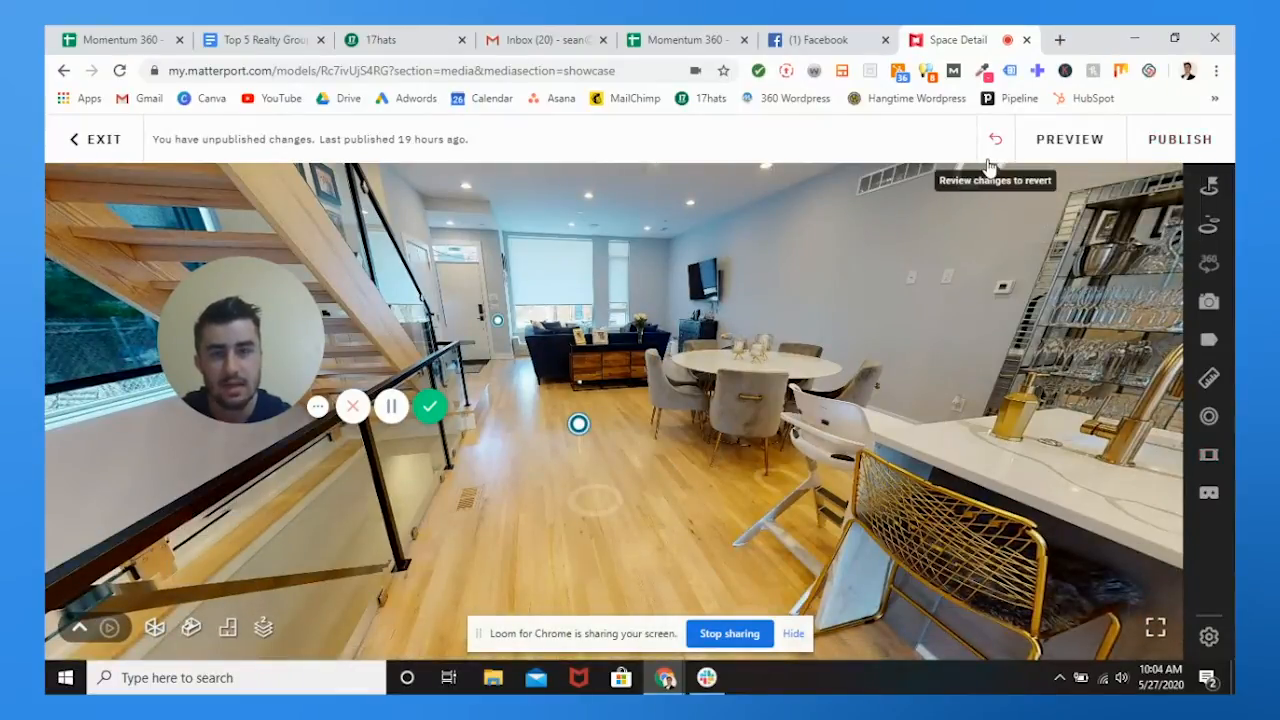
# Step: Review the Revert Changes dialog and dismiss it without reverting anything
pyautogui.click(995, 138)
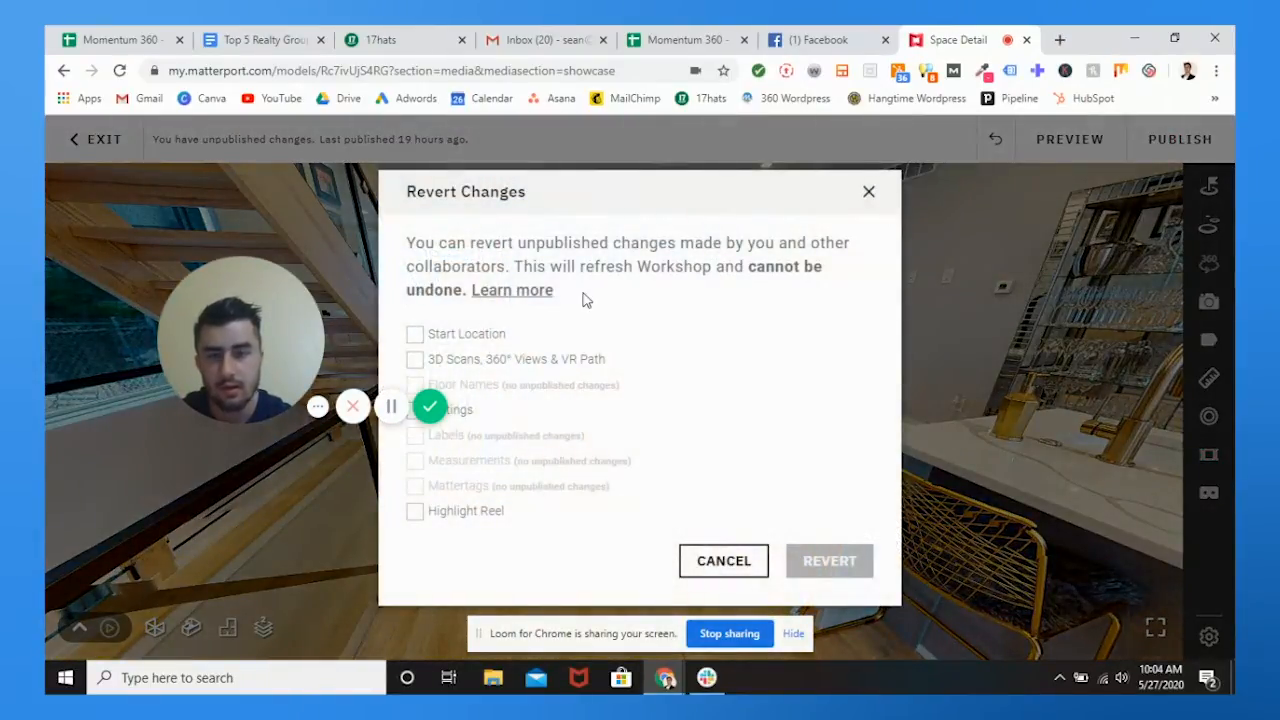
pyautogui.moveTo(869, 191)
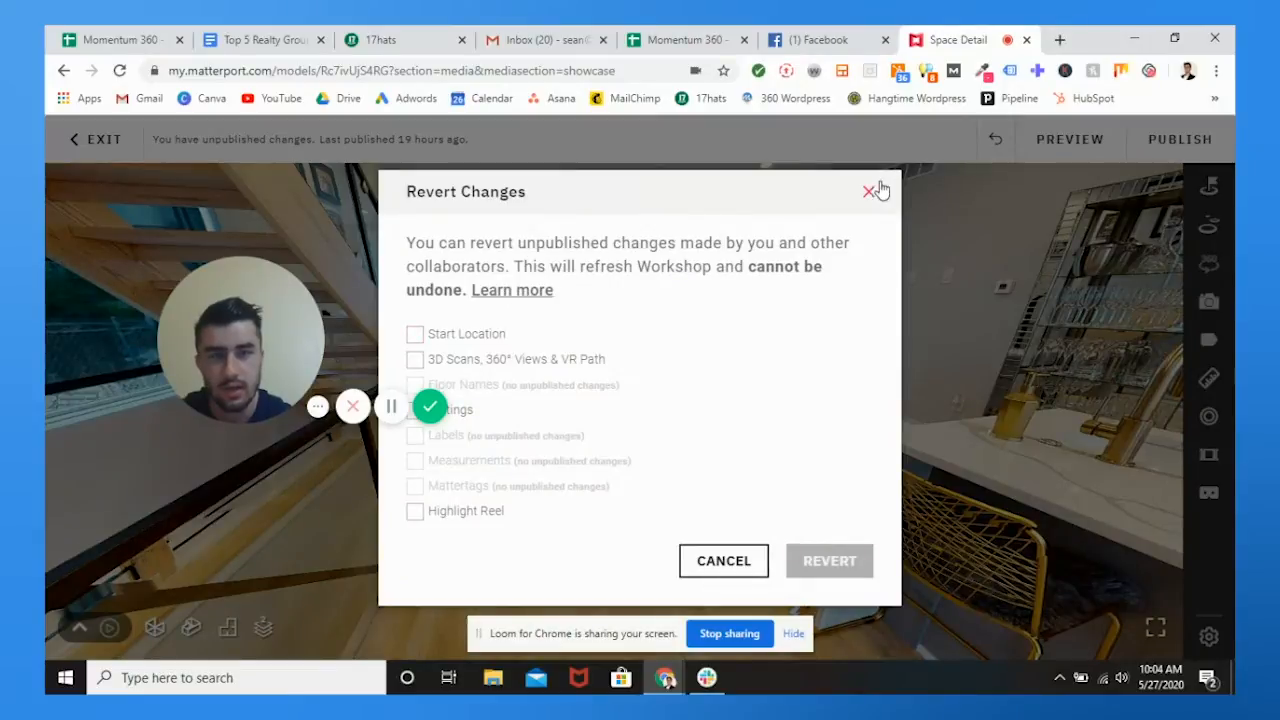
pyautogui.click(867, 190)
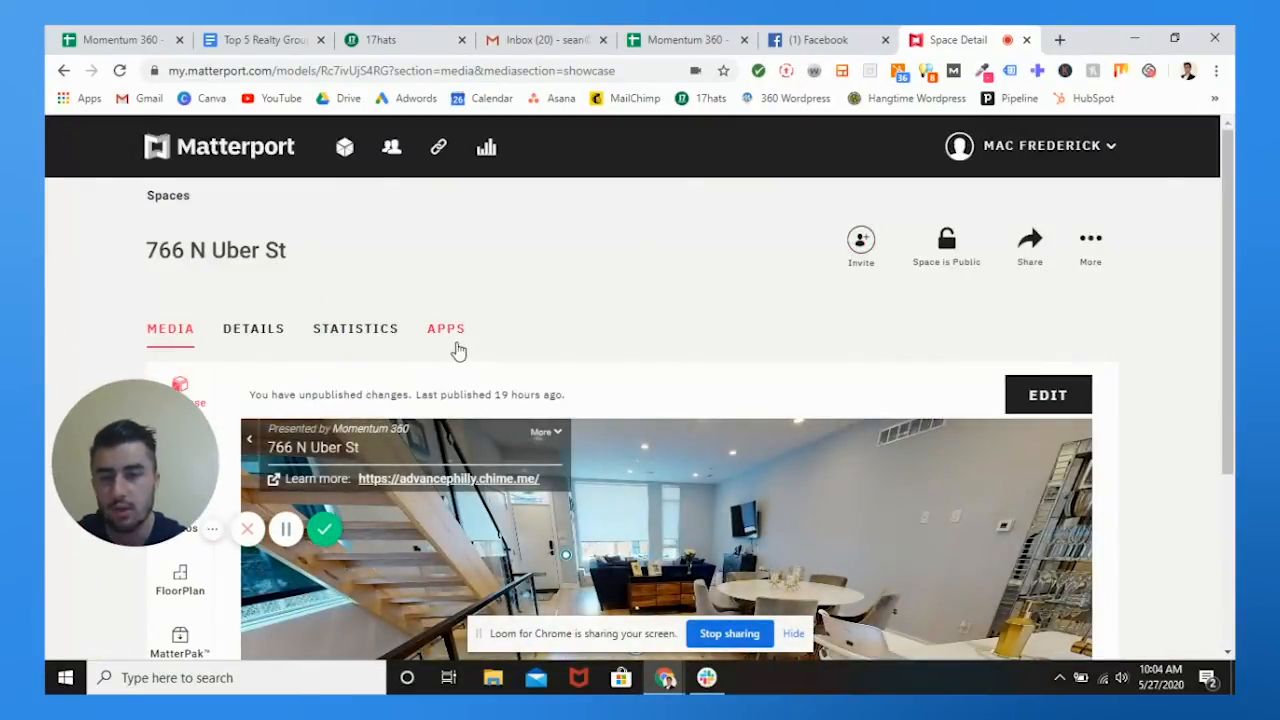
# Step: Show the space's Apps page listing Google Street View, realtor and Vrbo/HomeAway options
pyautogui.click(445, 328)
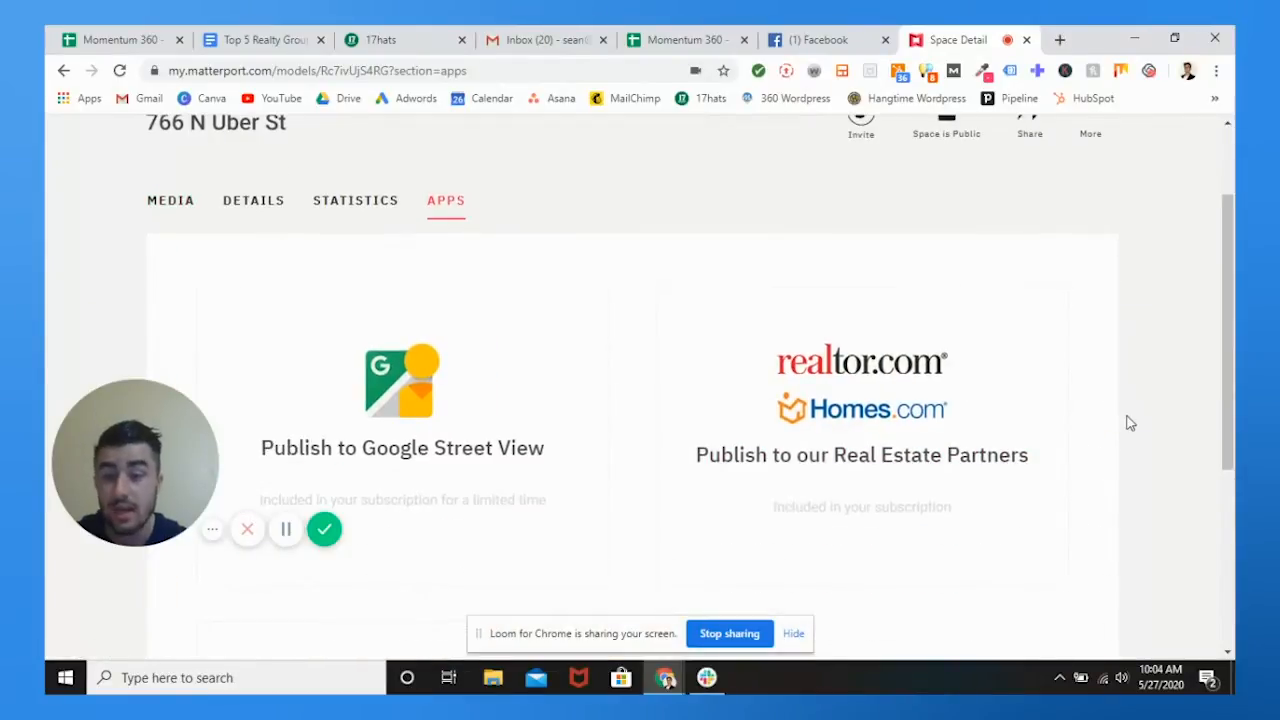
pyautogui.scroll(-3)
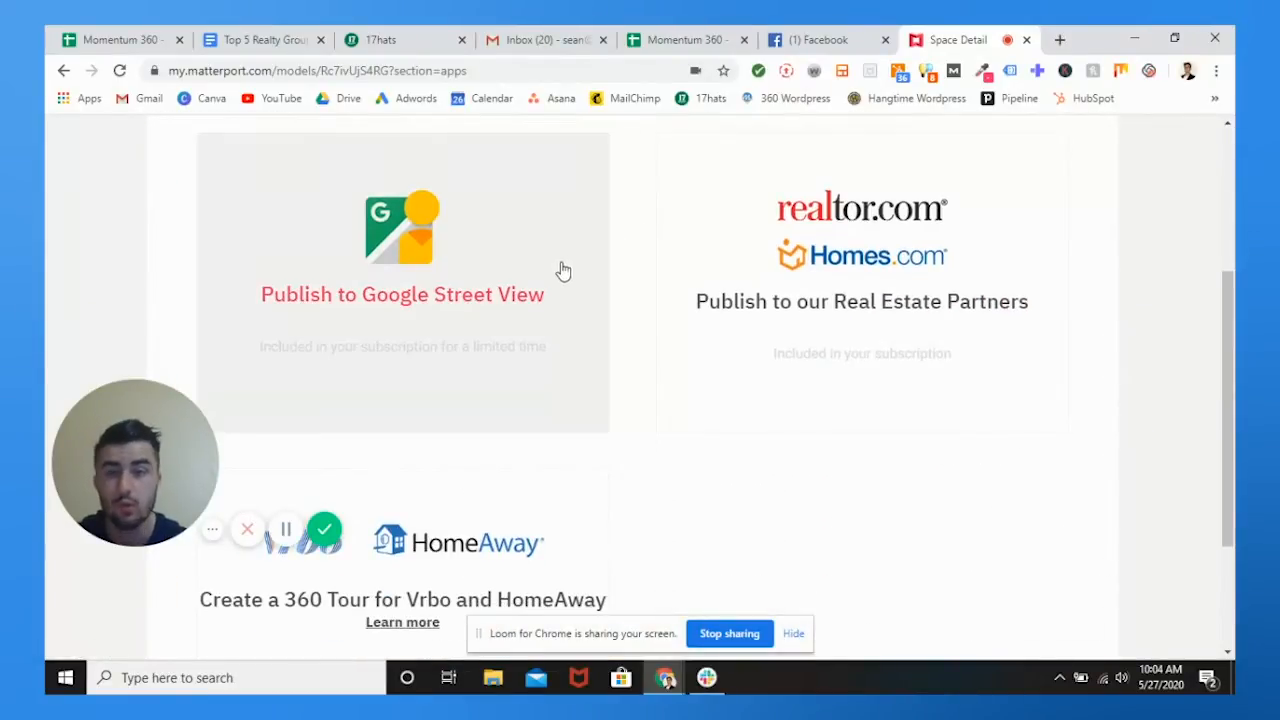
pyautogui.scroll(-3)
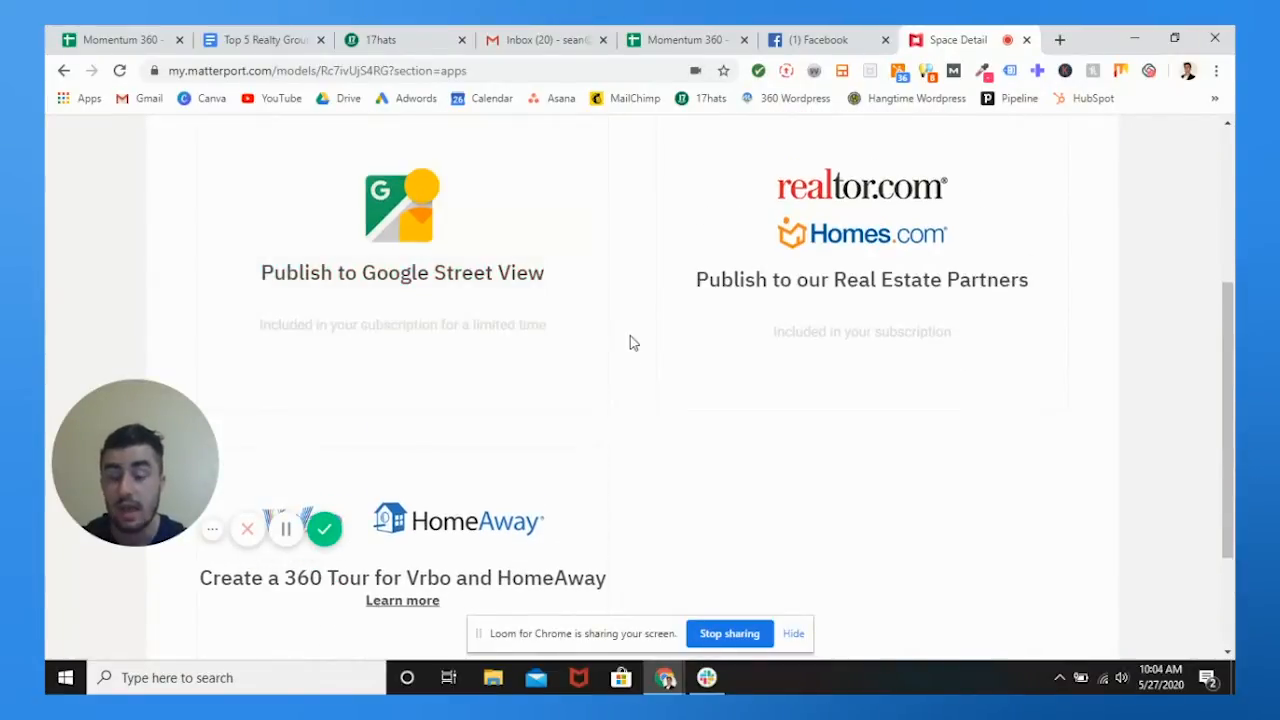
pyautogui.moveTo(643, 341)
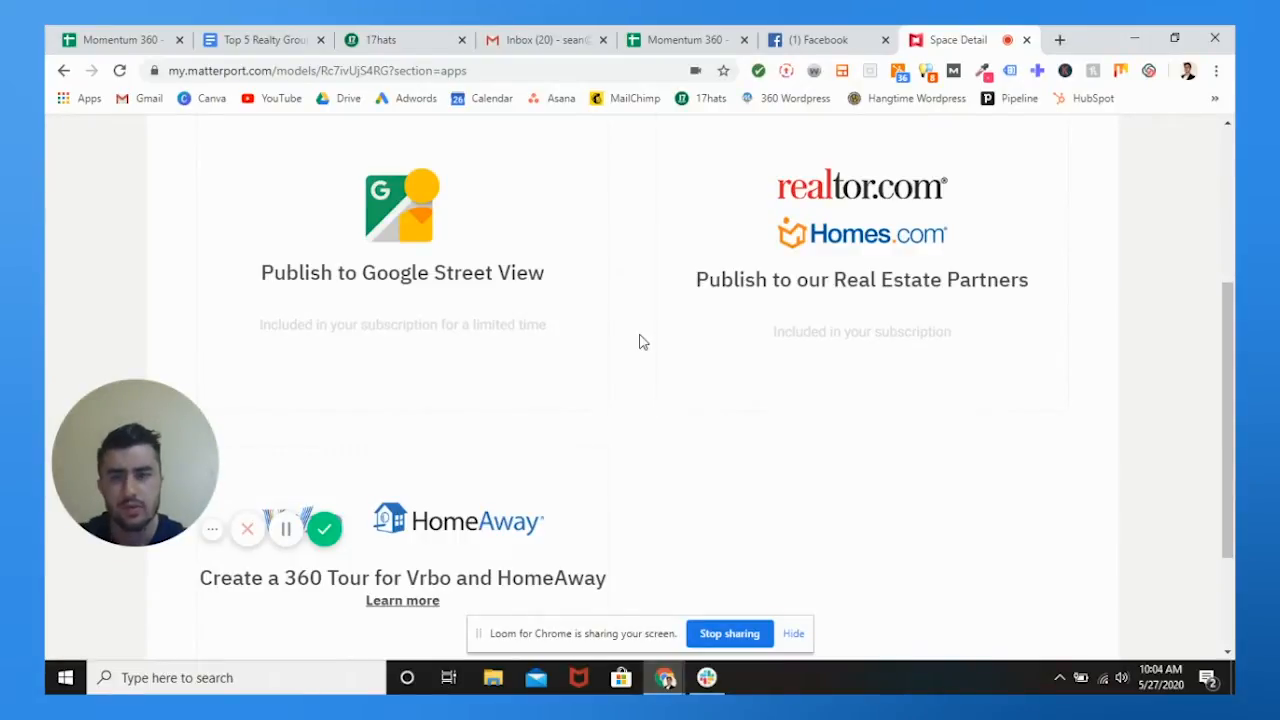
pyautogui.scroll(-3)
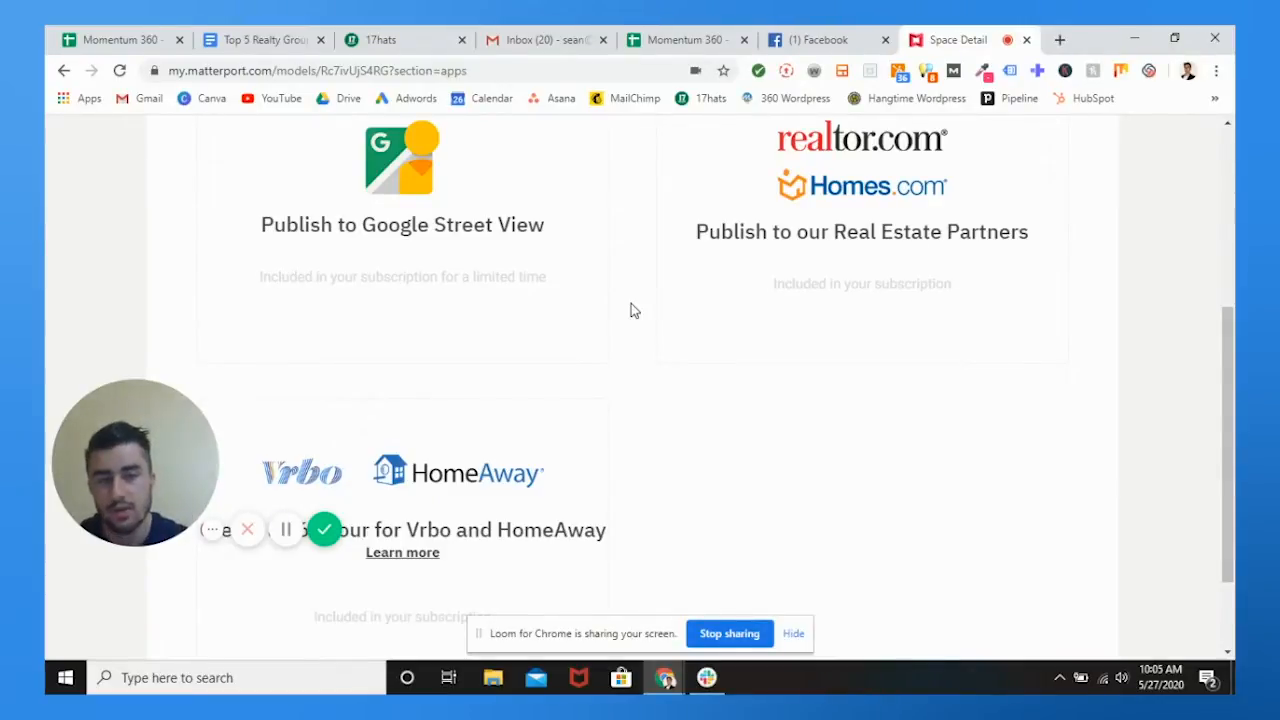
pyautogui.moveTo(480, 276)
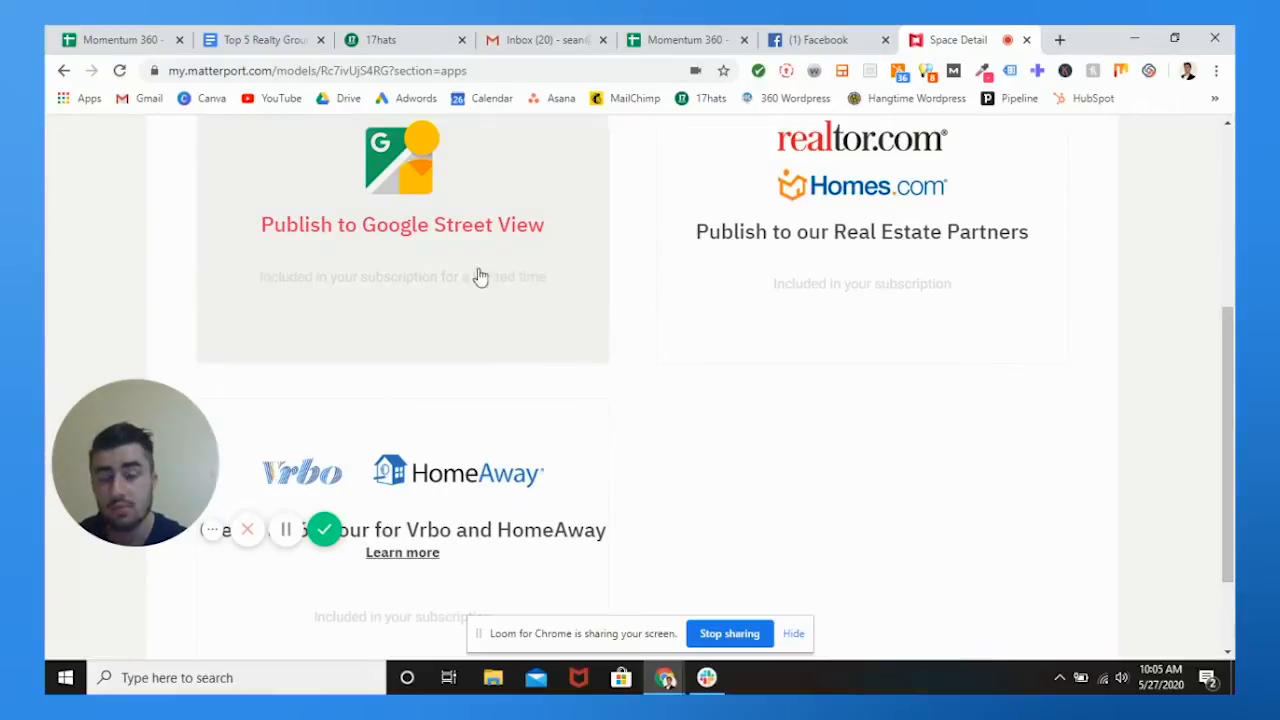
pyautogui.moveTo(459, 443)
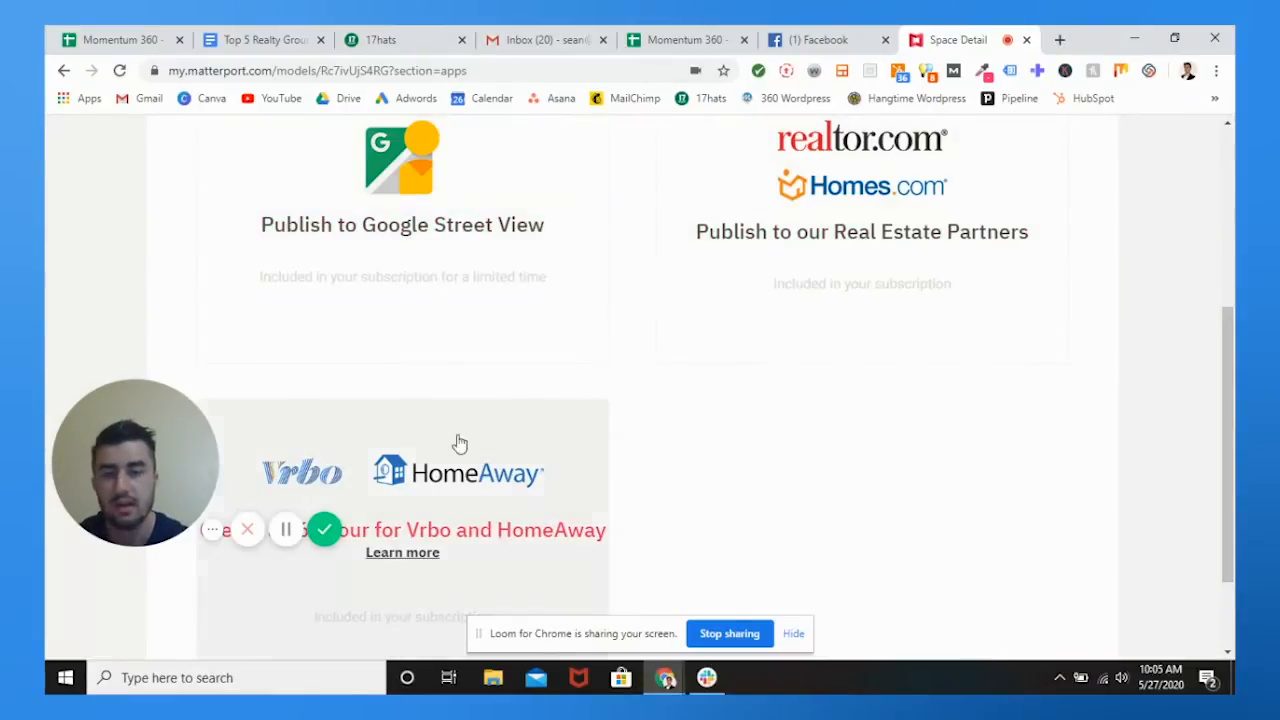
pyautogui.click(402, 180)
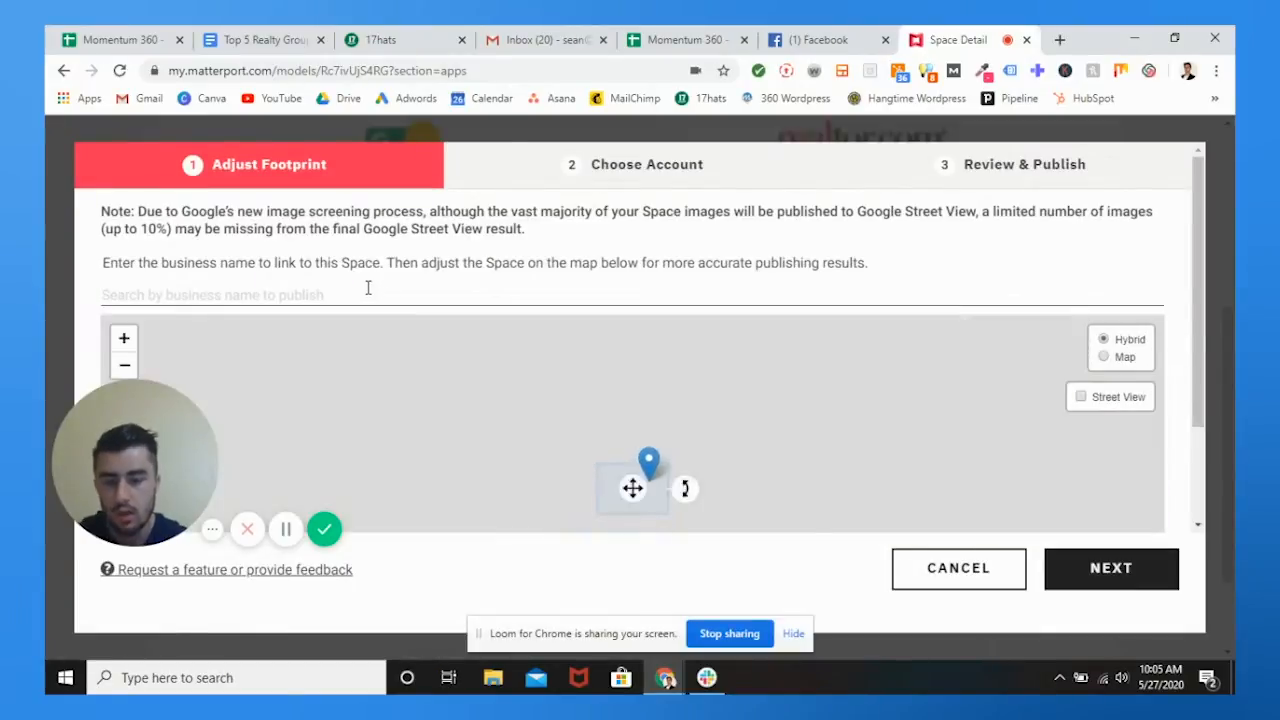
pyautogui.write('766 N')
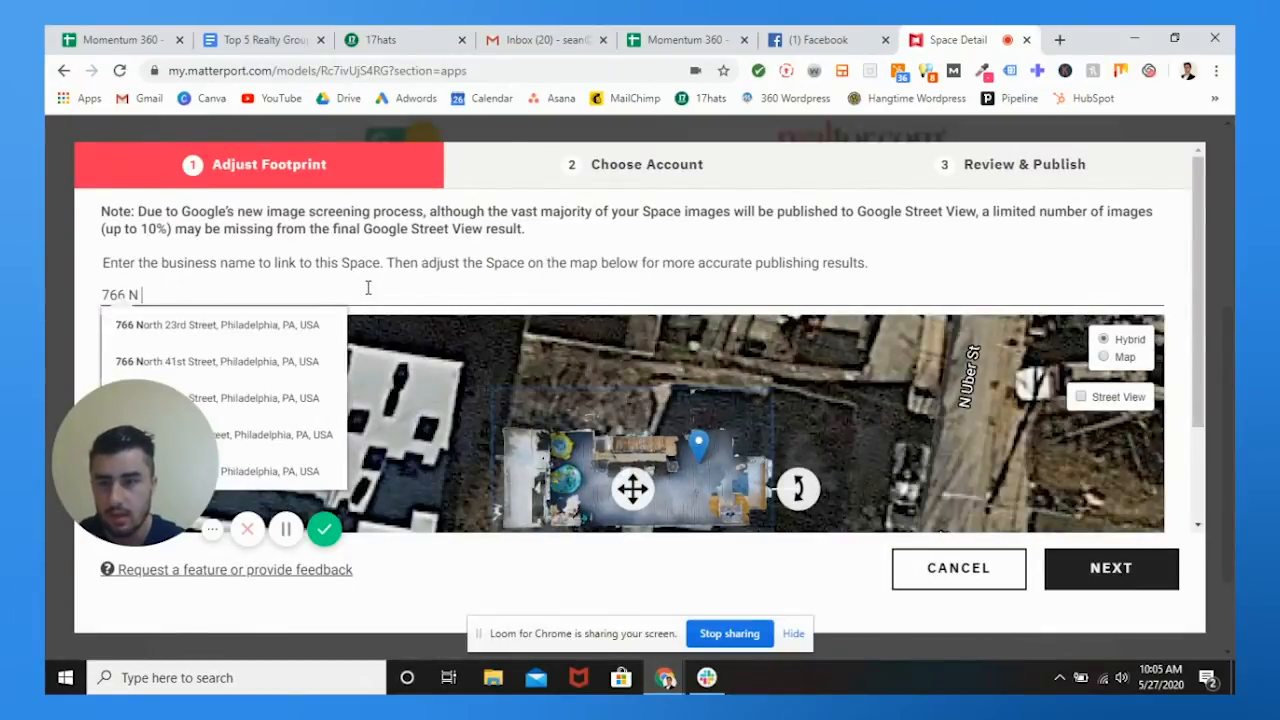
pyautogui.write('Uber')
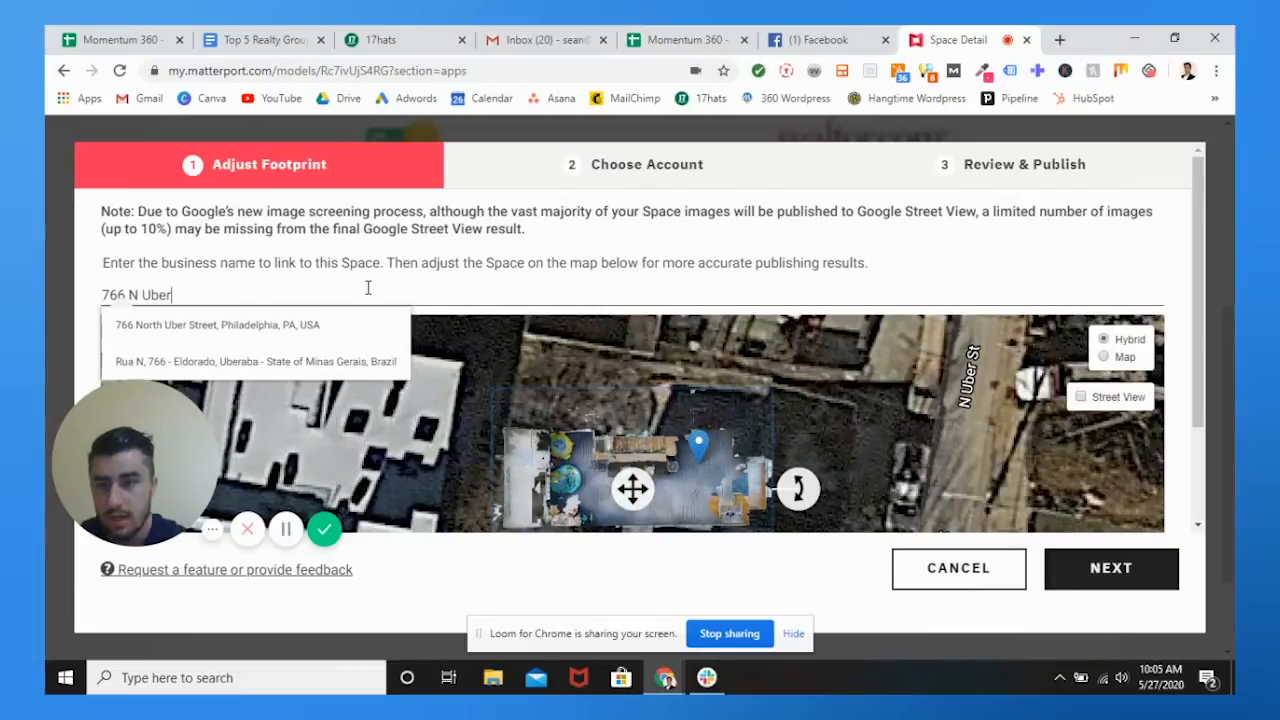
pyautogui.click(216, 324)
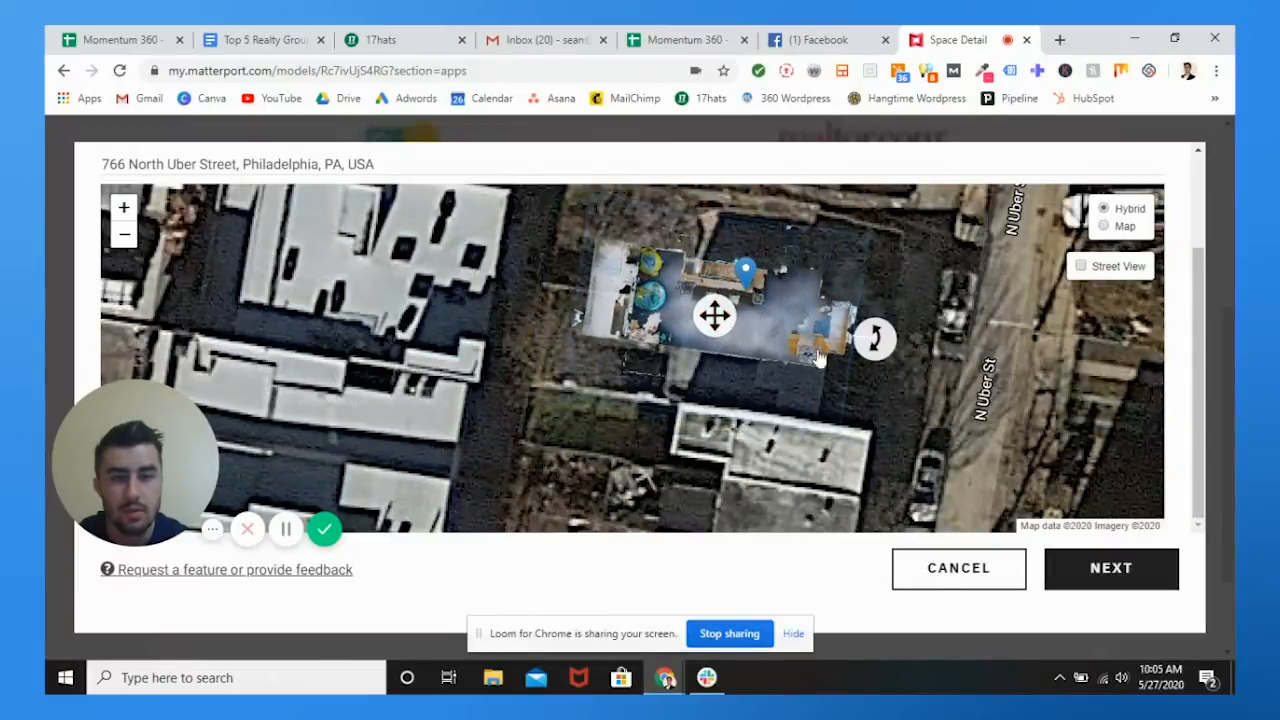
# Step: Move the footprint onto the pin beside N Uber St on the street map with Street View coverage shown
pyautogui.click(874, 340)
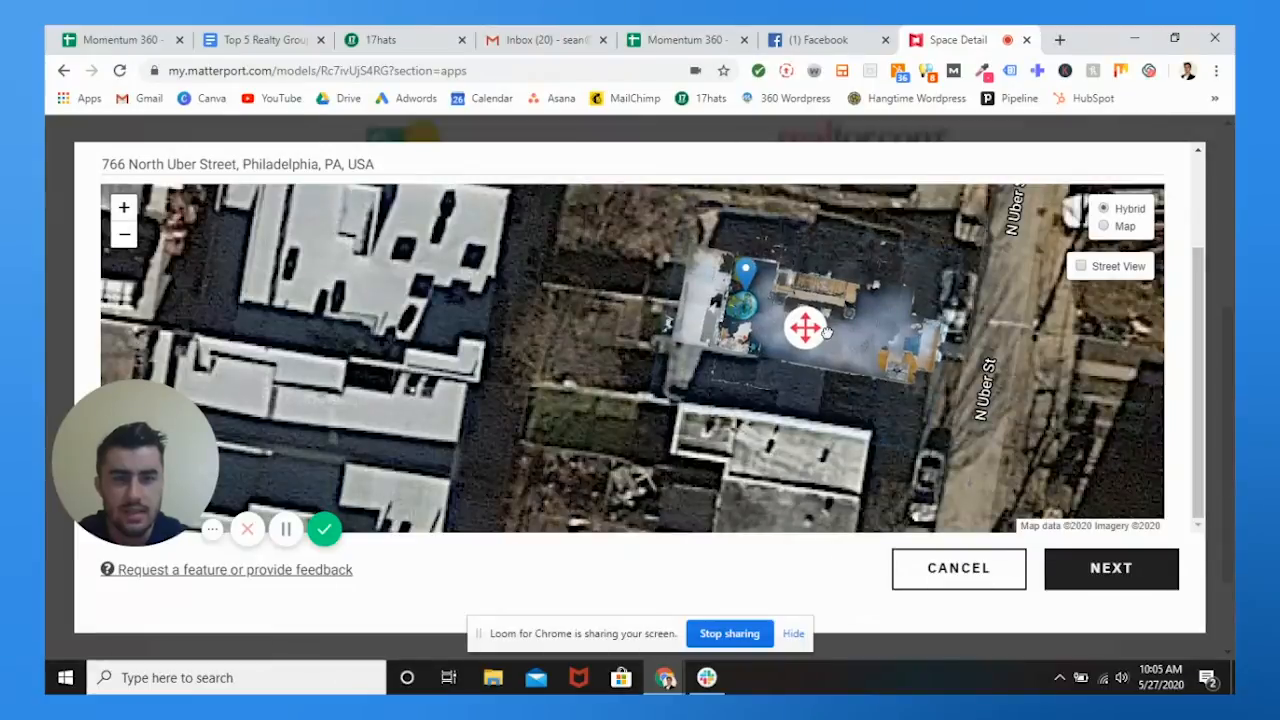
pyautogui.click(1107, 227)
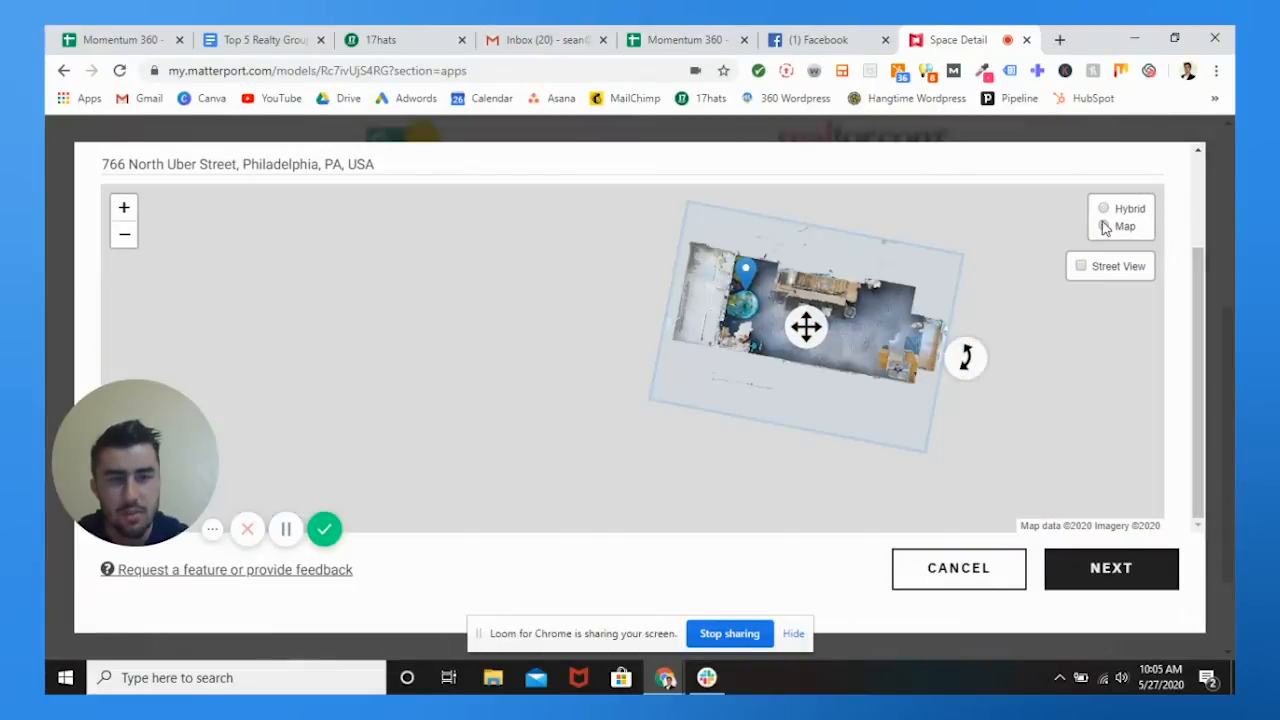
pyautogui.click(1107, 226)
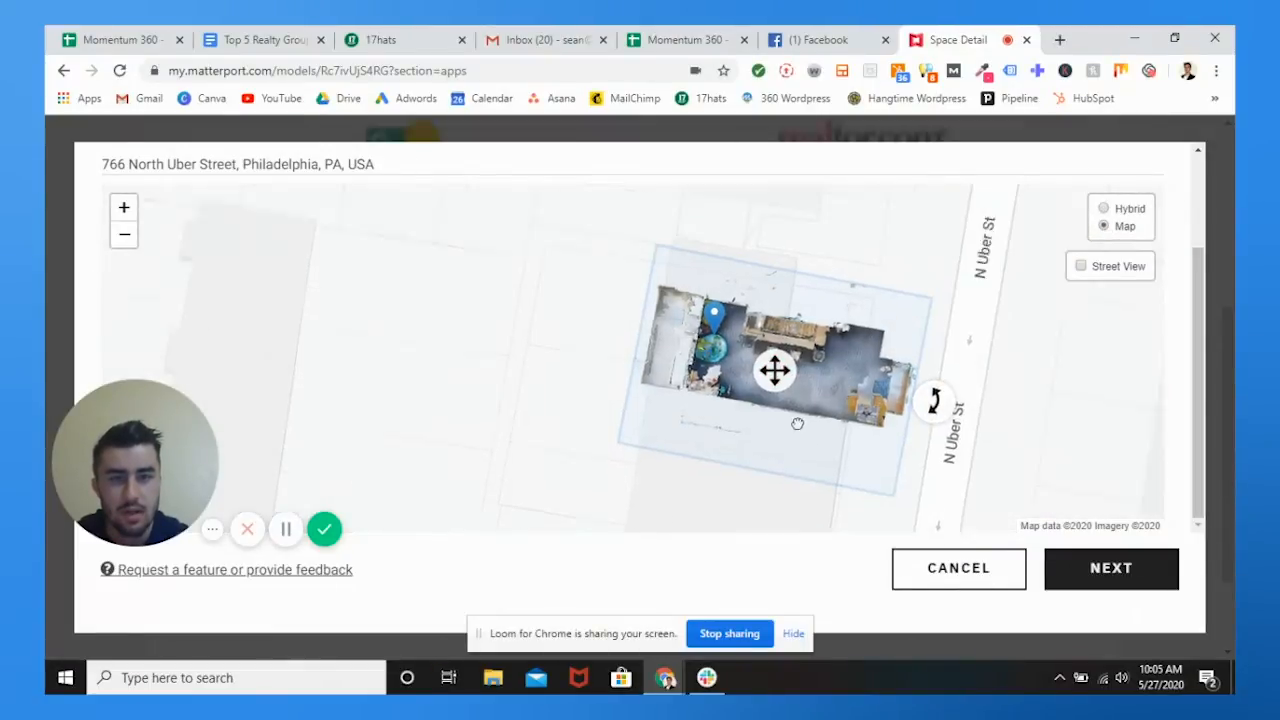
pyautogui.moveTo(775, 371); pyautogui.dragTo(723, 453)
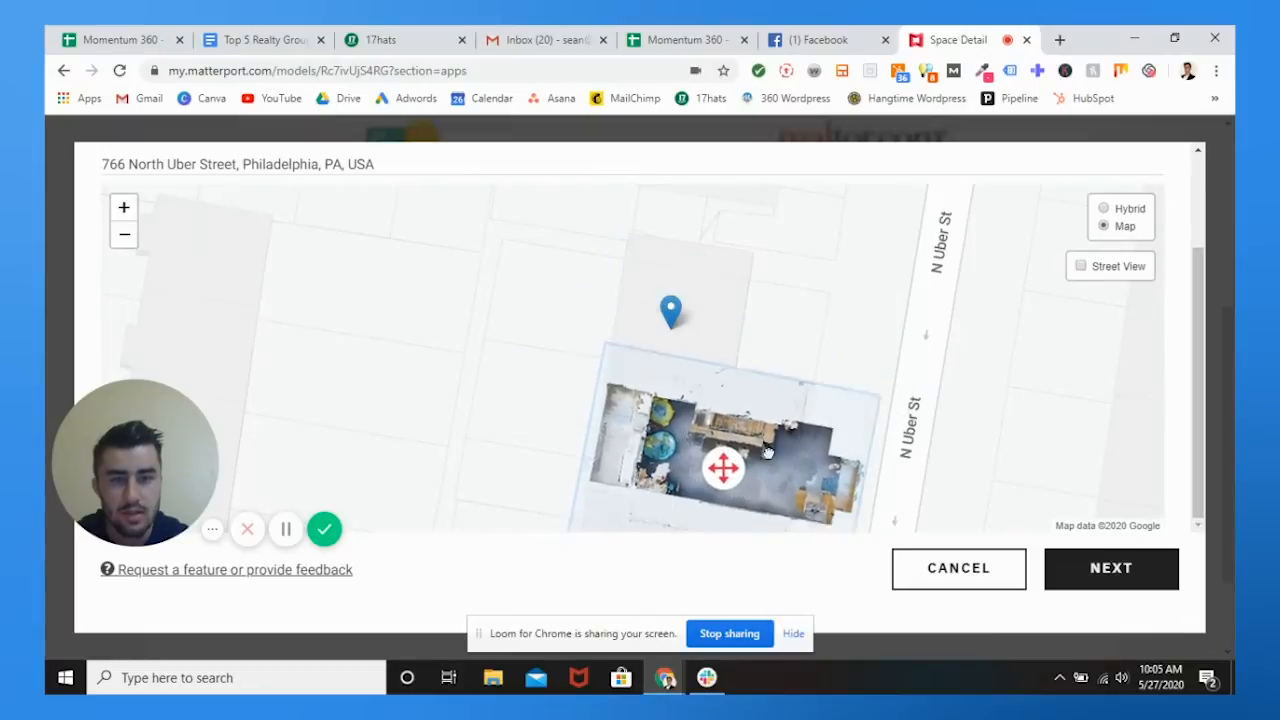
pyautogui.moveTo(722, 468); pyautogui.dragTo(790, 292)
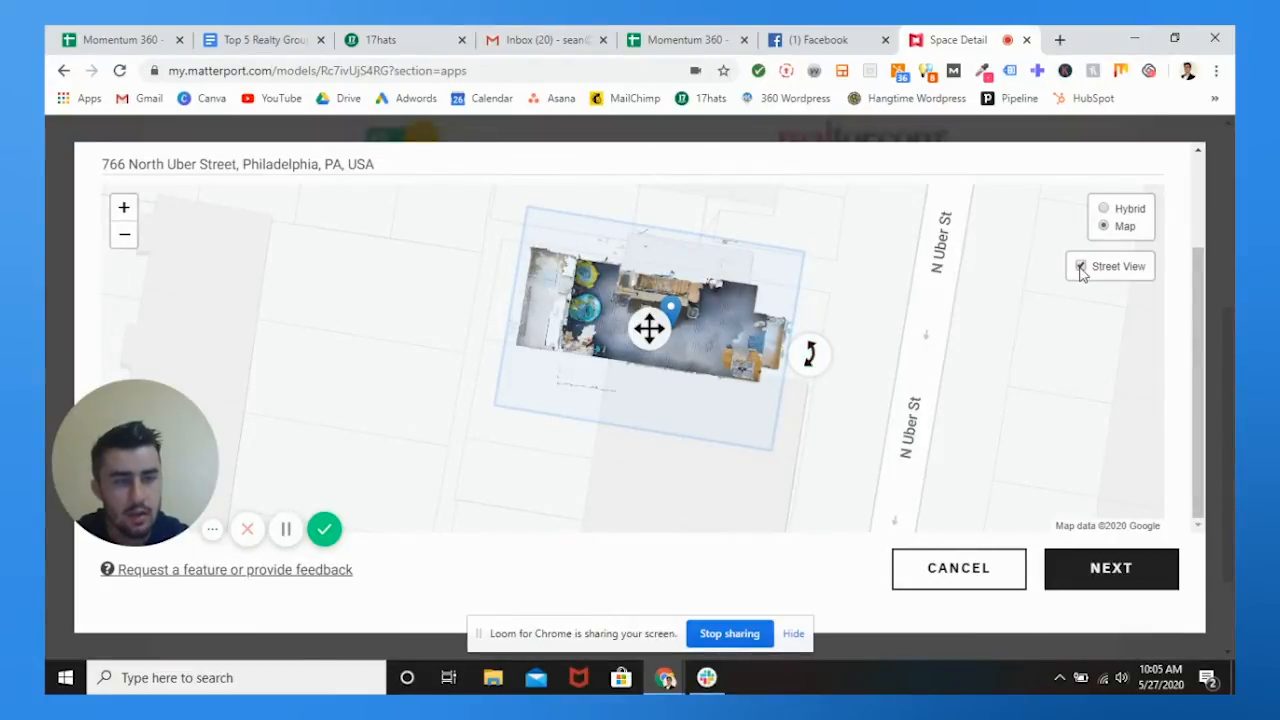
pyautogui.click(1078, 266)
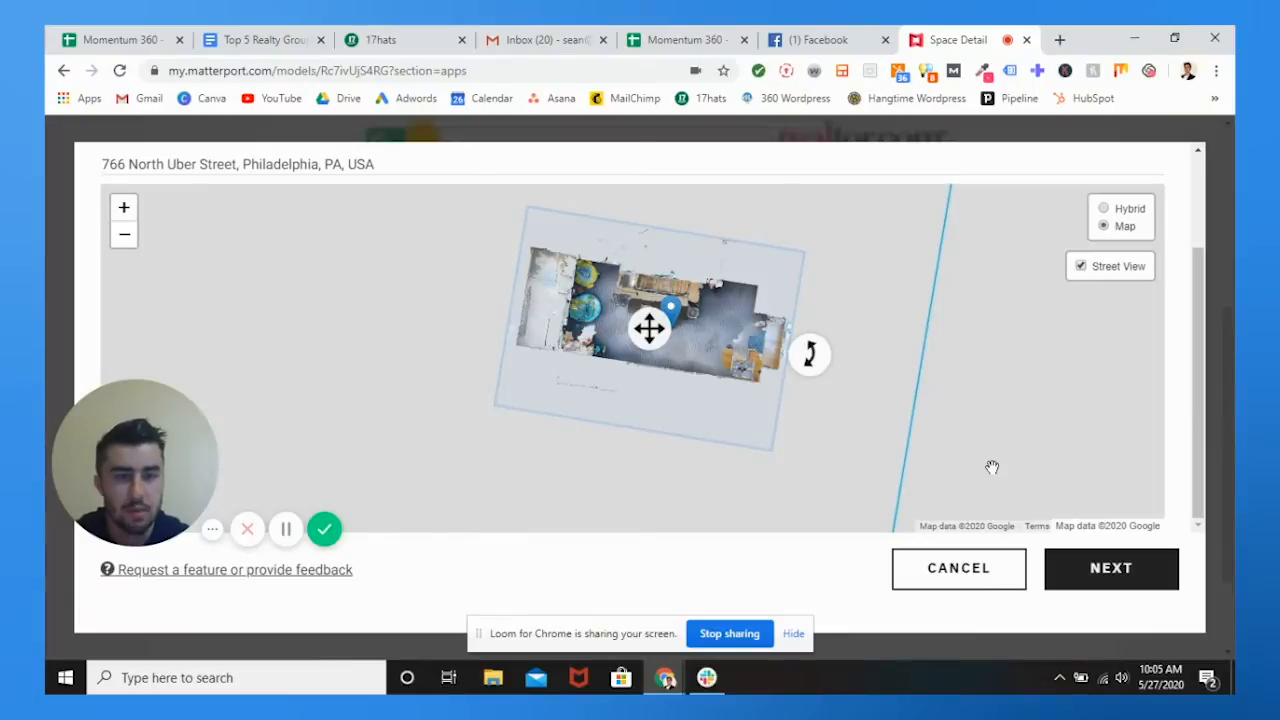
pyautogui.moveTo(1099, 586)
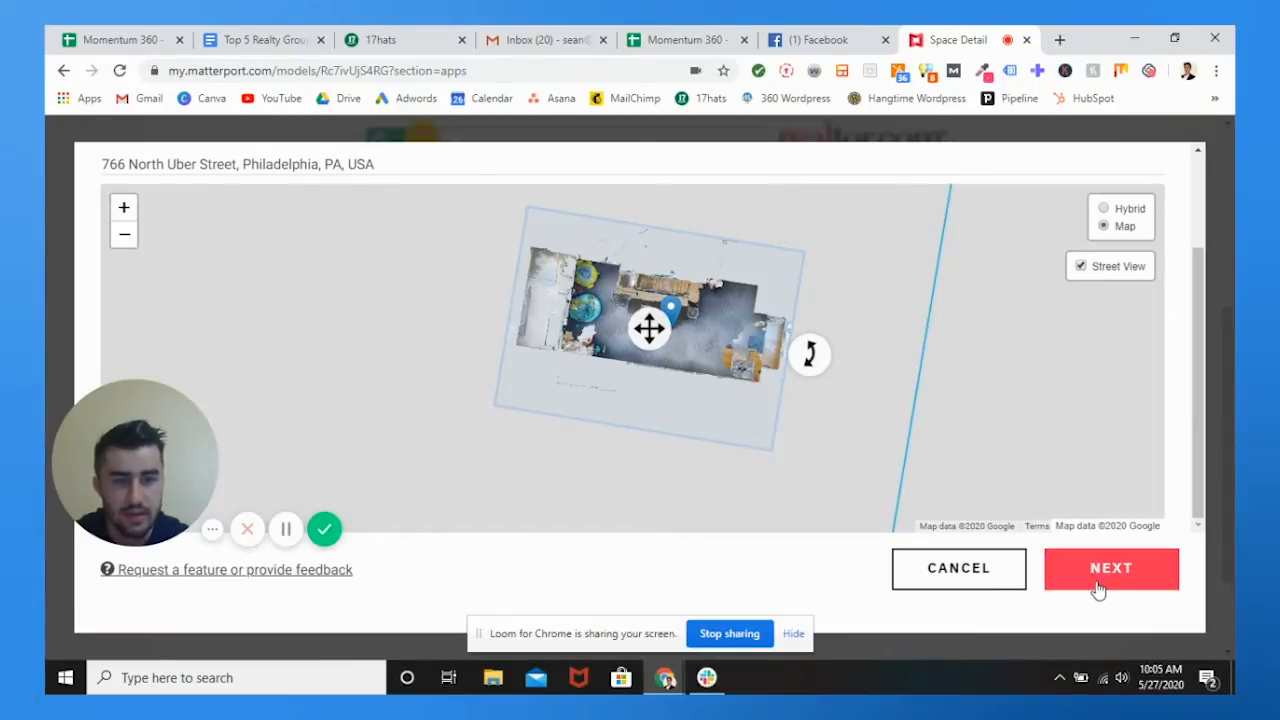
# Step: Advance to the Choose Account step and review the Google account and collaborator options
pyautogui.click(1111, 569)
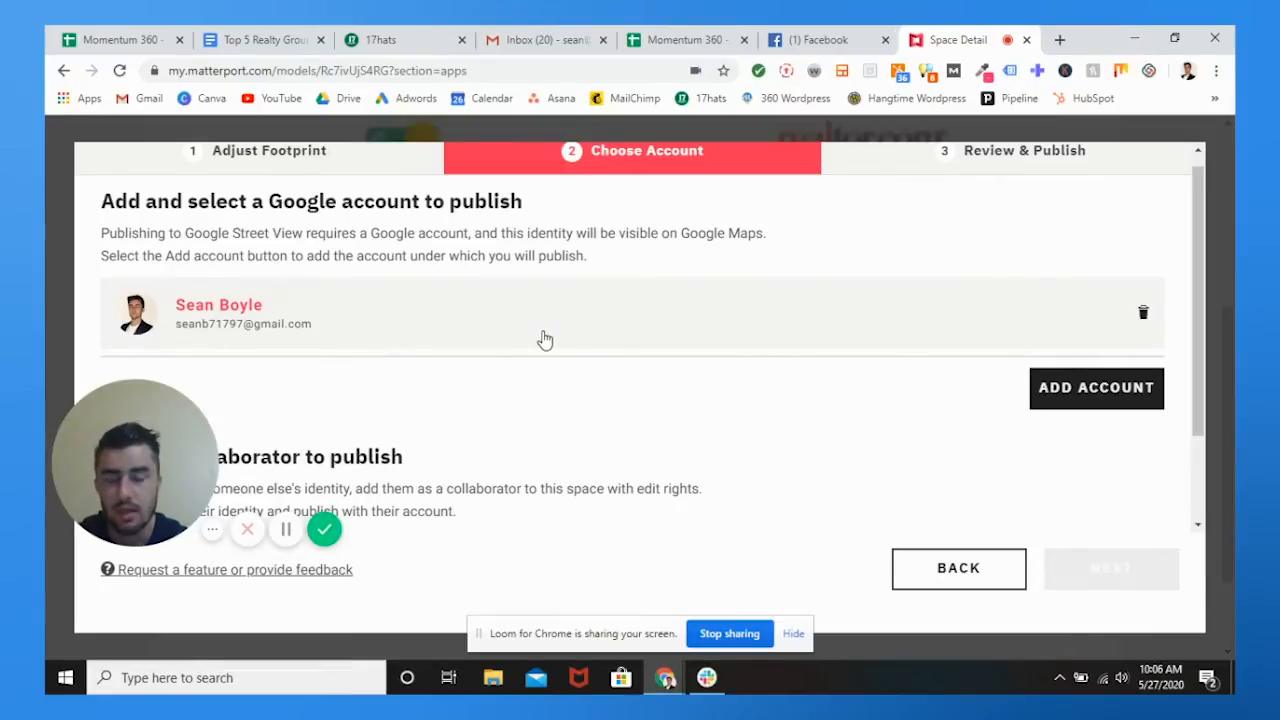
pyautogui.moveTo(530, 437)
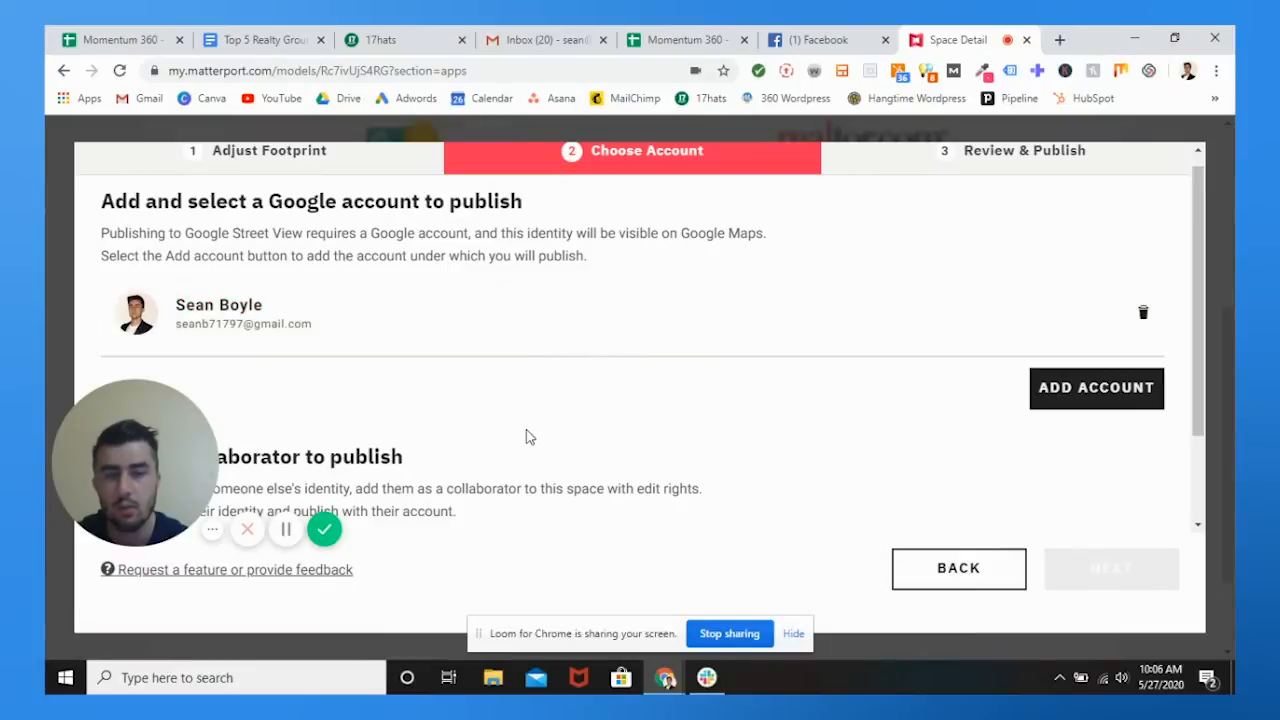
pyautogui.scroll(-3)
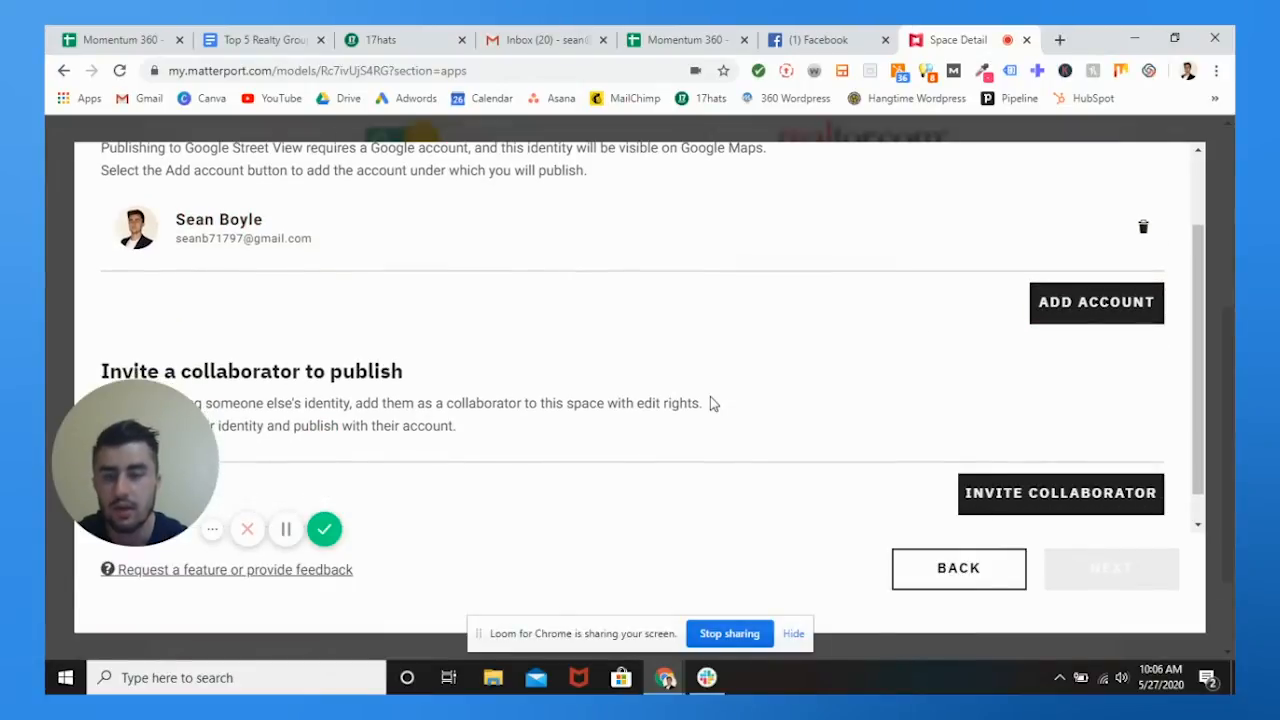
pyautogui.scroll(-3)
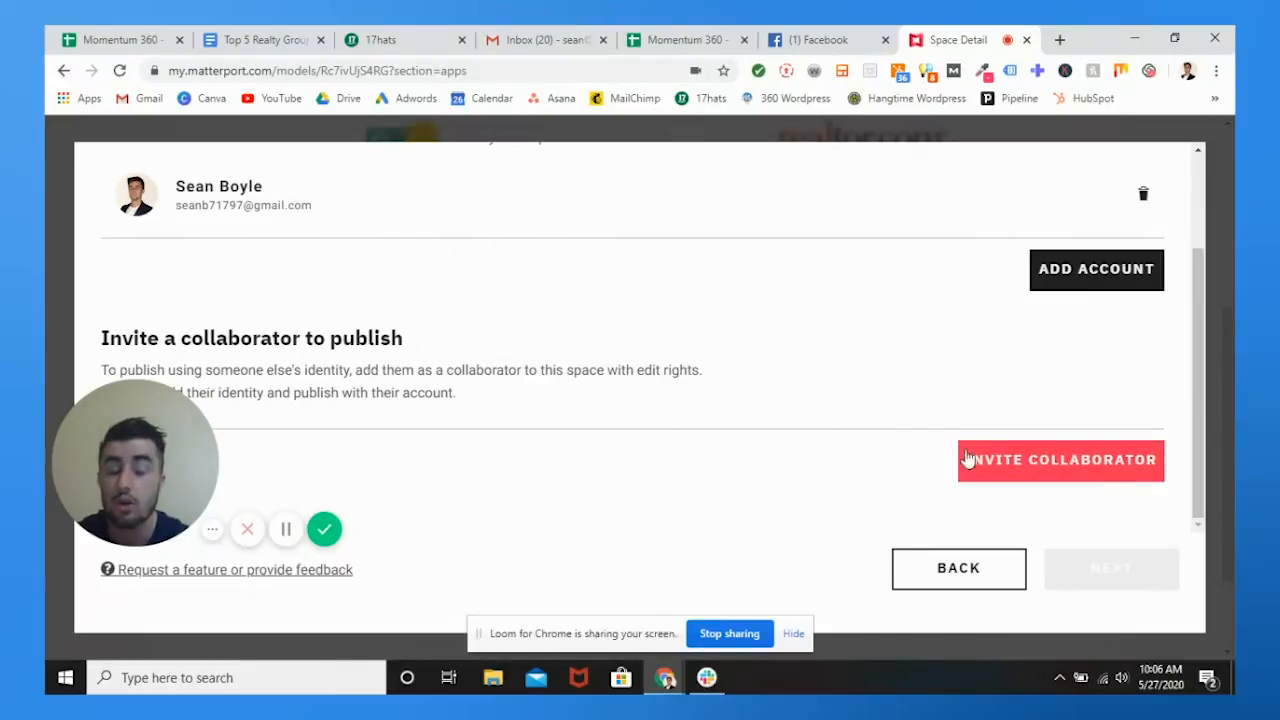
pyautogui.moveTo(759, 412)
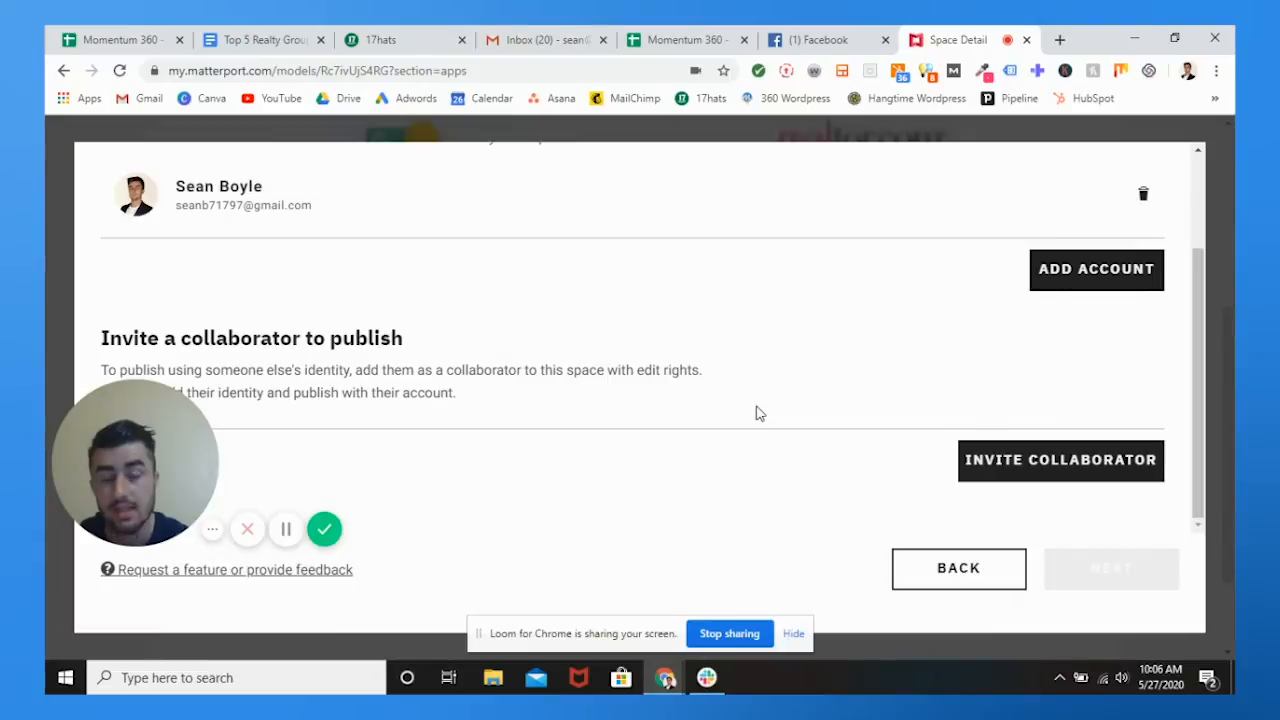
pyautogui.moveTo(567, 209)
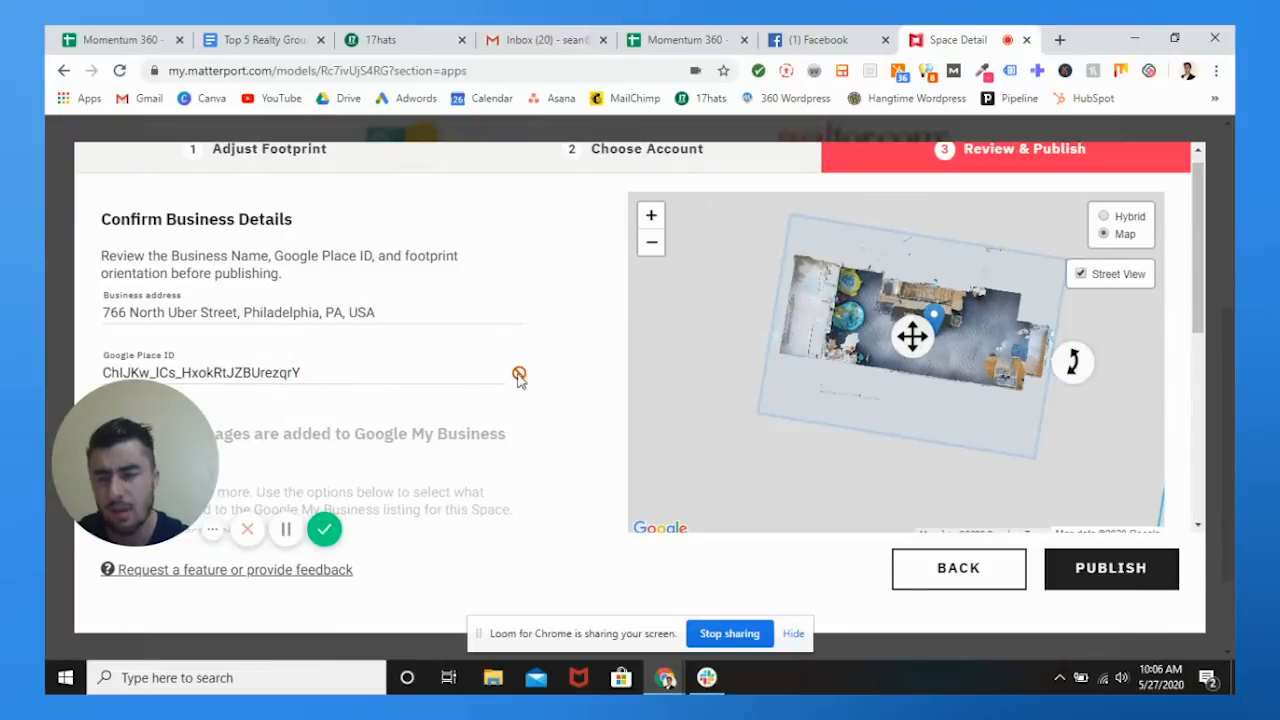
# Step: Review the business details at Review & Publish, then return to the 766 N Uber St Apps page
pyautogui.scroll(-3)
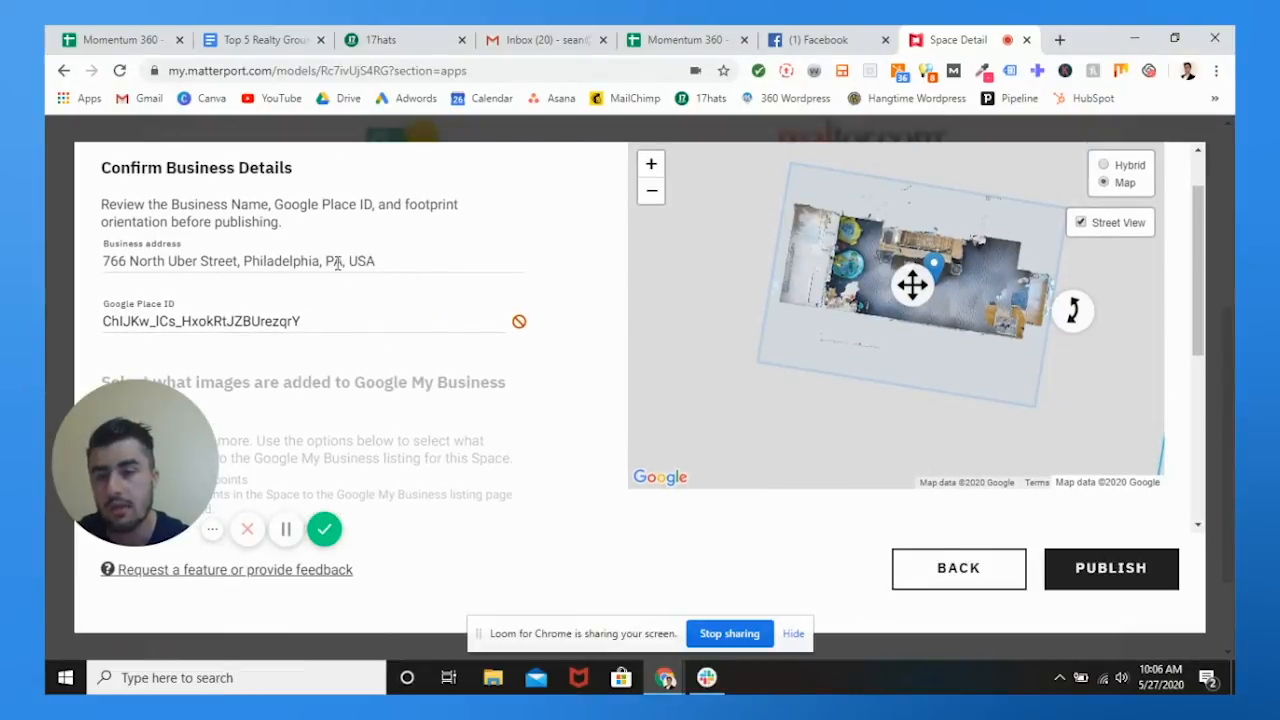
pyautogui.moveTo(1129, 569)
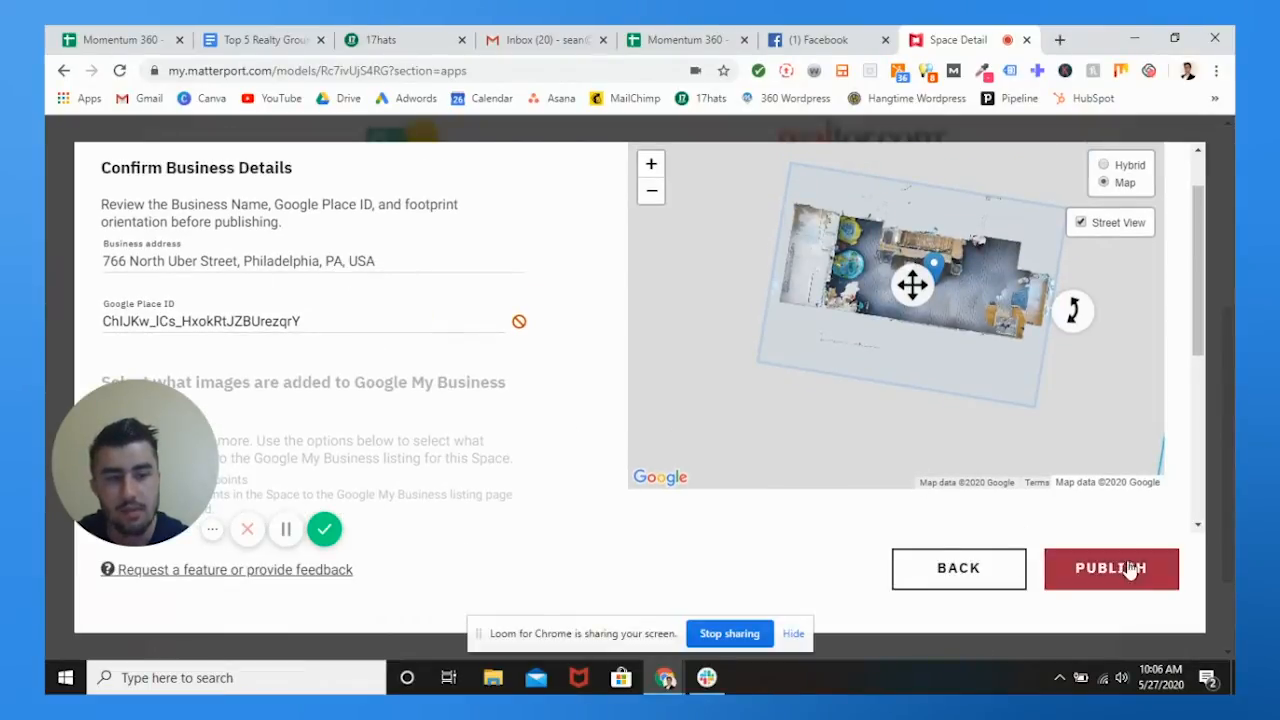
pyautogui.moveTo(560, 374)
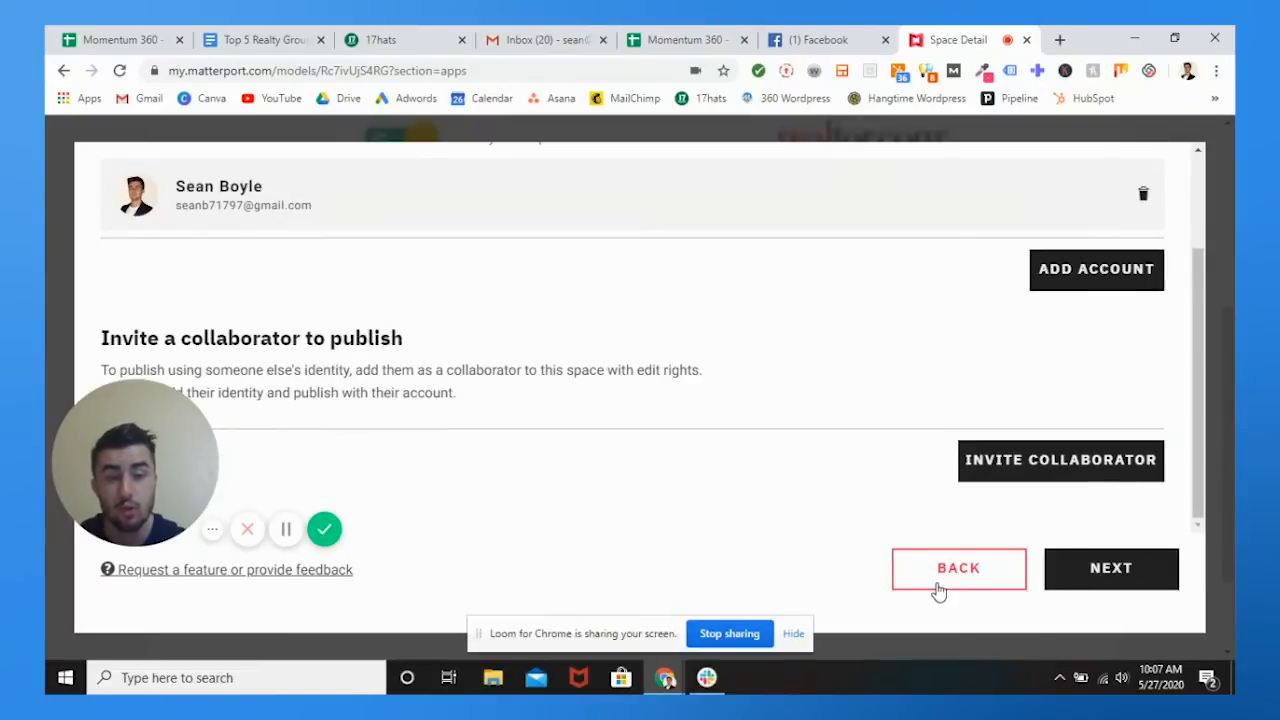
pyautogui.click(958, 569)
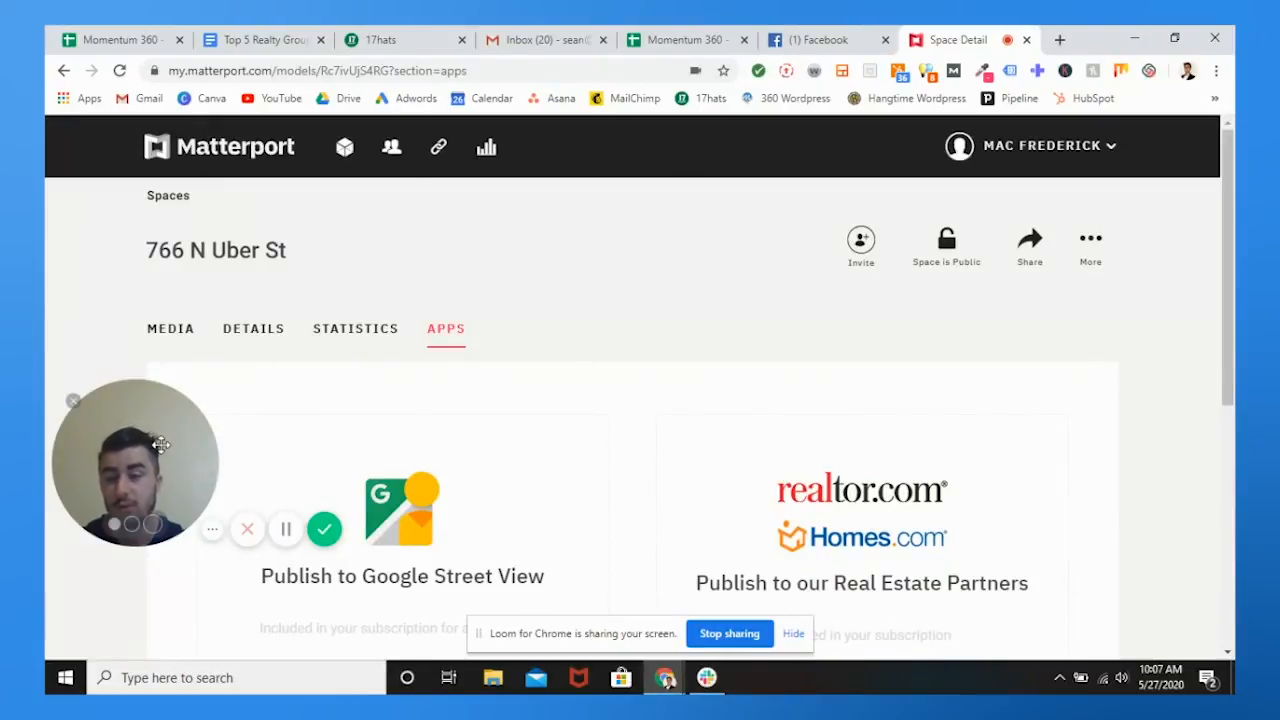
pyautogui.click(253, 328)
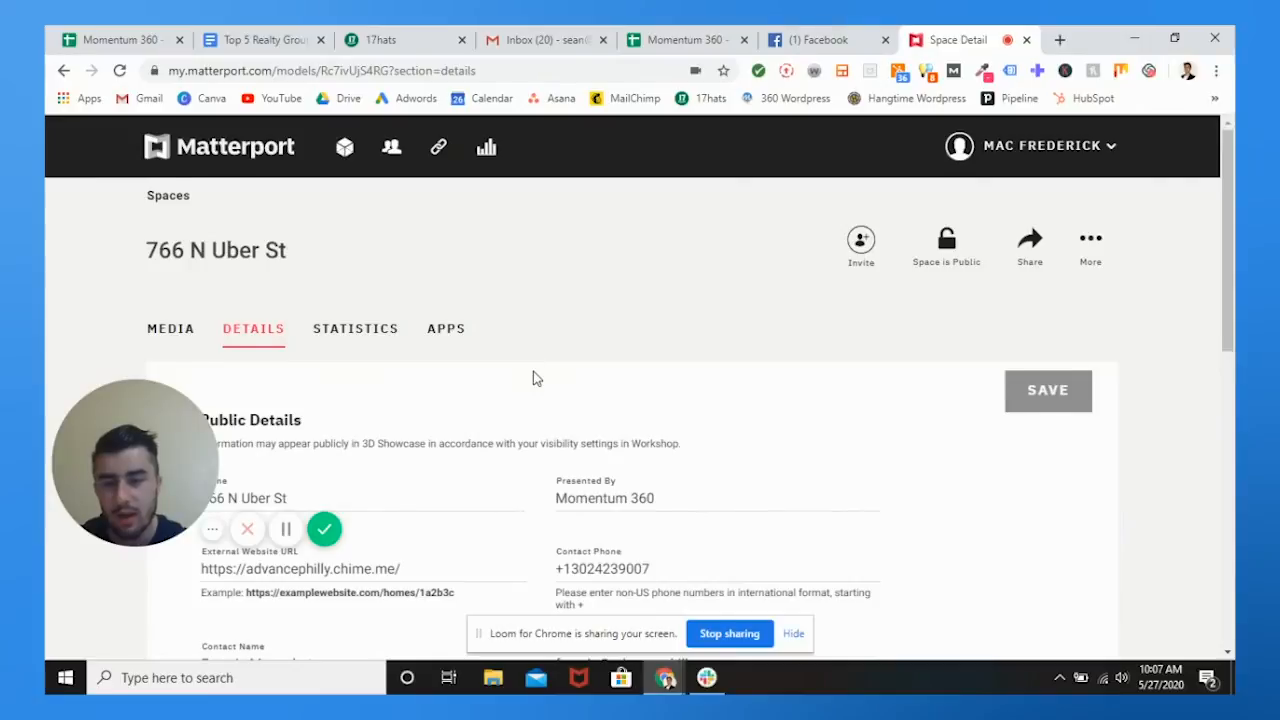
pyautogui.scroll(-3)
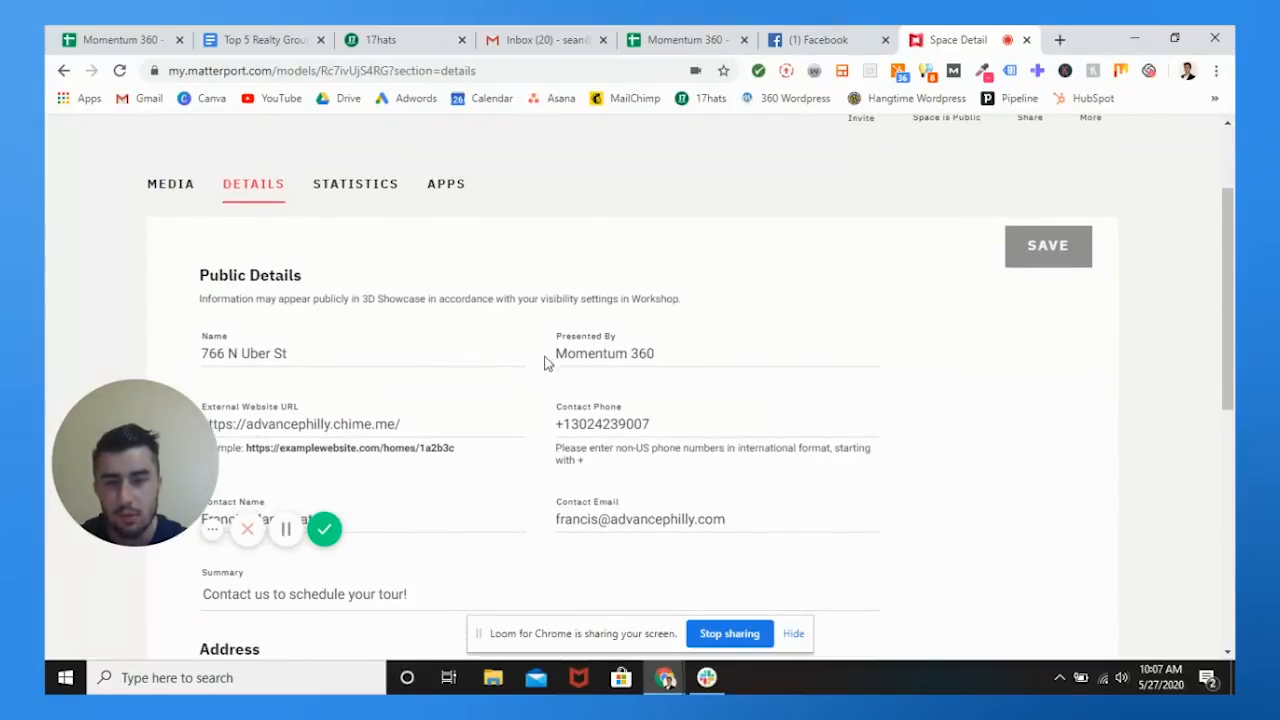
pyautogui.scroll(-3)
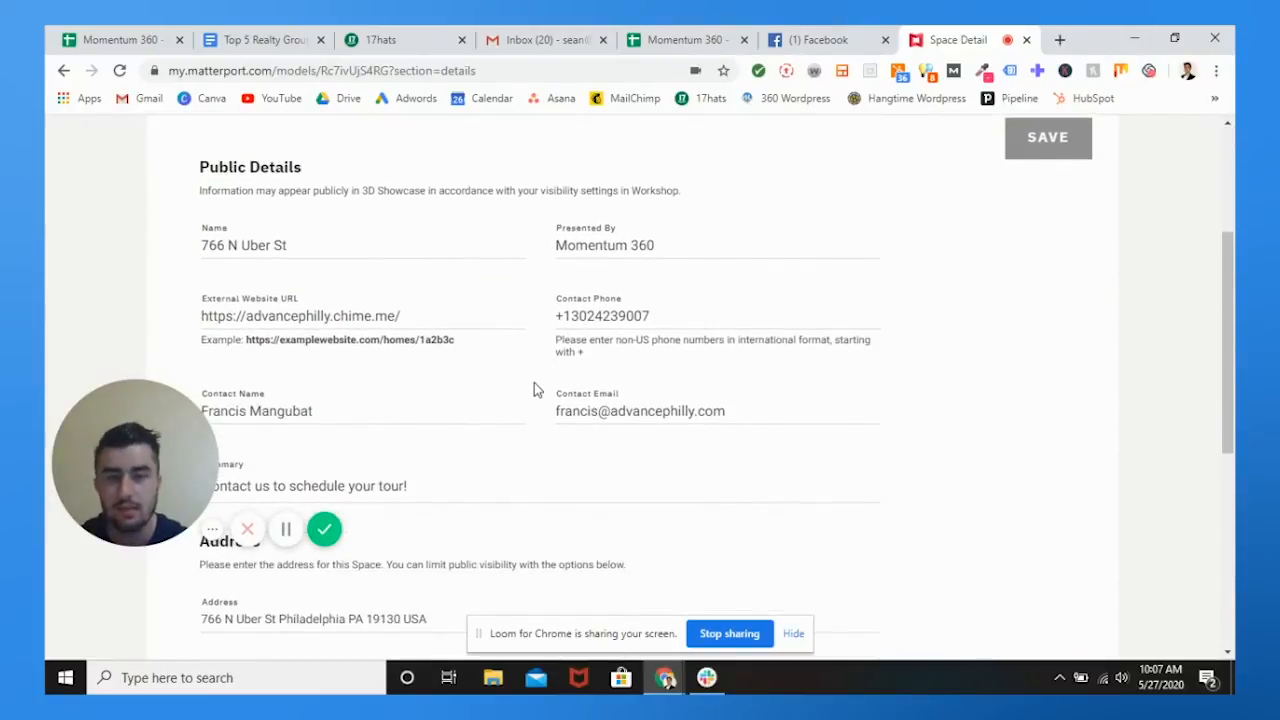
pyautogui.scroll(-3)
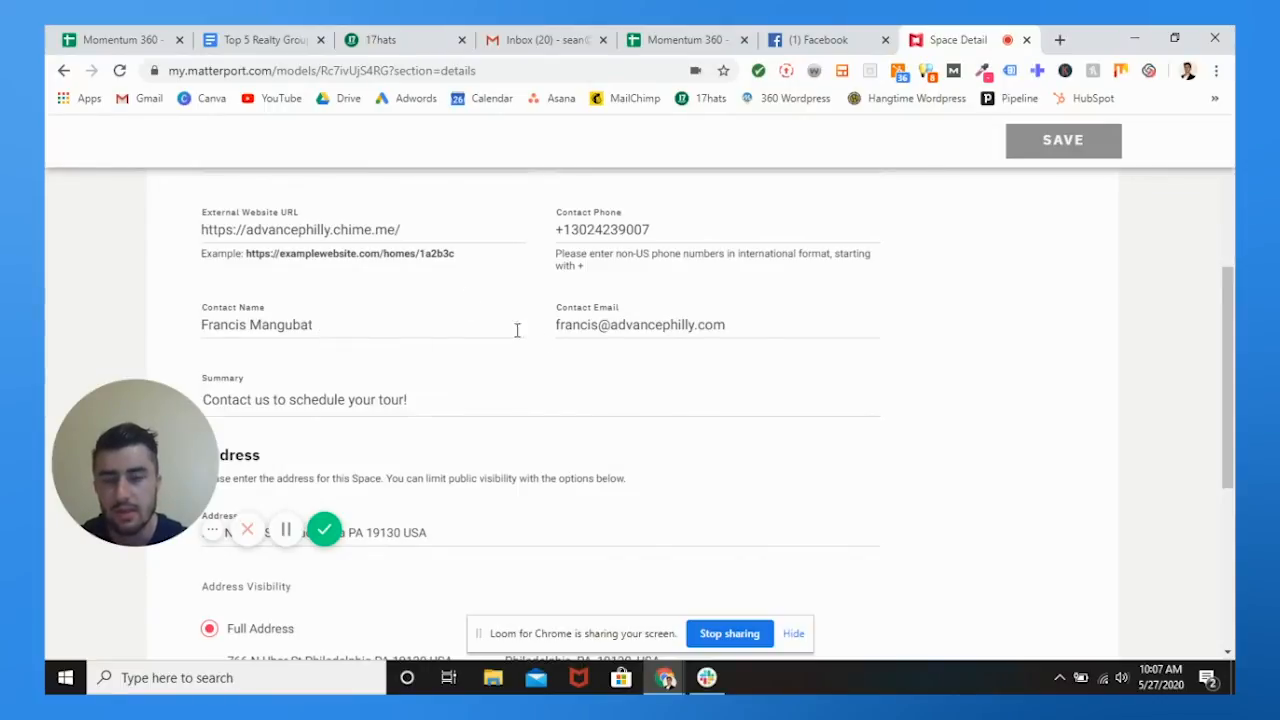
pyautogui.scroll(-3)
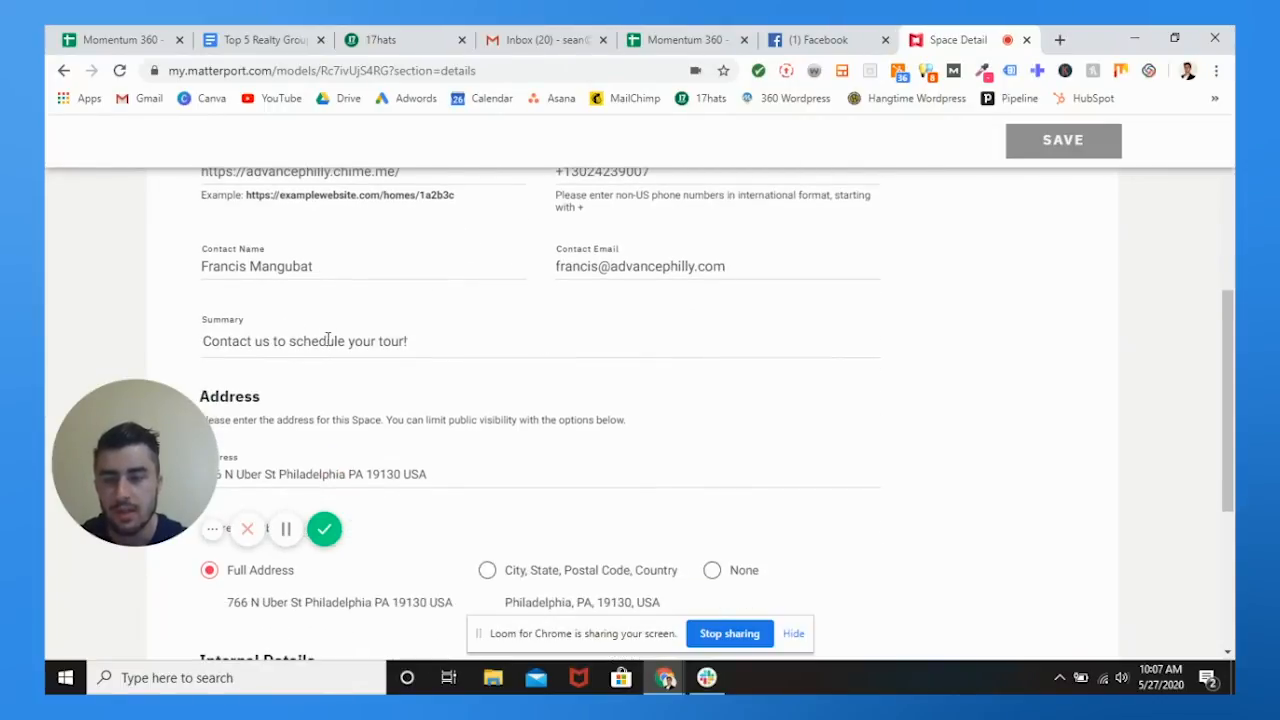
pyautogui.scroll(3)
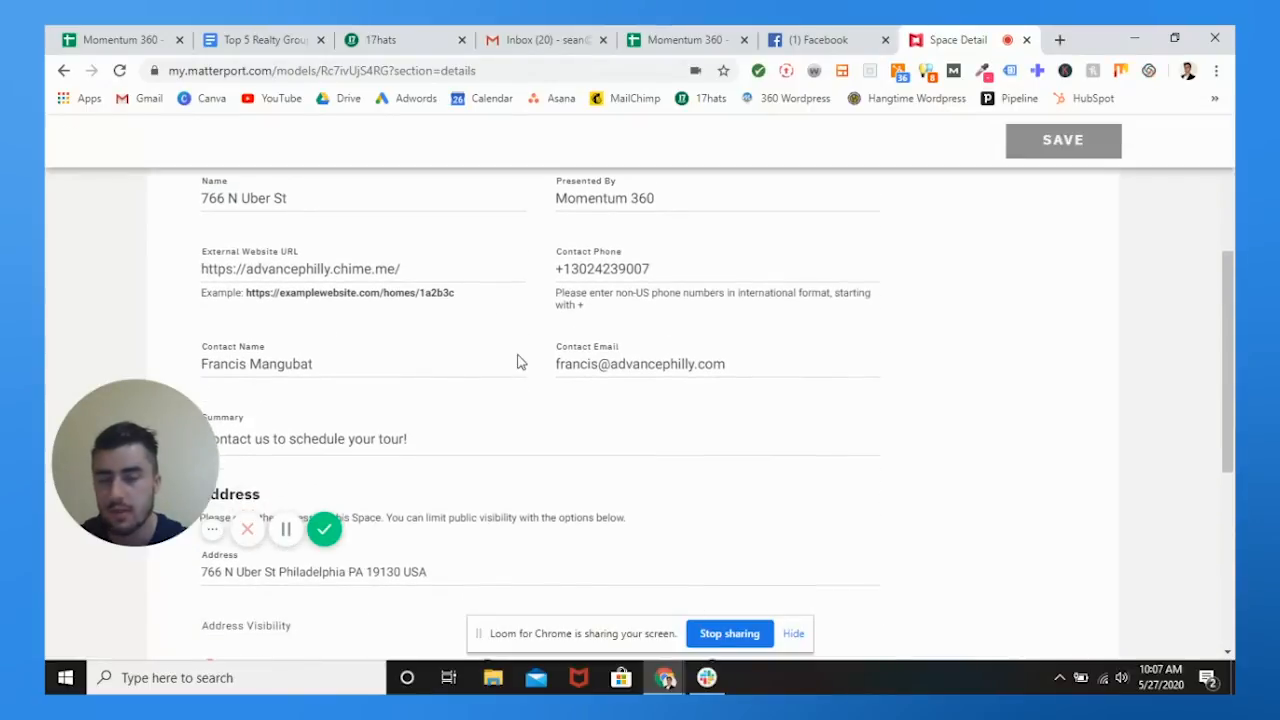
pyautogui.scroll(-3)
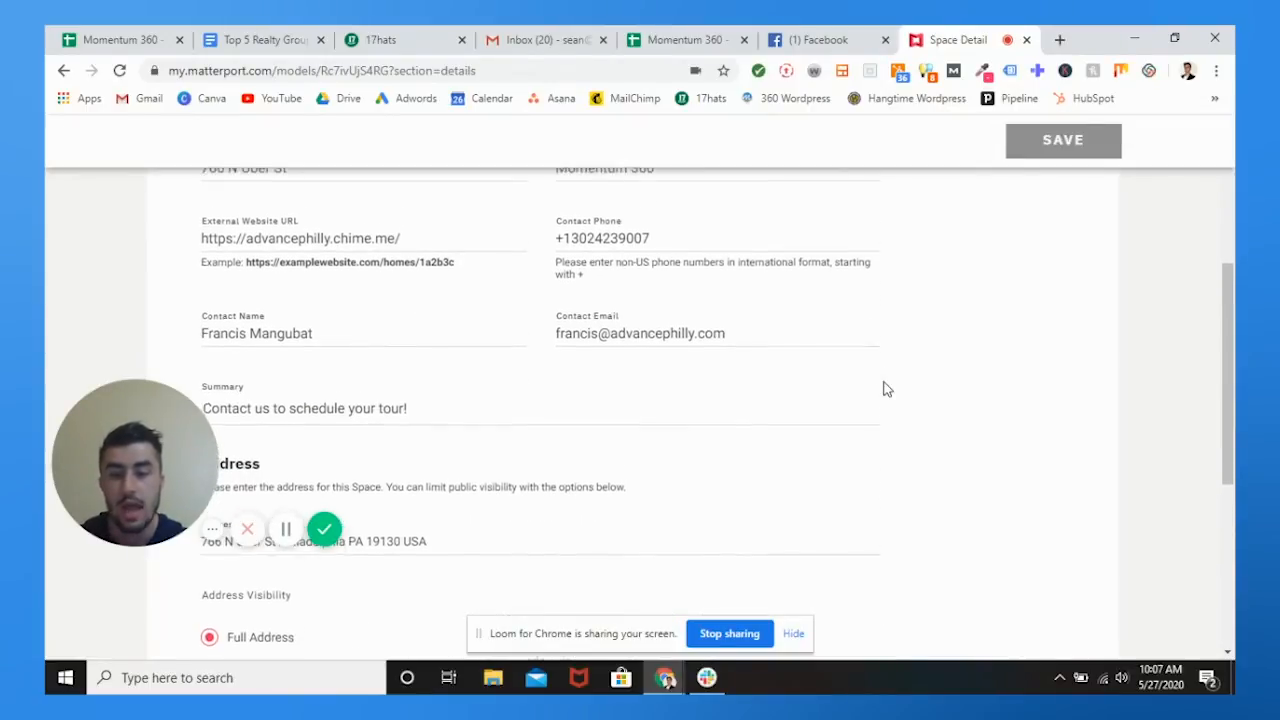